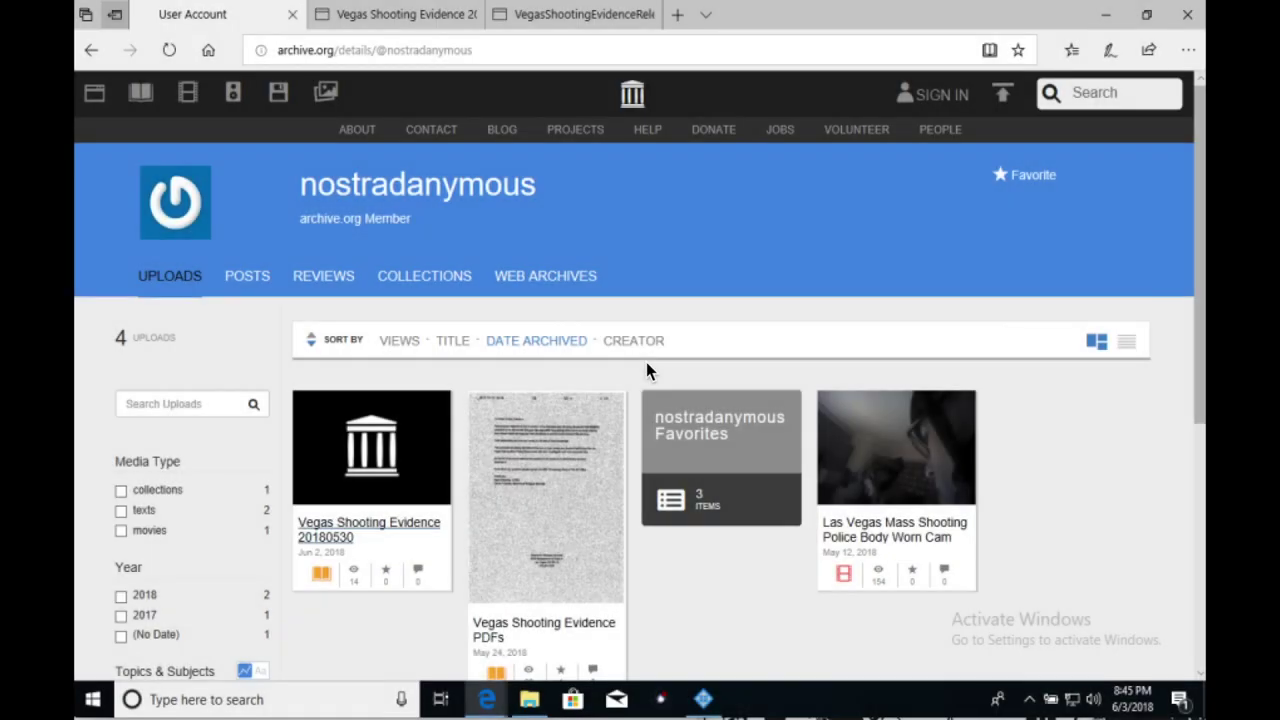
mouse_move(461, 155)
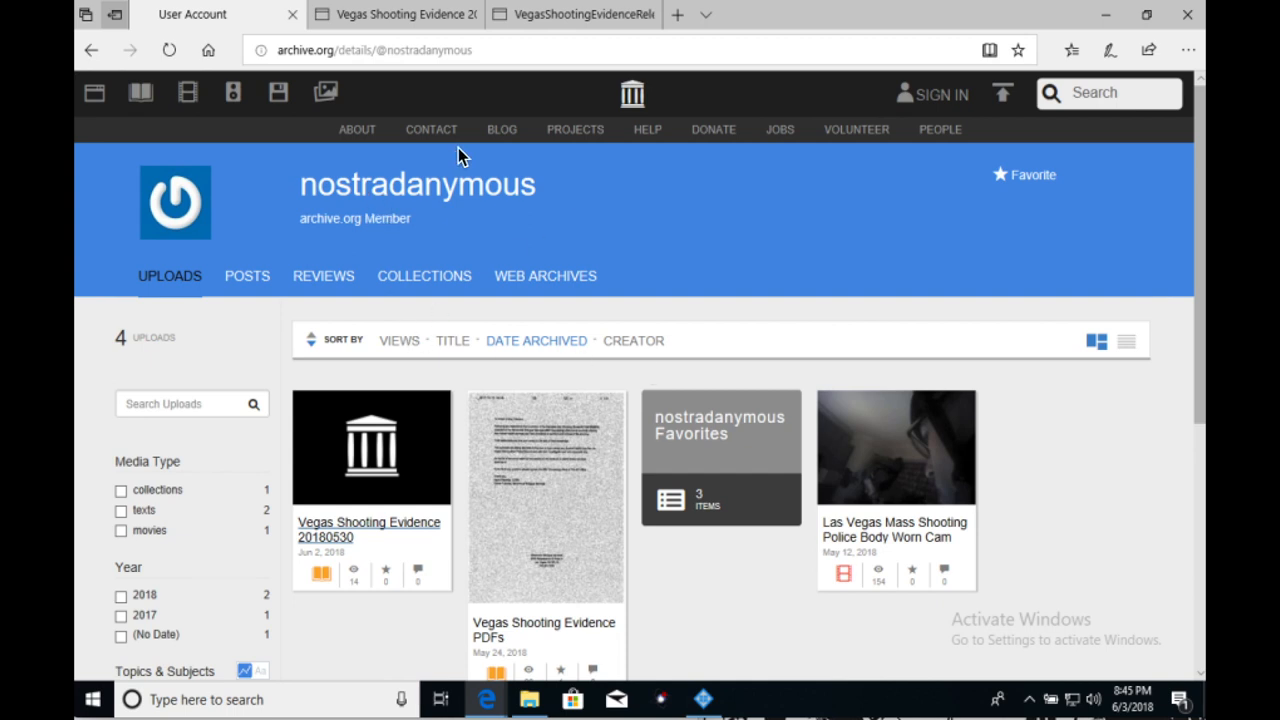
mouse_move(338, 367)
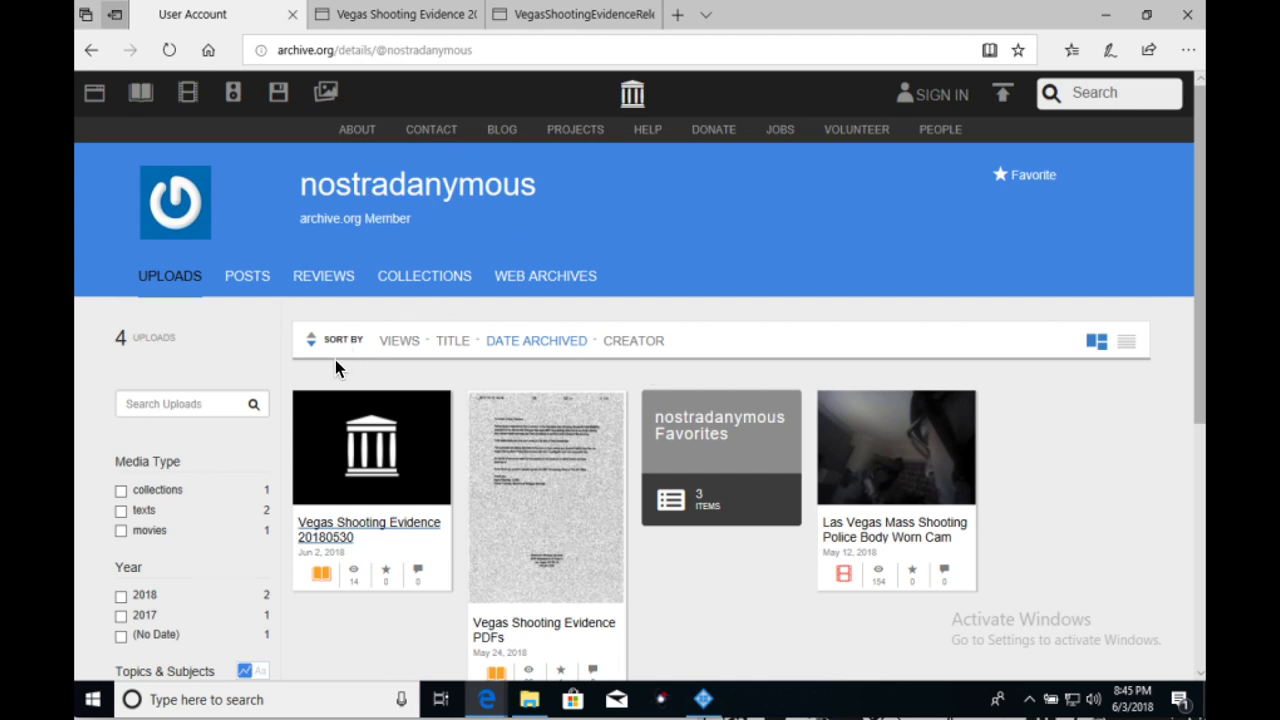
mouse_move(298, 374)
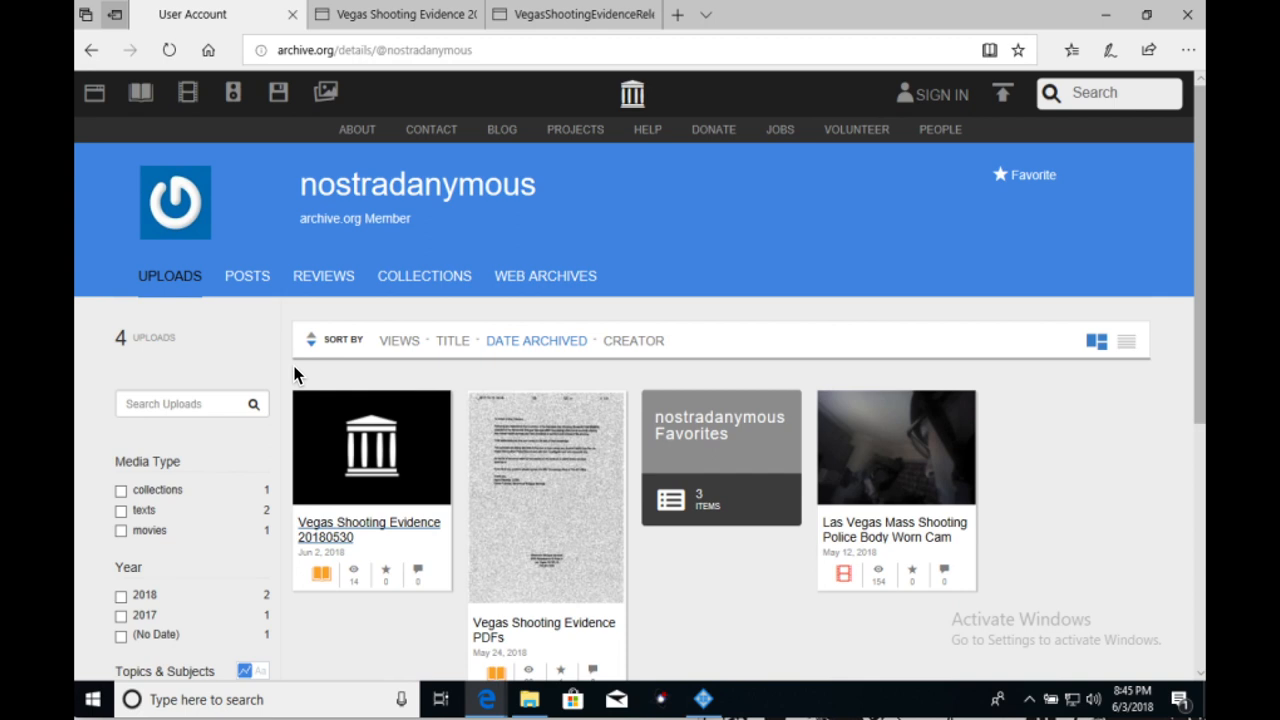
mouse_move(369, 172)
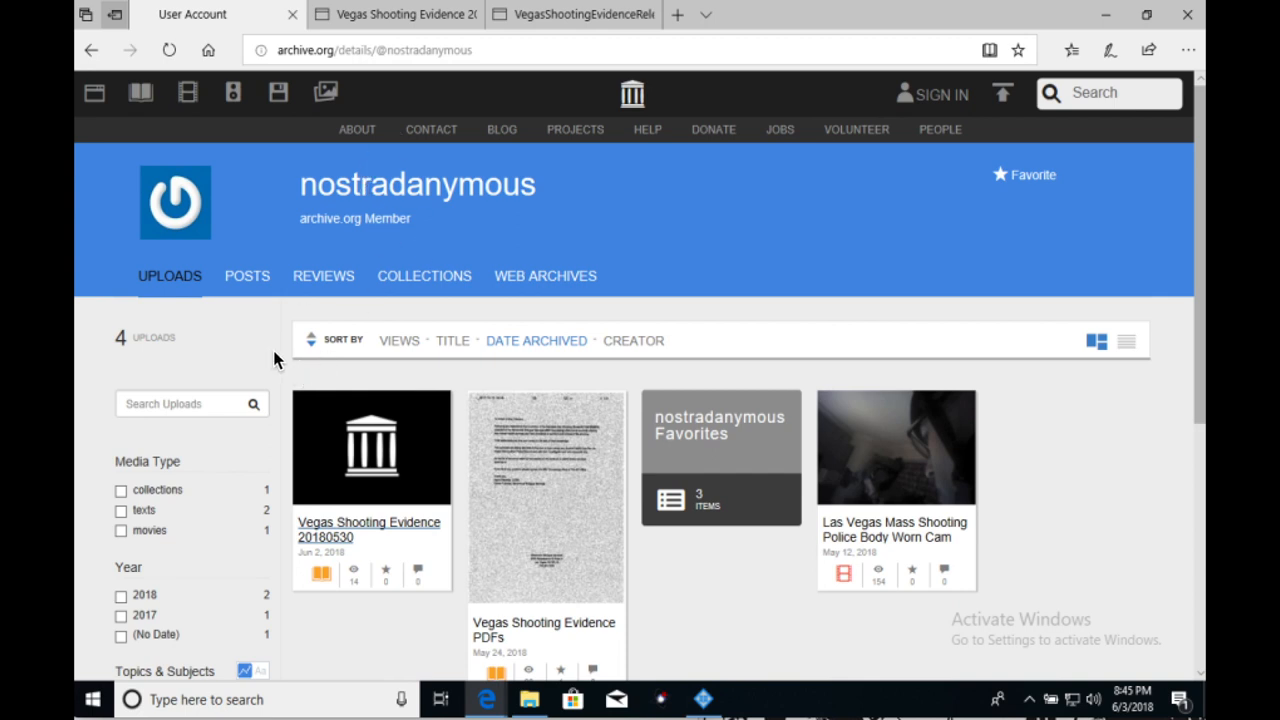
mouse_move(291, 378)
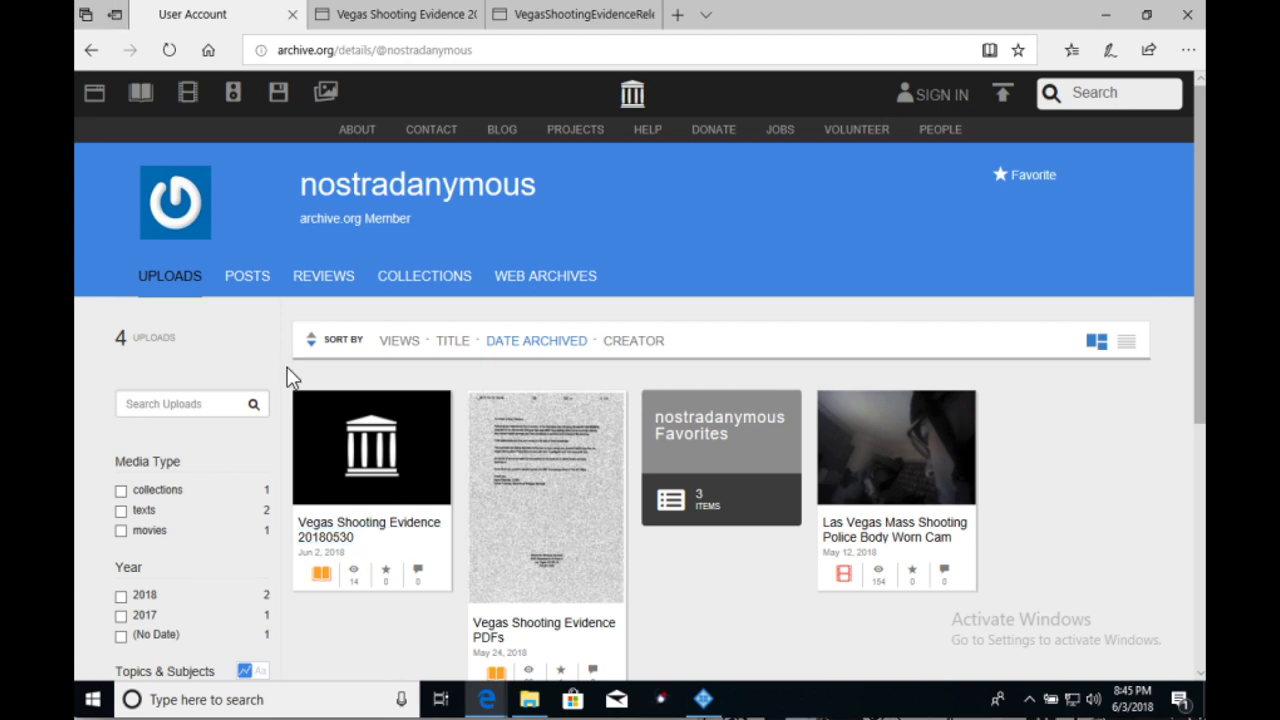
mouse_move(374, 296)
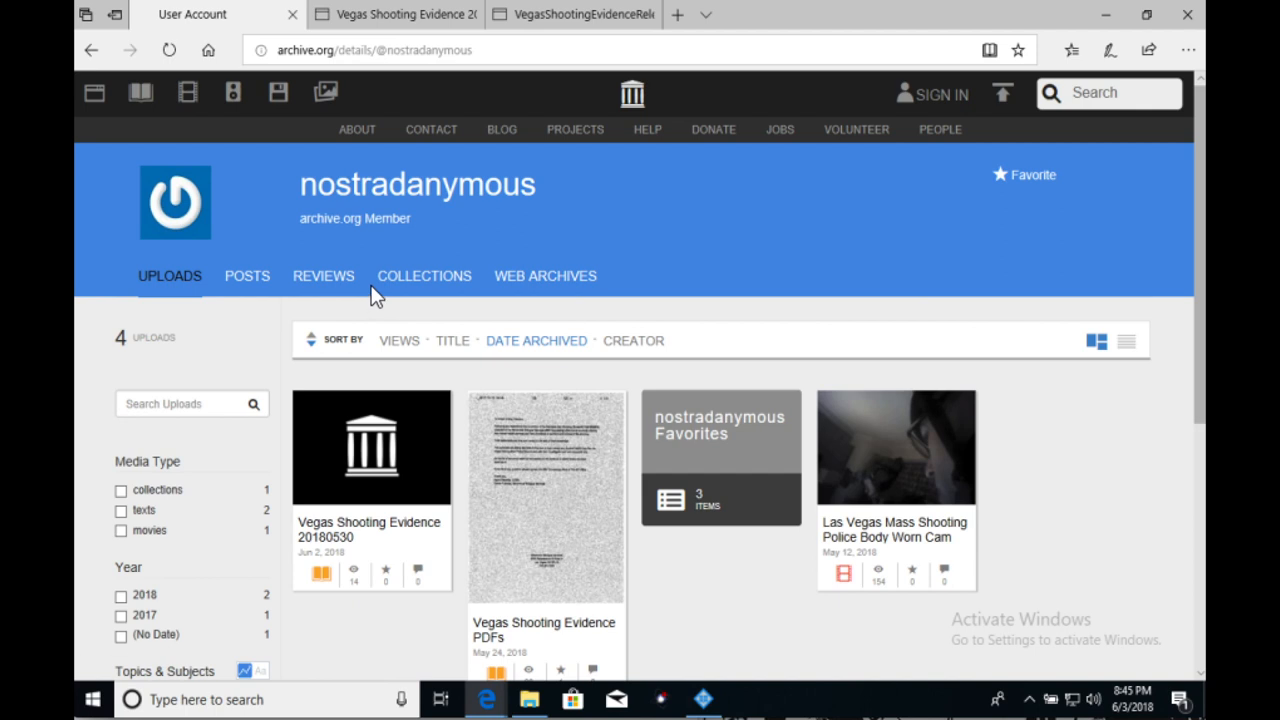
mouse_move(296, 315)
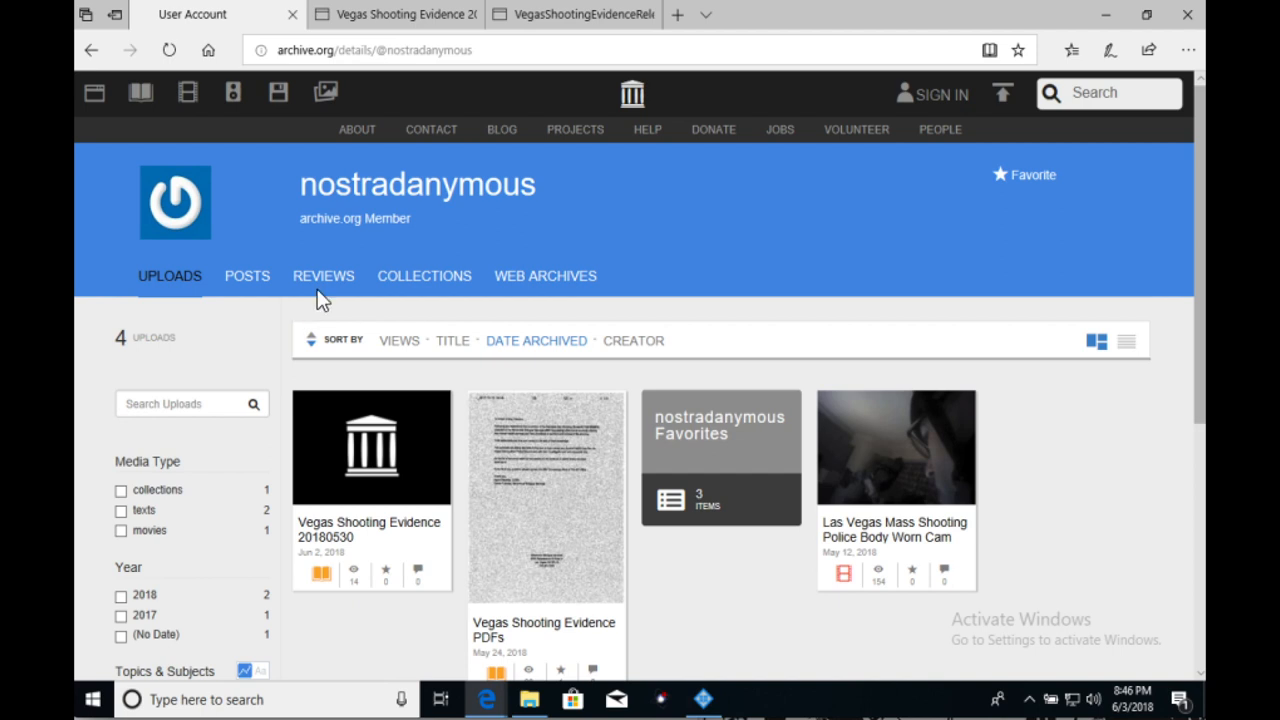
mouse_move(233, 93)
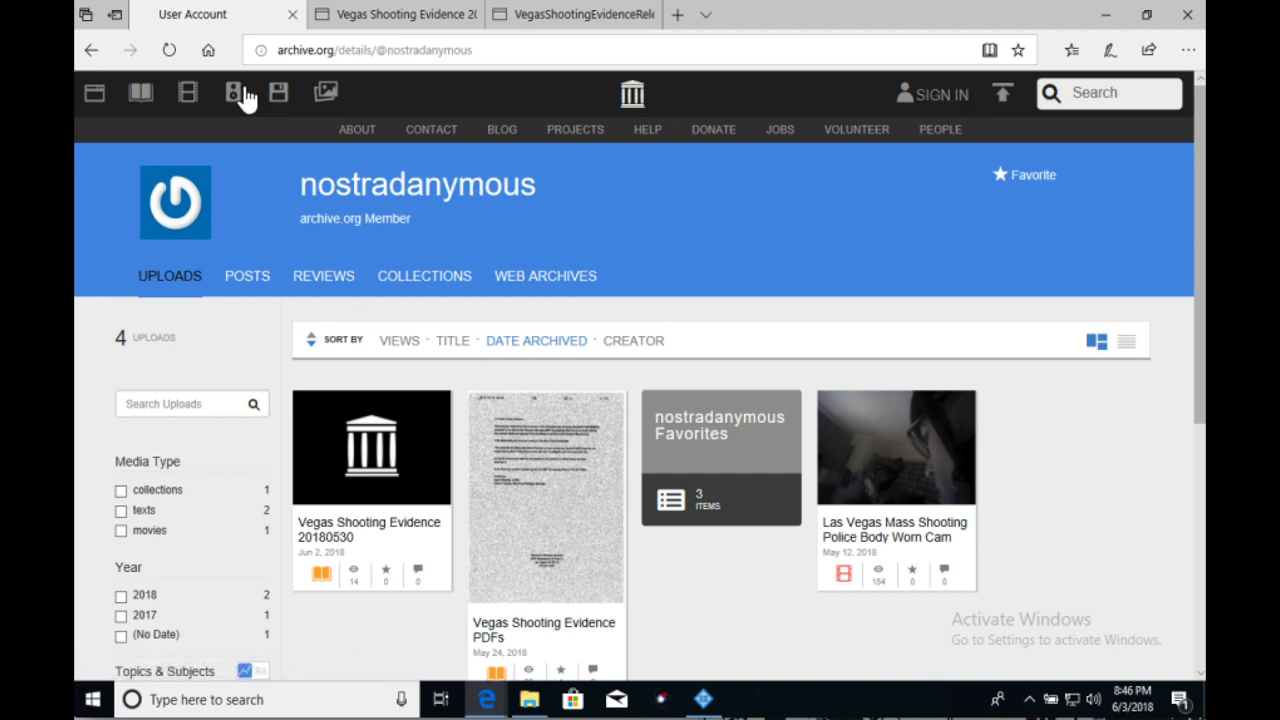
mouse_move(332, 49)
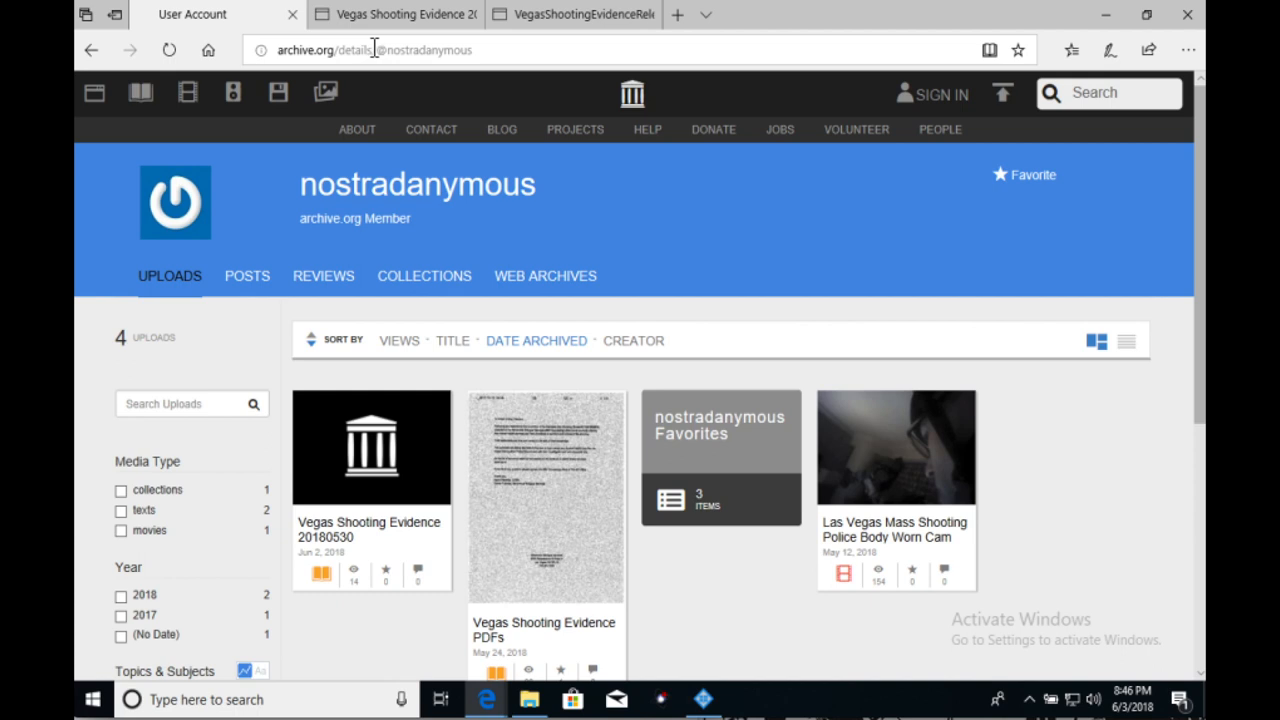
mouse_move(503, 48)
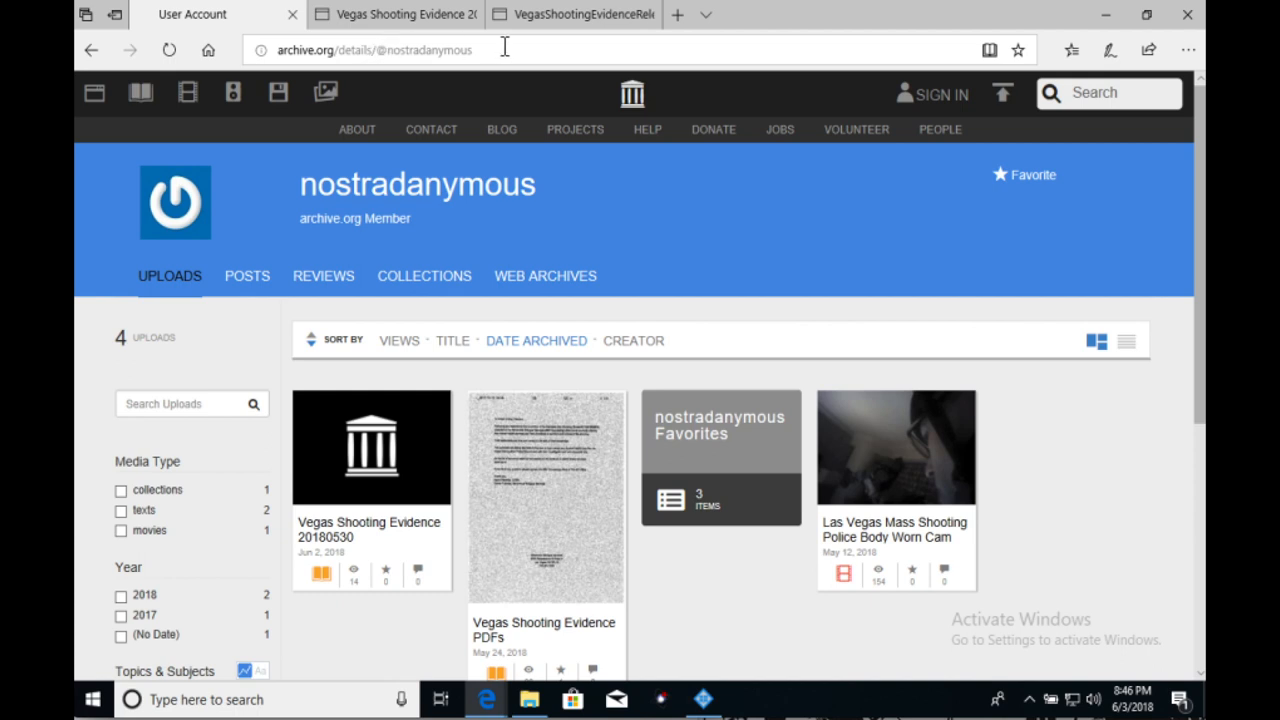
mouse_move(585, 186)
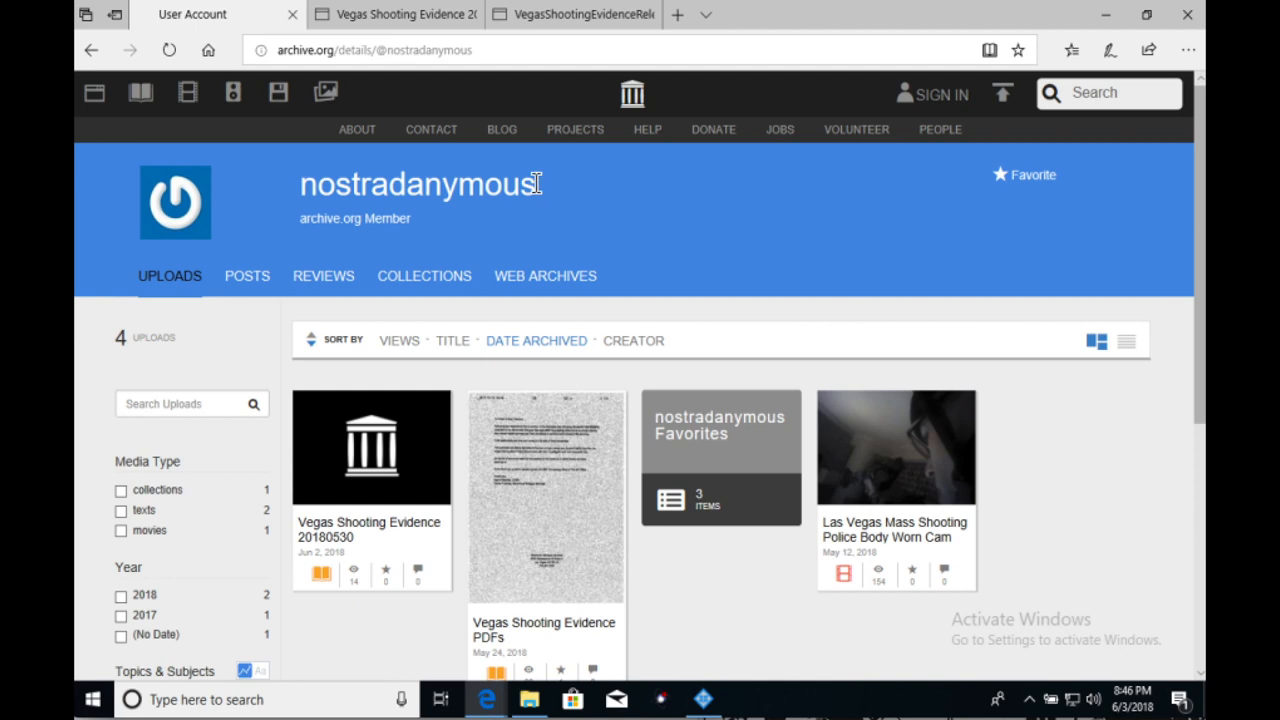
mouse_move(565, 302)
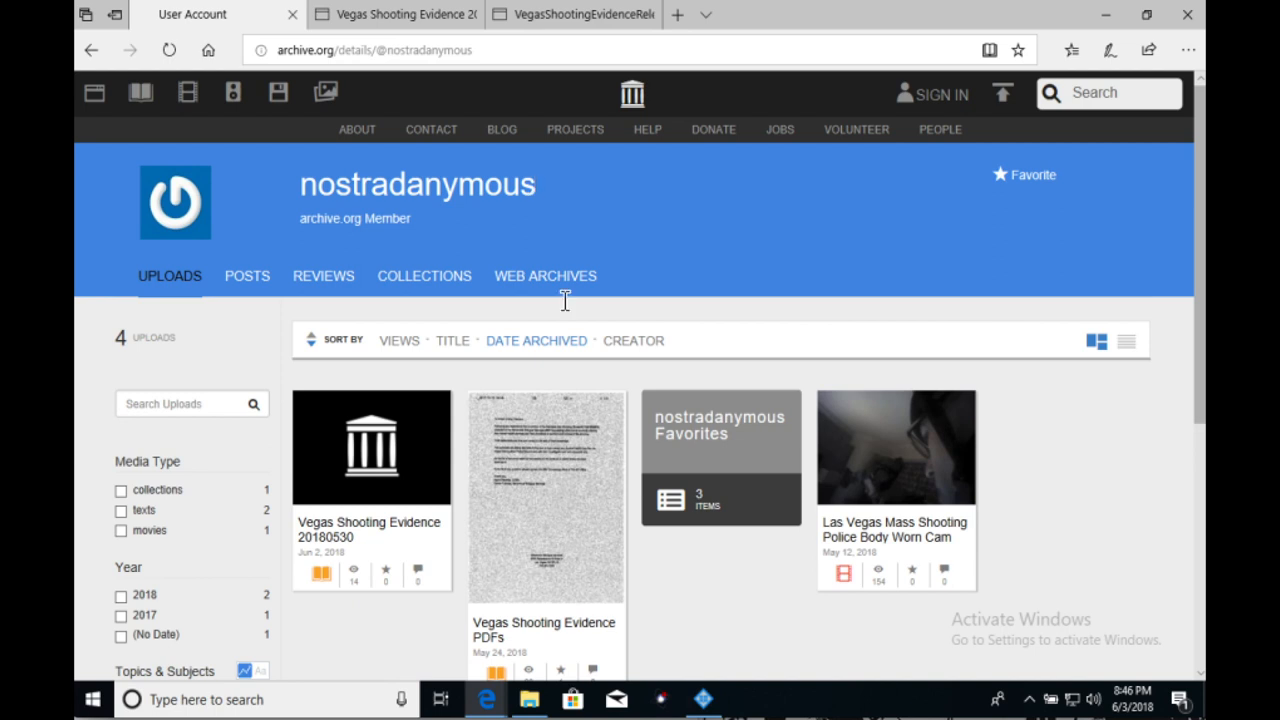
mouse_move(828, 430)
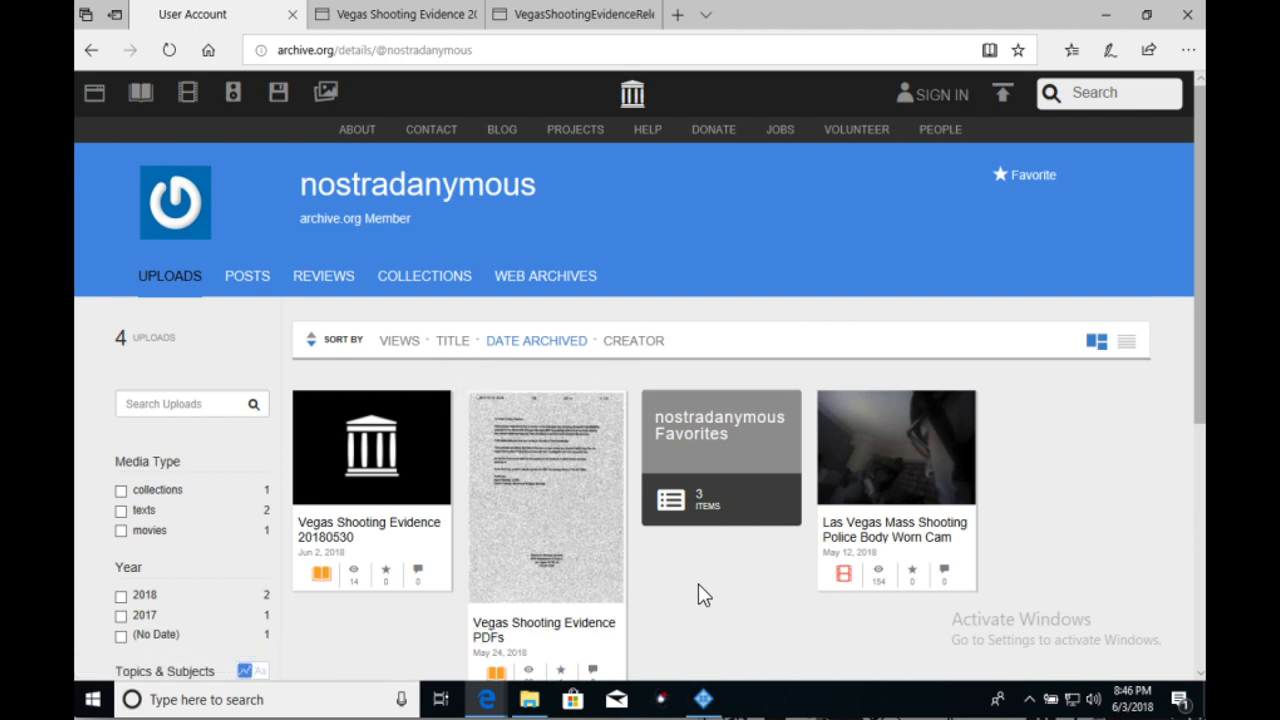
- Scroll down the Internet Archive uploads toward the Vegas Shooting Evidence 20180530 item
scroll(down, 3)
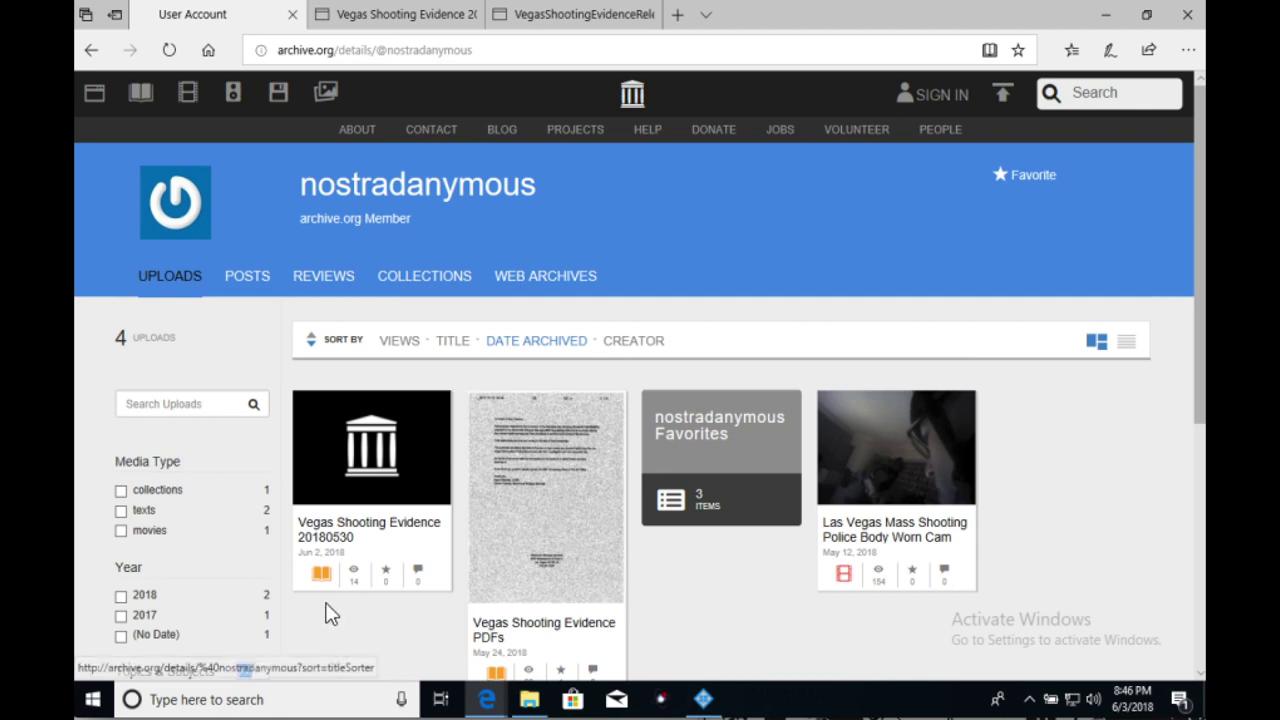
mouse_move(340, 555)
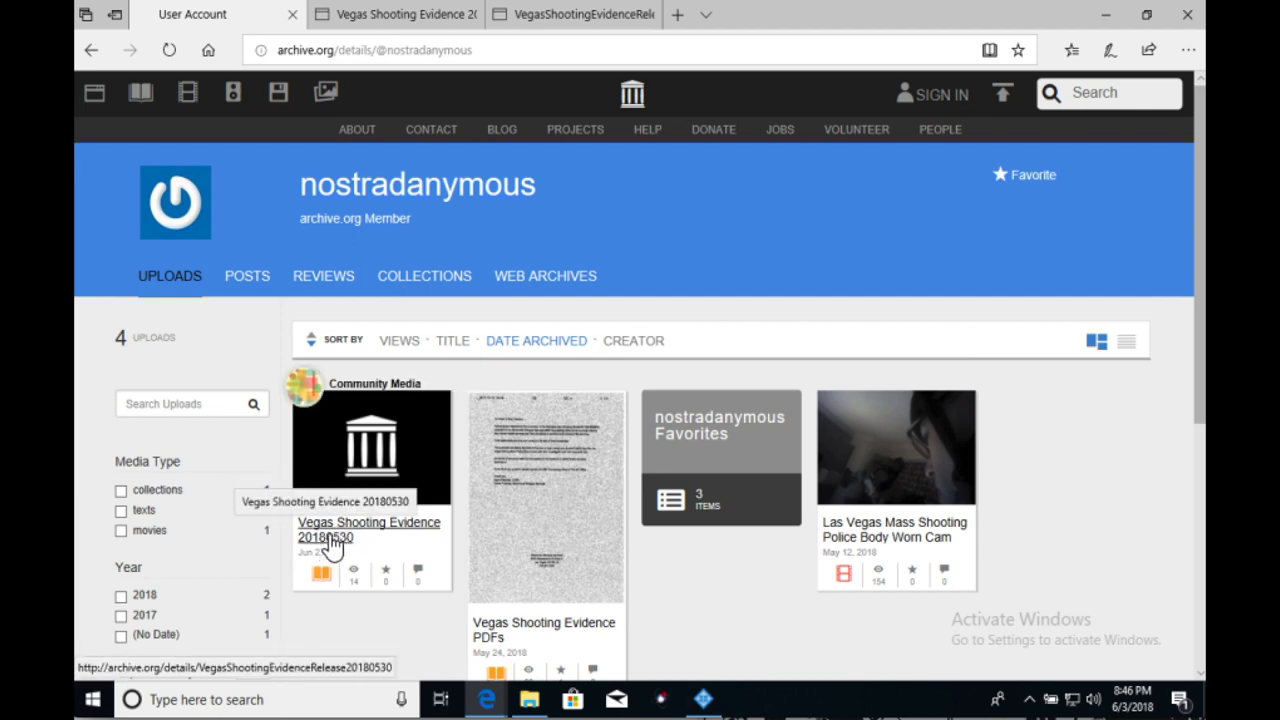
mouse_move(405, 14)
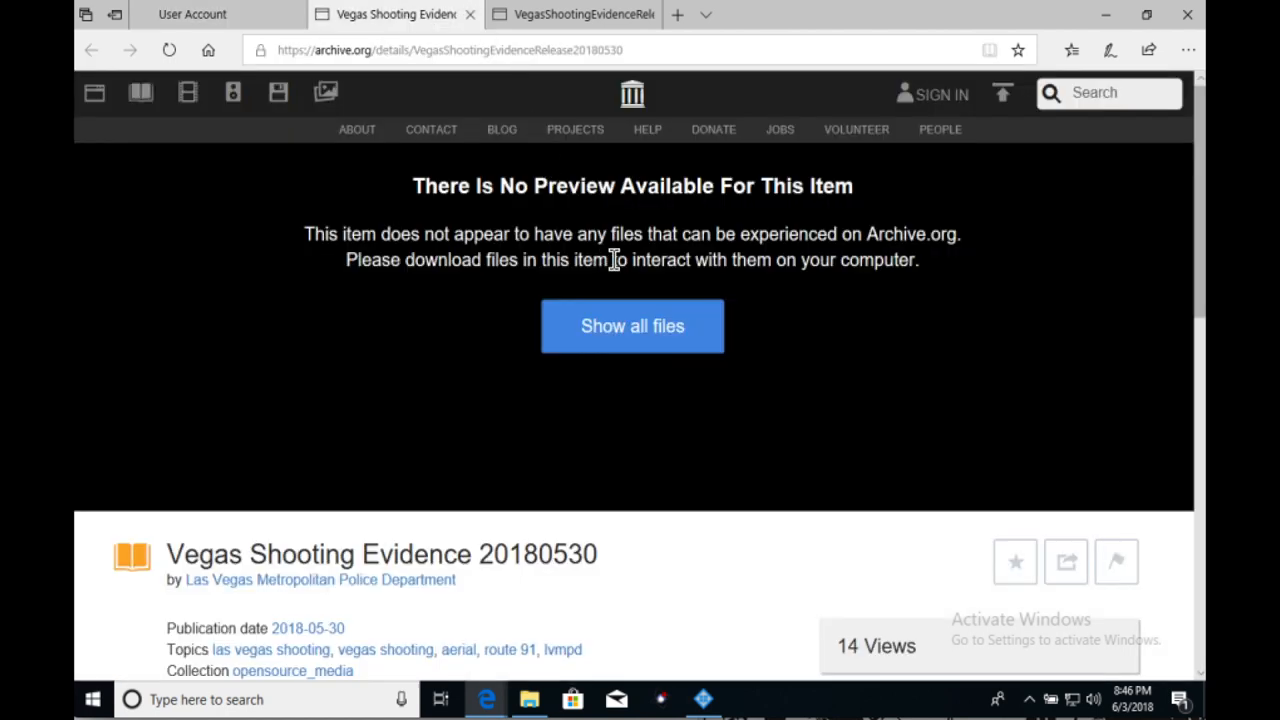
mouse_move(565, 103)
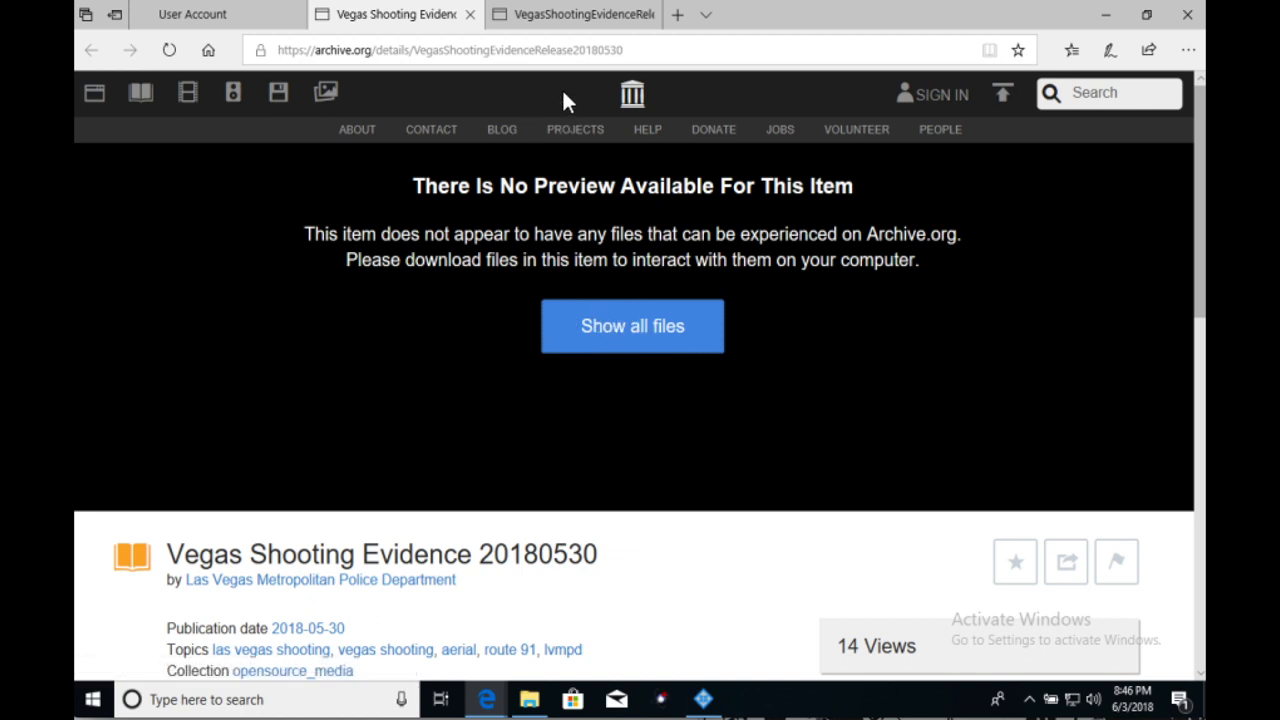
mouse_move(573, 14)
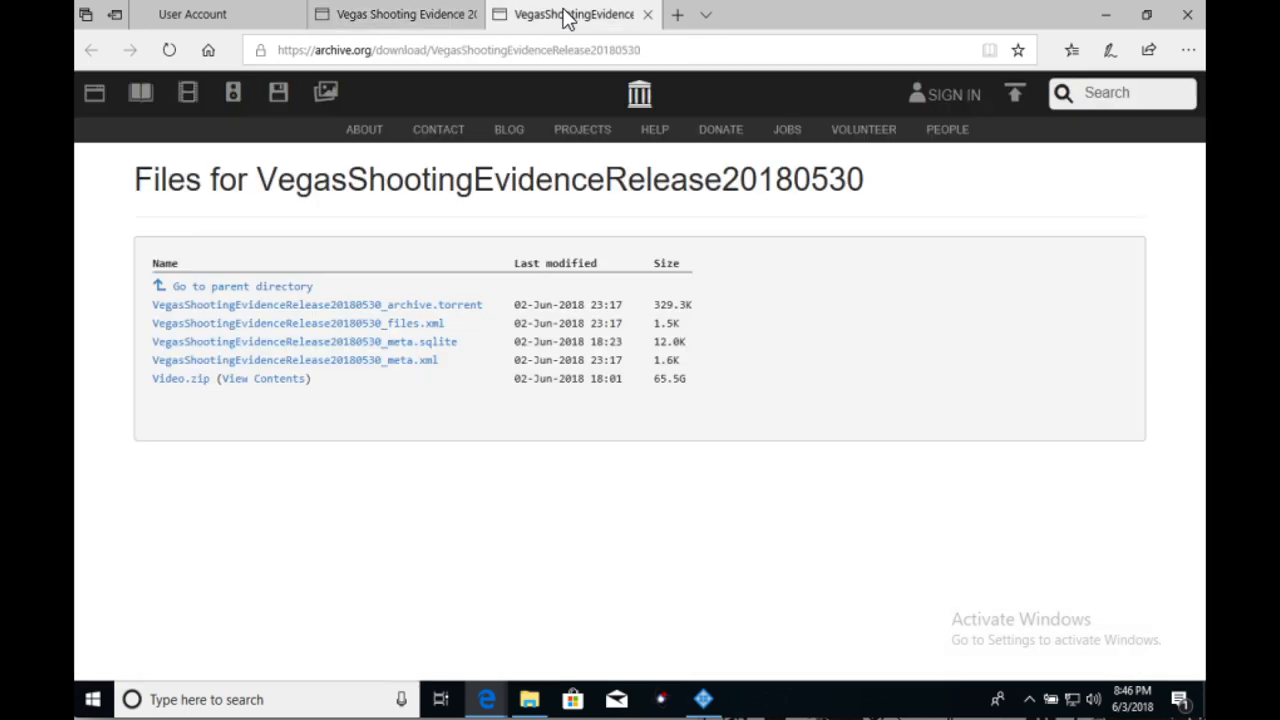
mouse_move(416, 412)
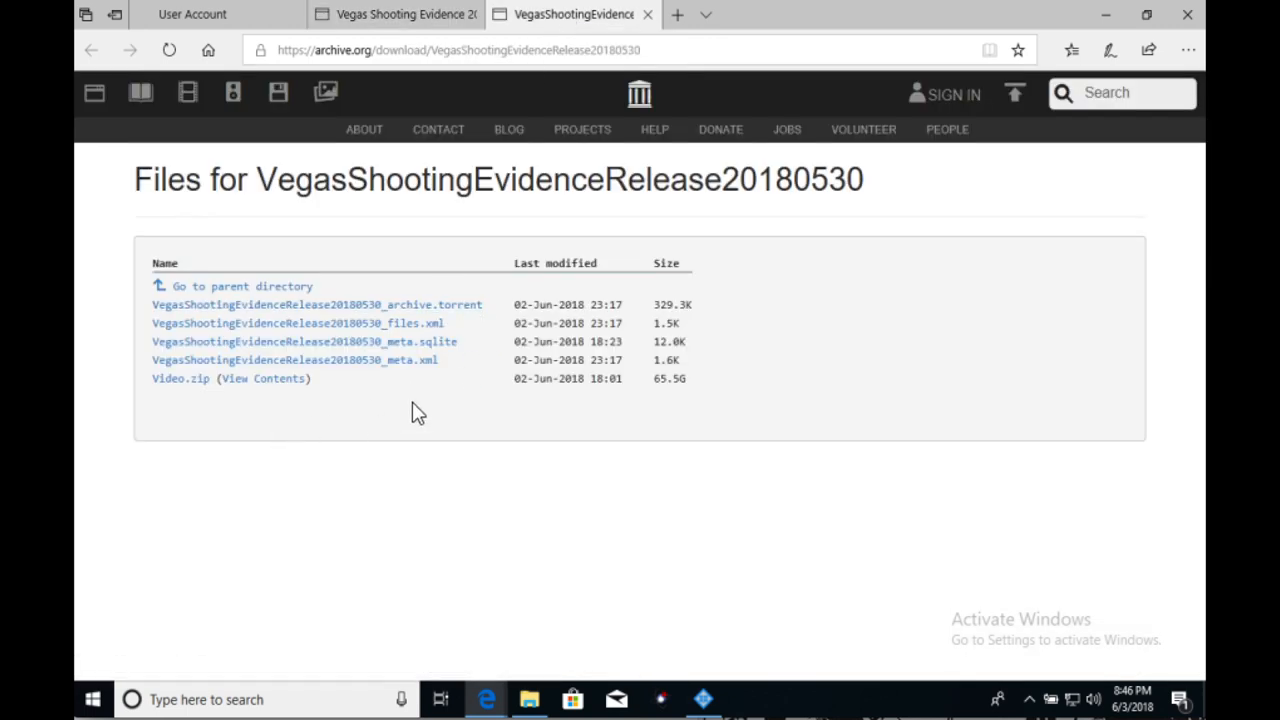
mouse_move(182, 380)
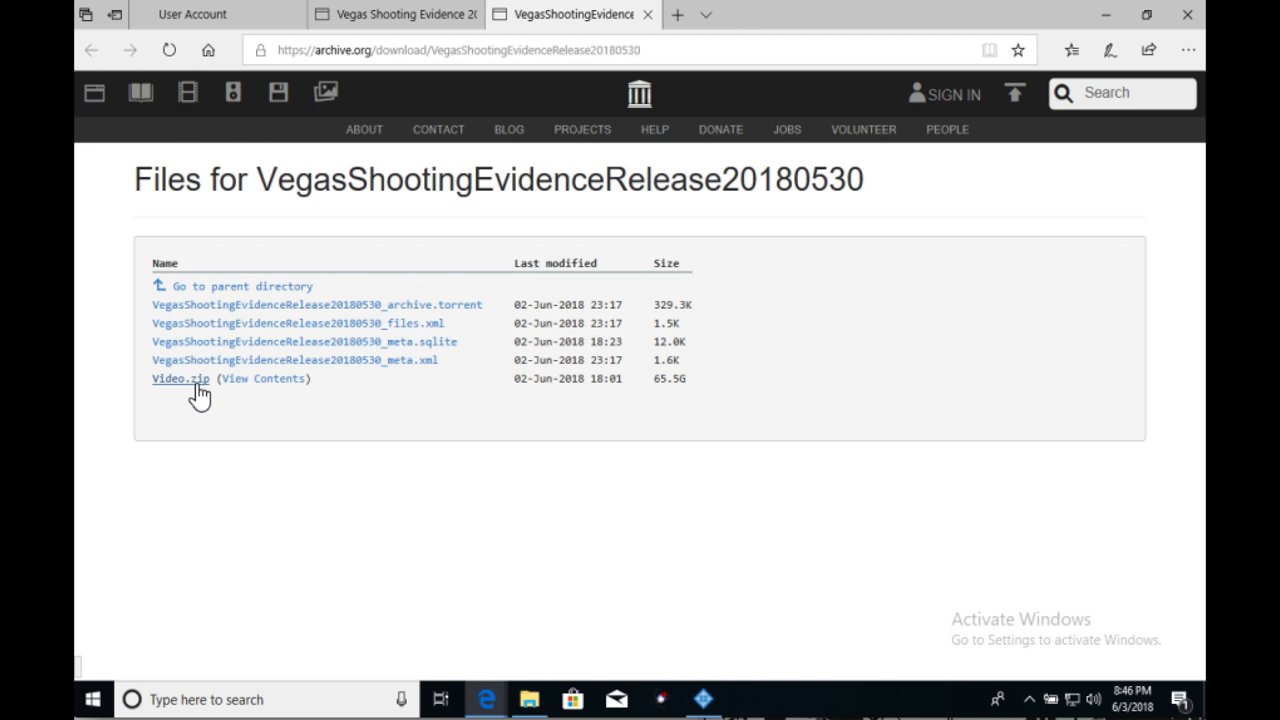
mouse_move(705, 386)
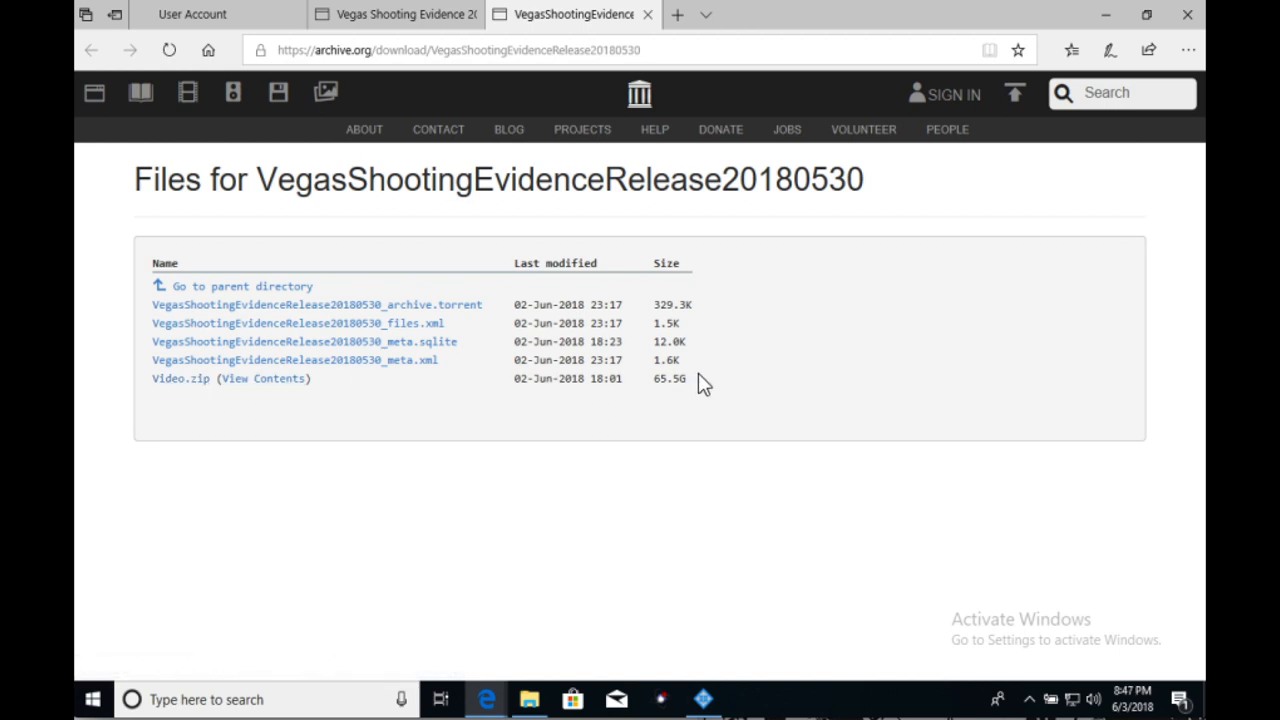
- Highlight the 65.5G size listed for Video.zip in the file listing
double_click(671, 380)
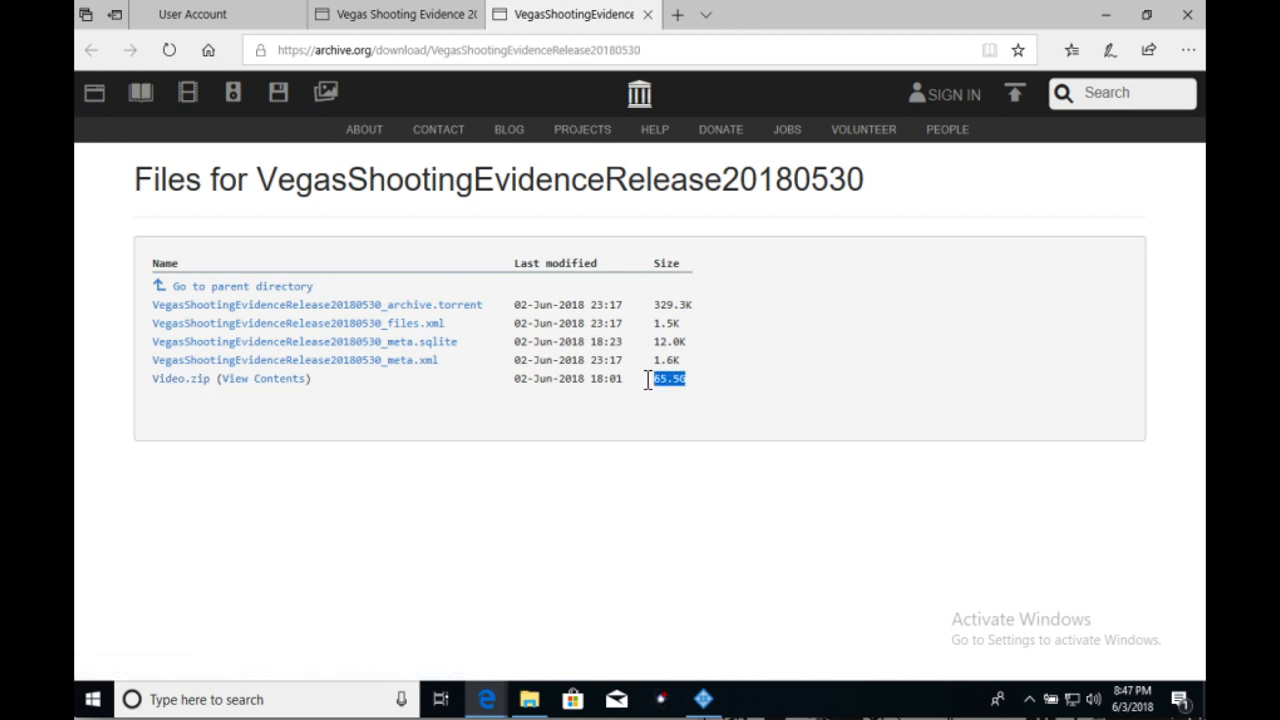
mouse_move(640, 432)
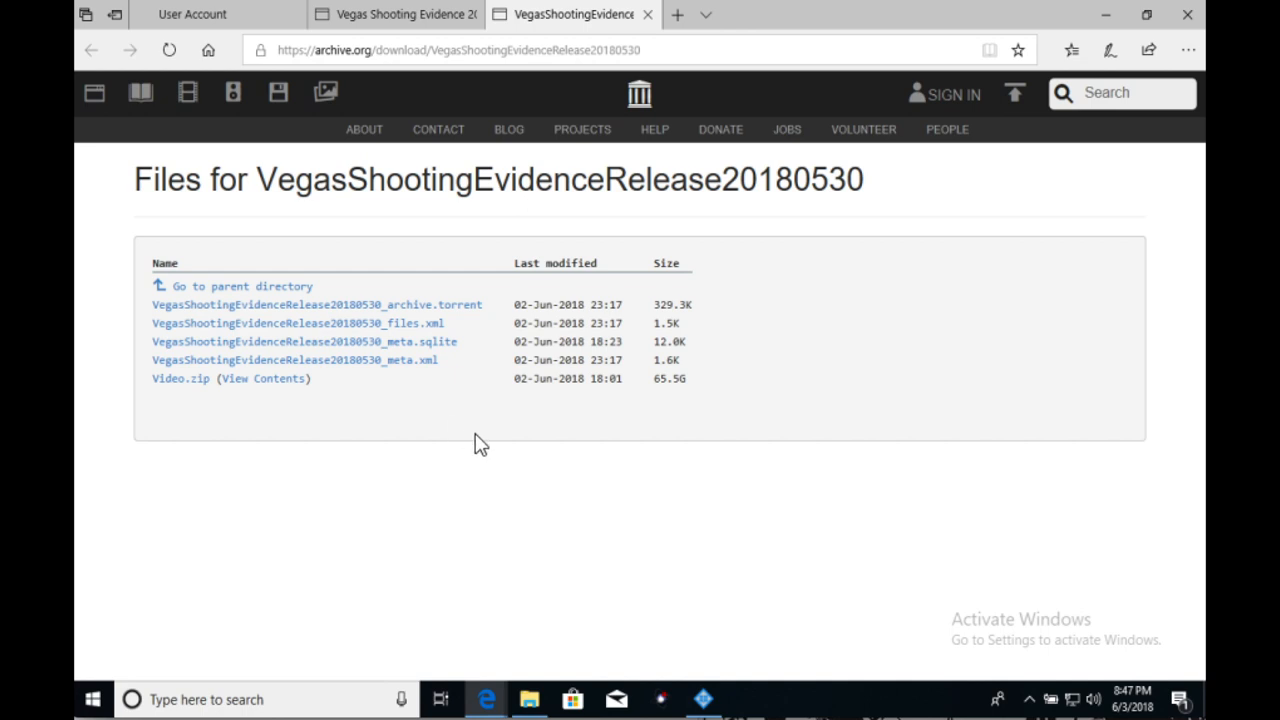
mouse_move(595, 379)
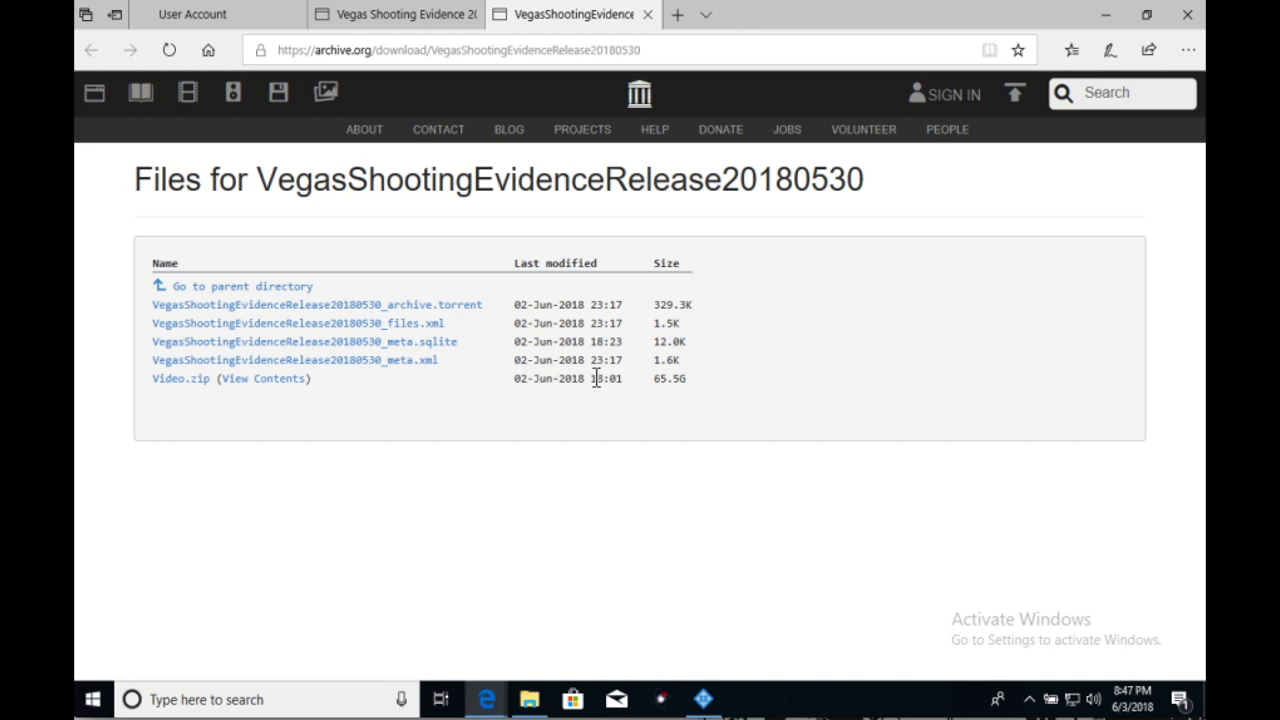
mouse_move(463, 420)
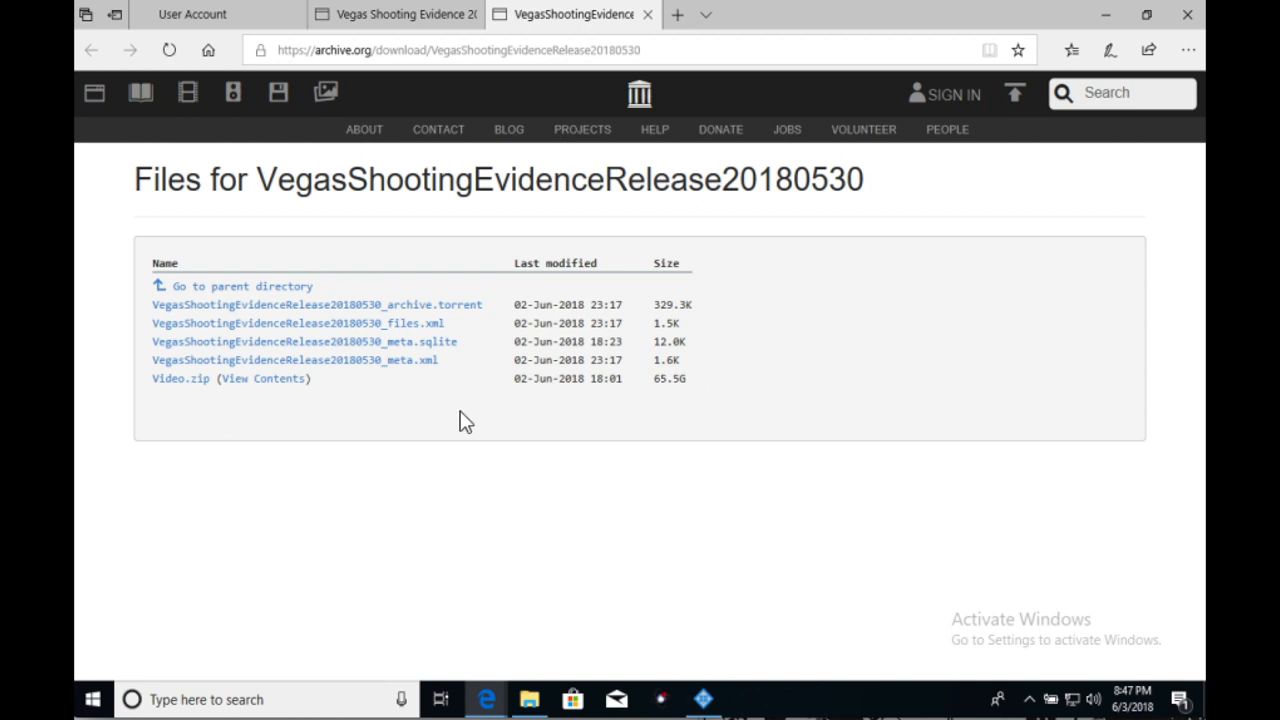
mouse_move(610, 380)
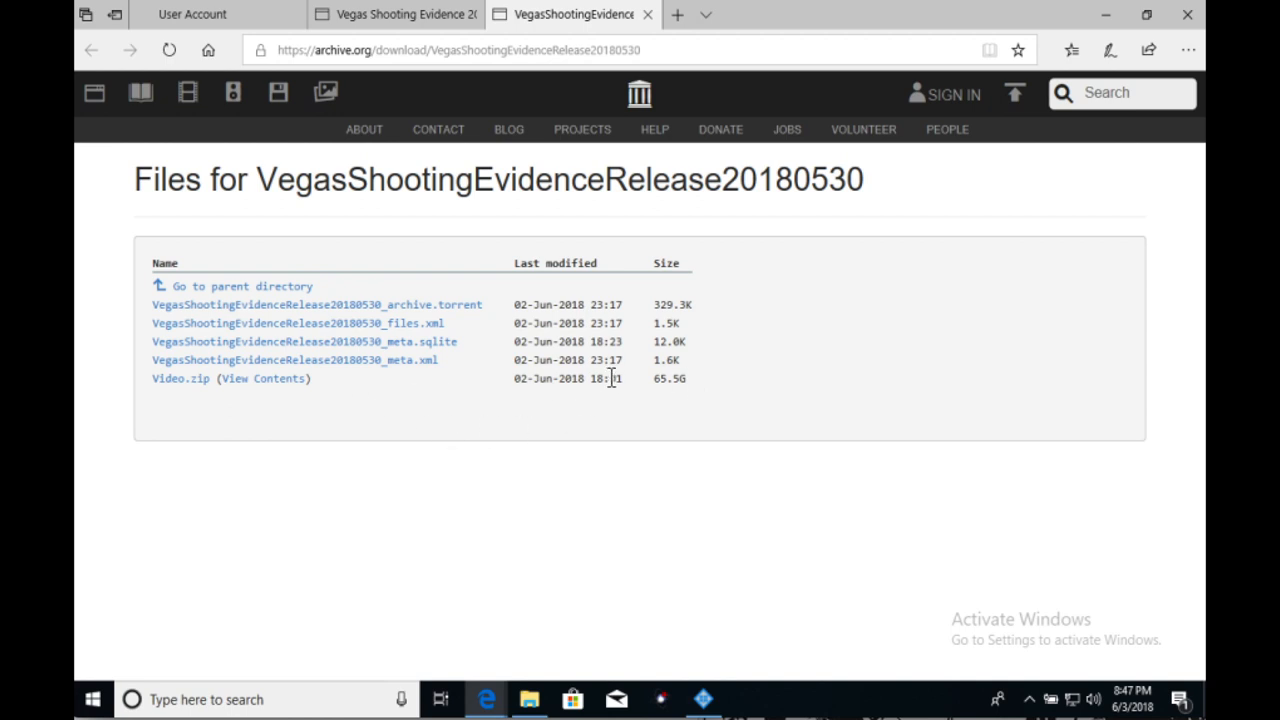
mouse_move(695, 388)
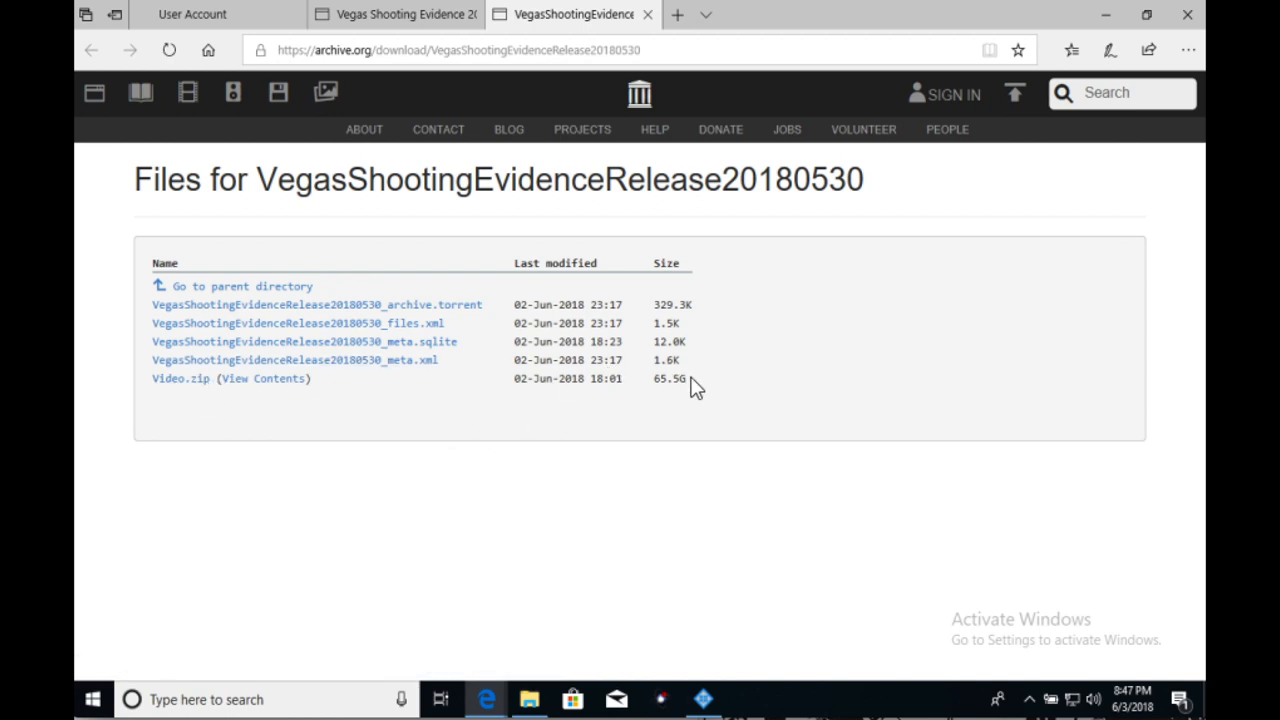
double_click(672, 378)
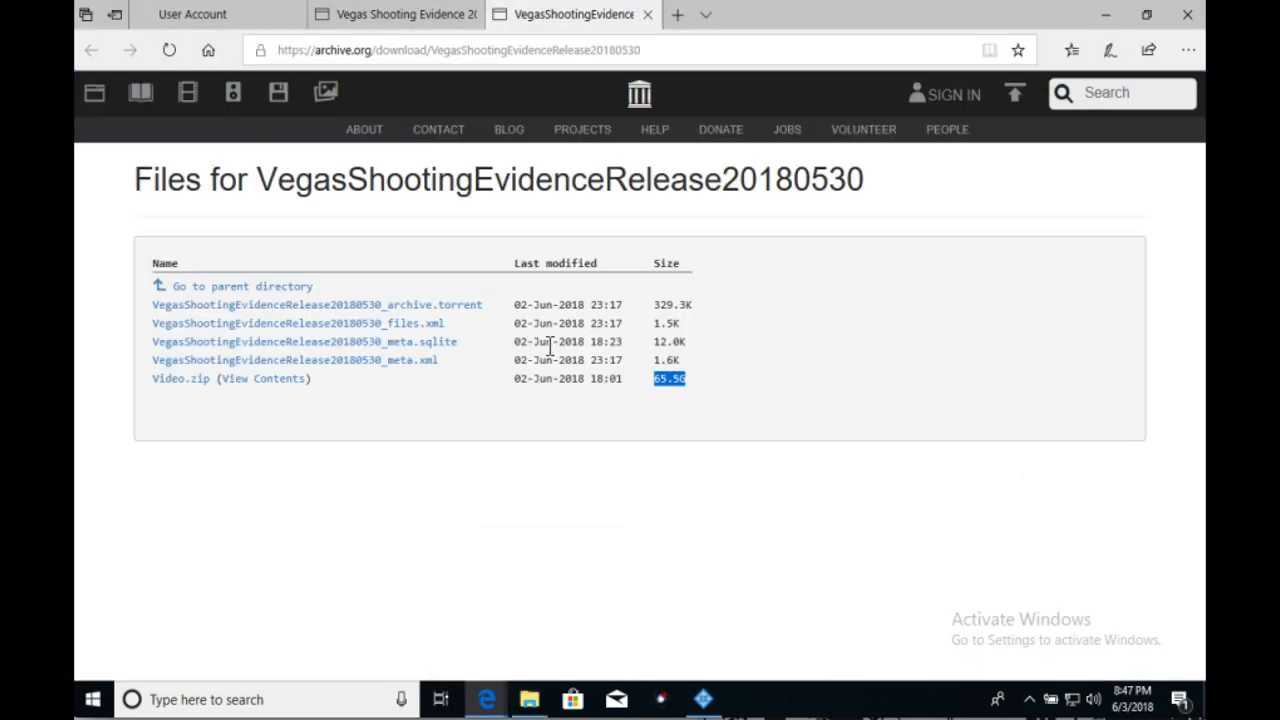
mouse_move(566, 570)
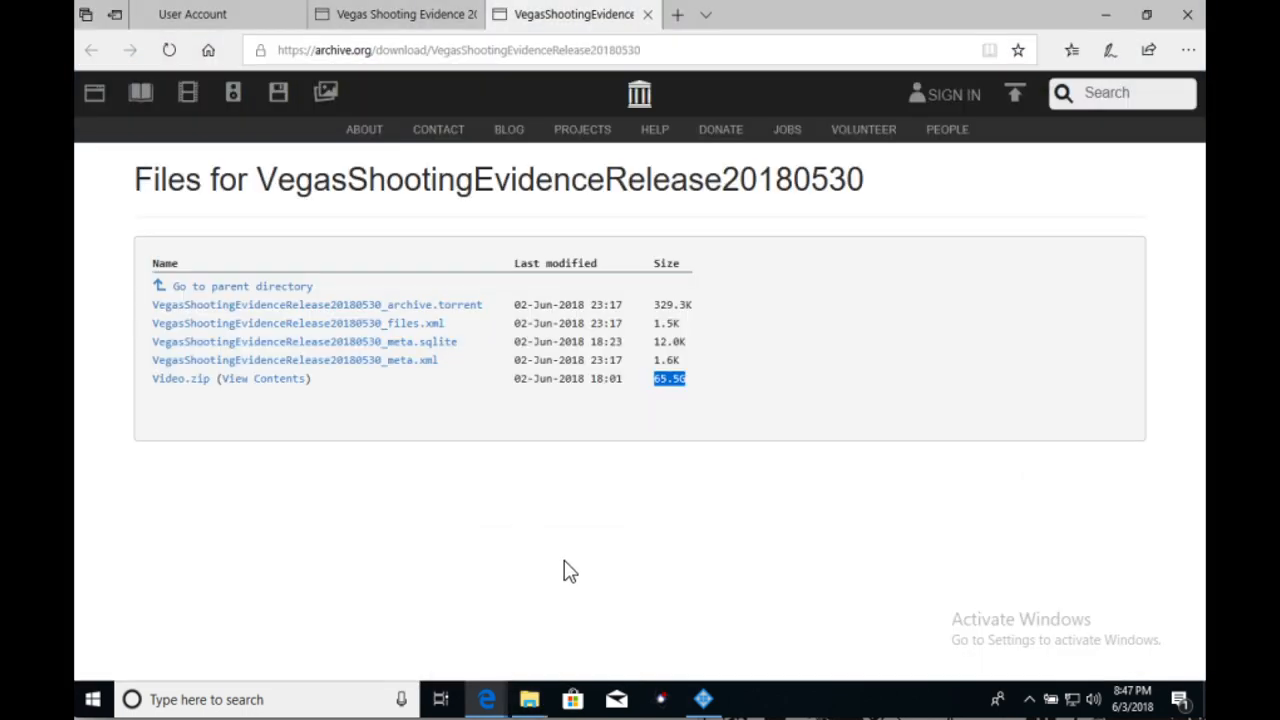
mouse_move(523, 617)
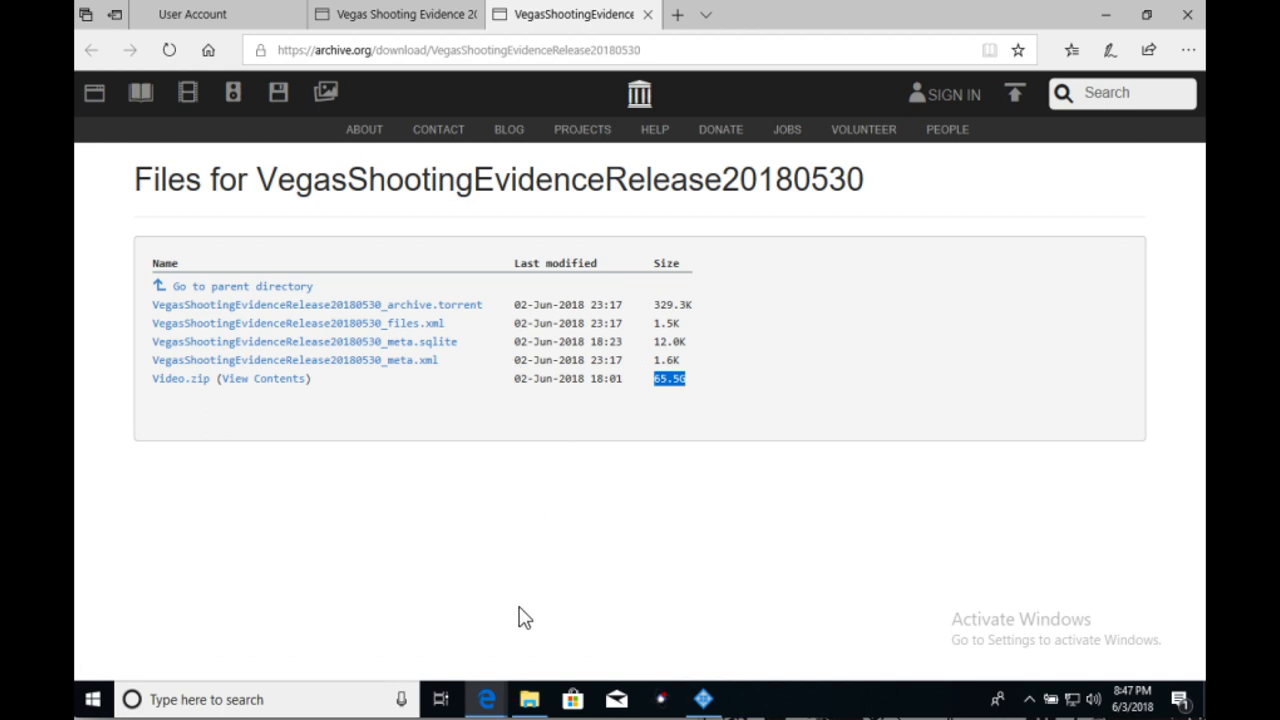
mouse_move(529, 699)
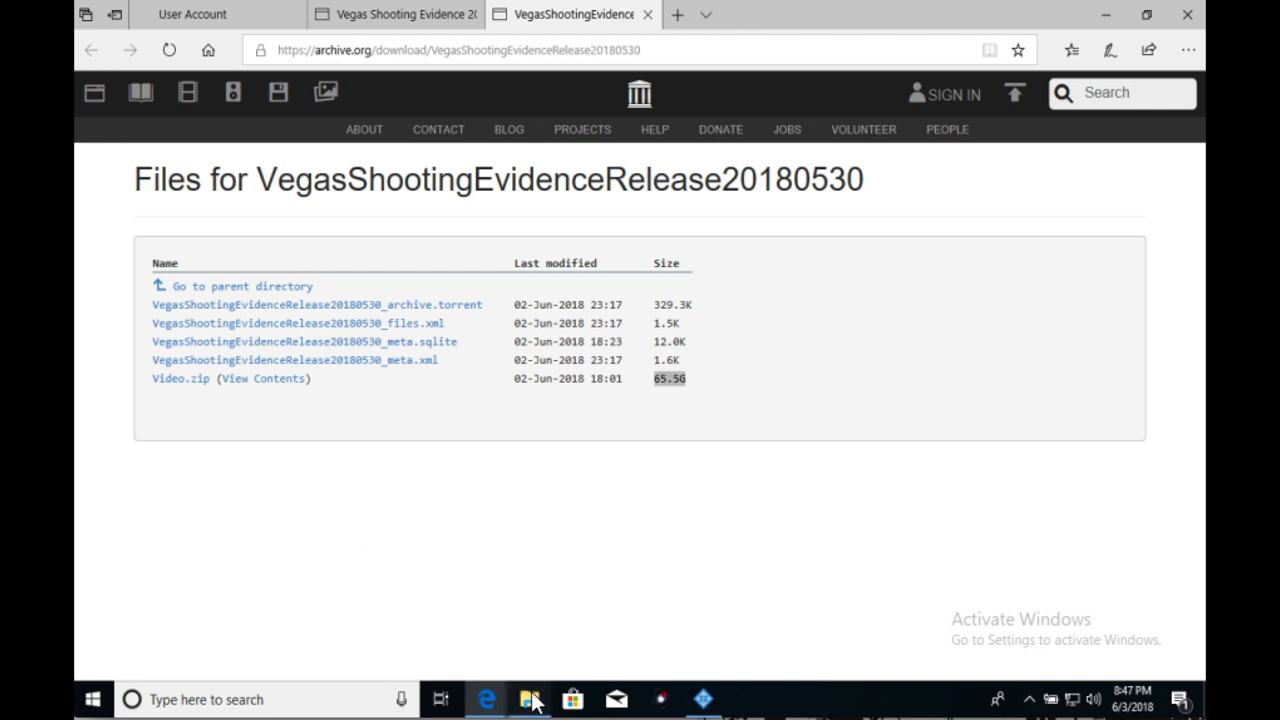
- Open the Tropicana South 10-01 through 10-03 folder in File Explorer and select SmartClient-Player
click(535, 699)
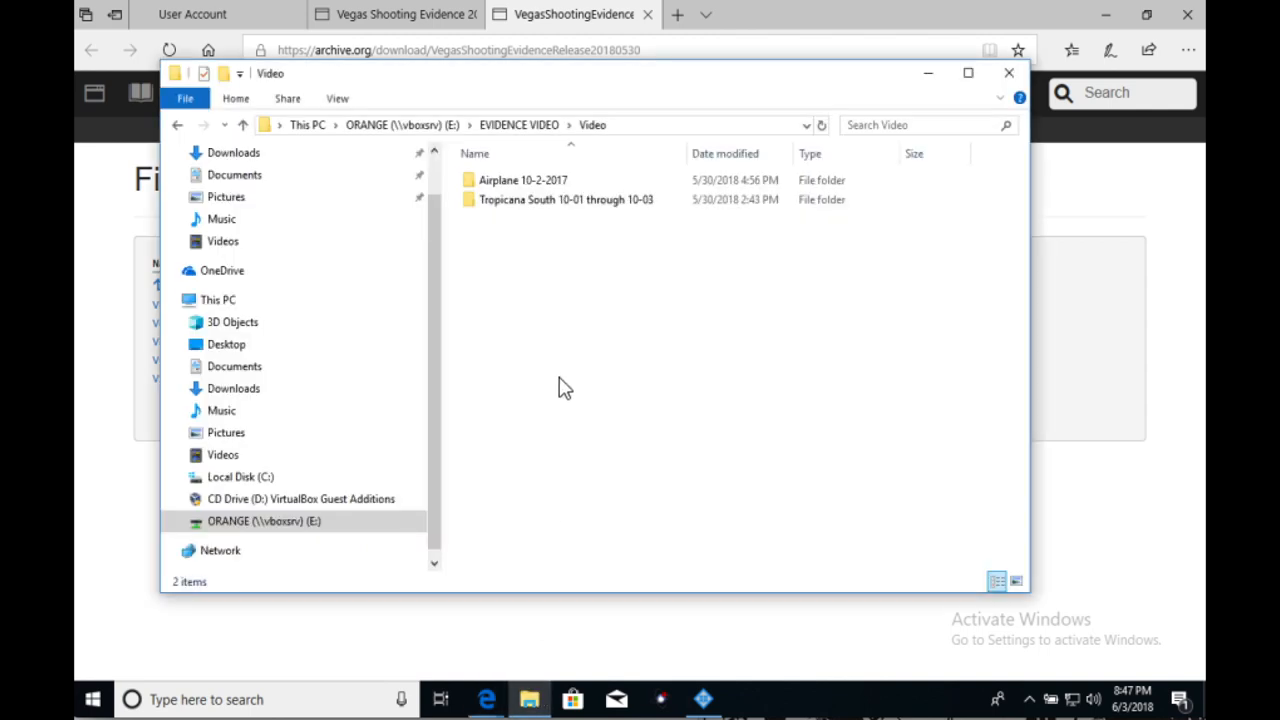
click(518, 180)
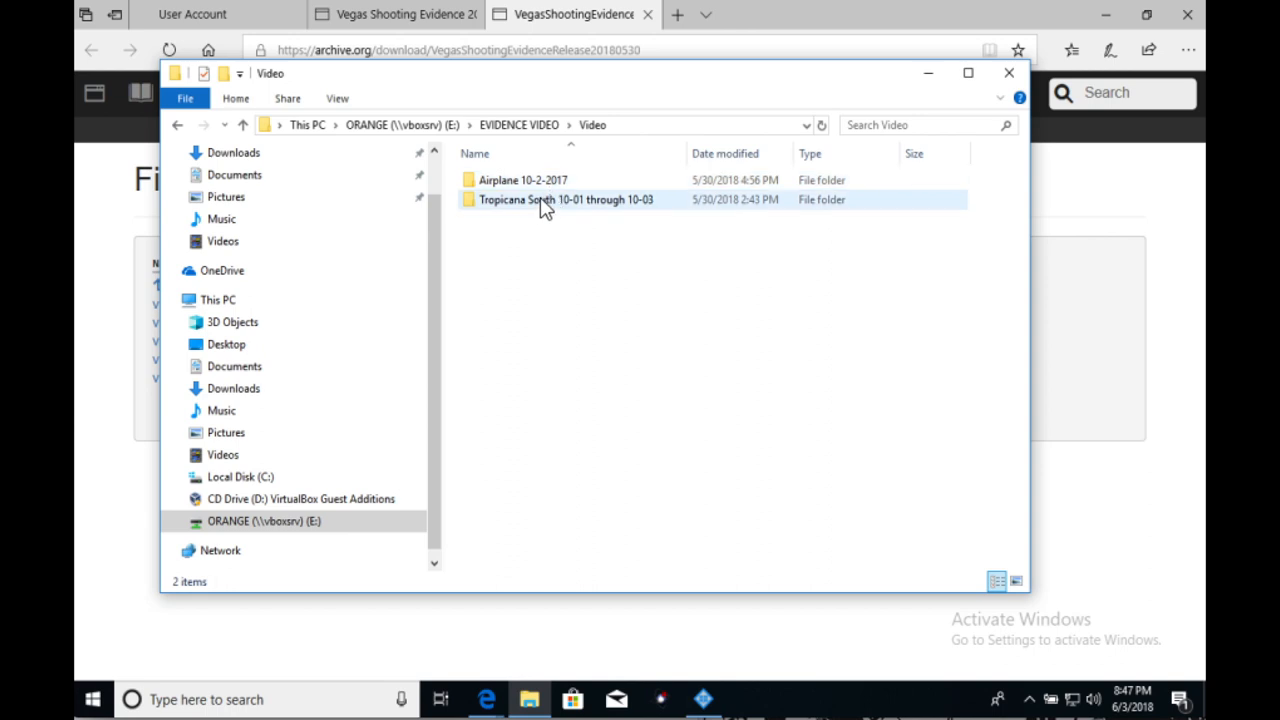
click(539, 199)
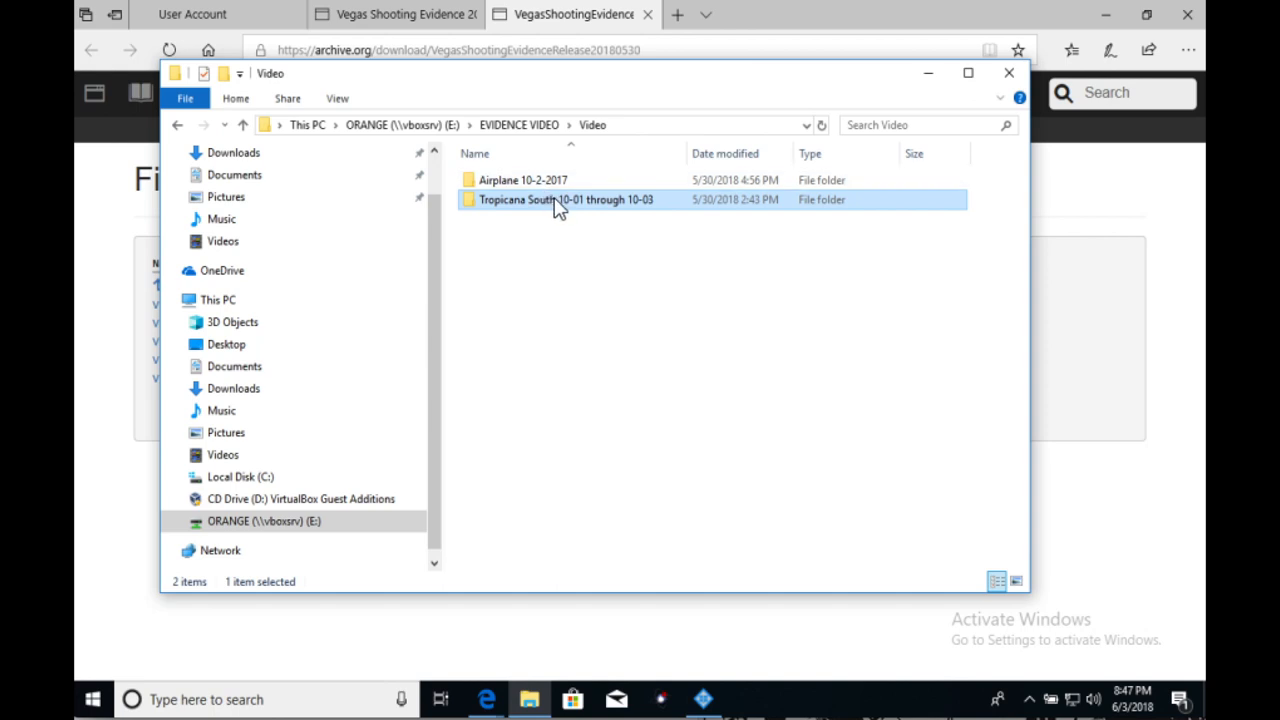
double_click(550, 199)
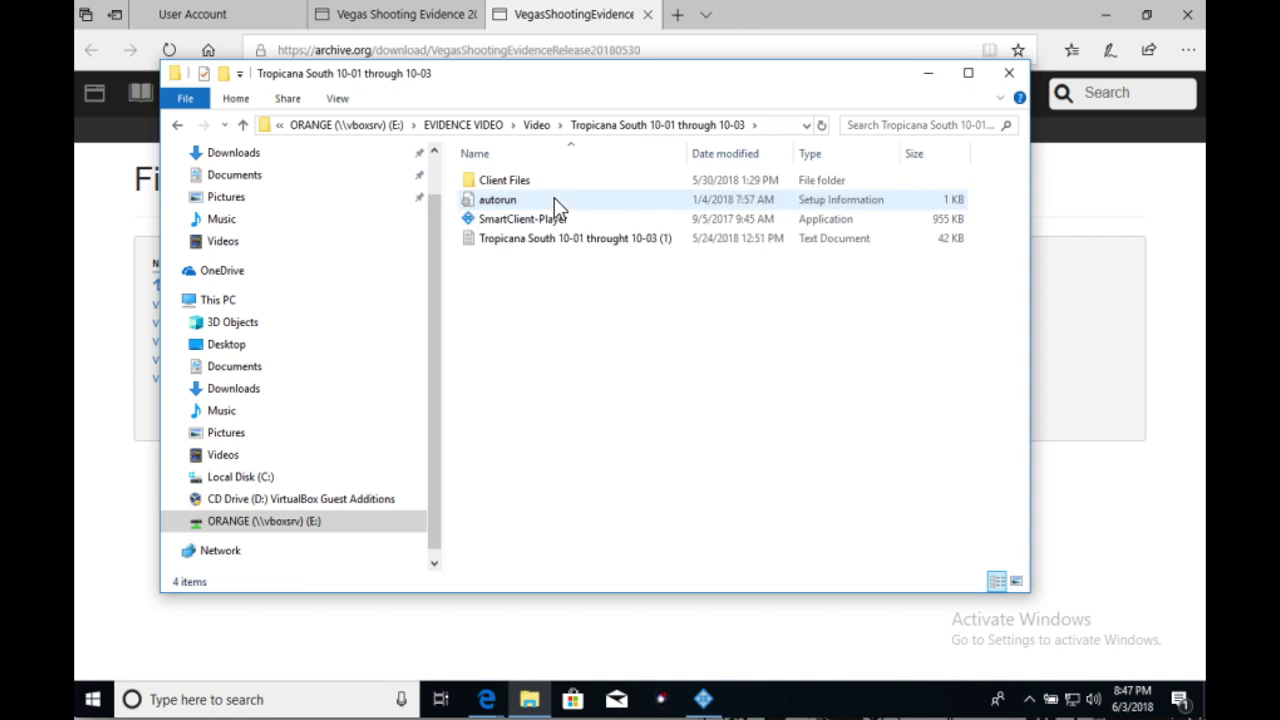
click(520, 219)
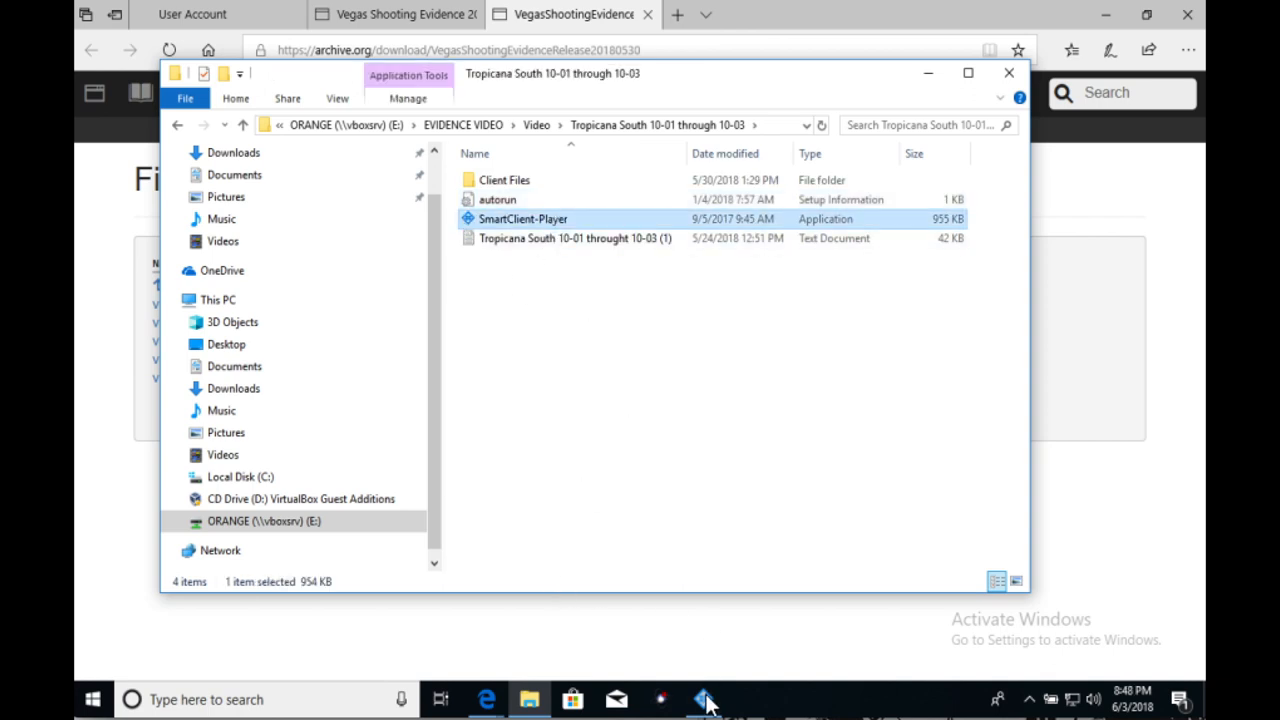
- Switch to the running Smart Client Player window from the taskbar
click(699, 699)
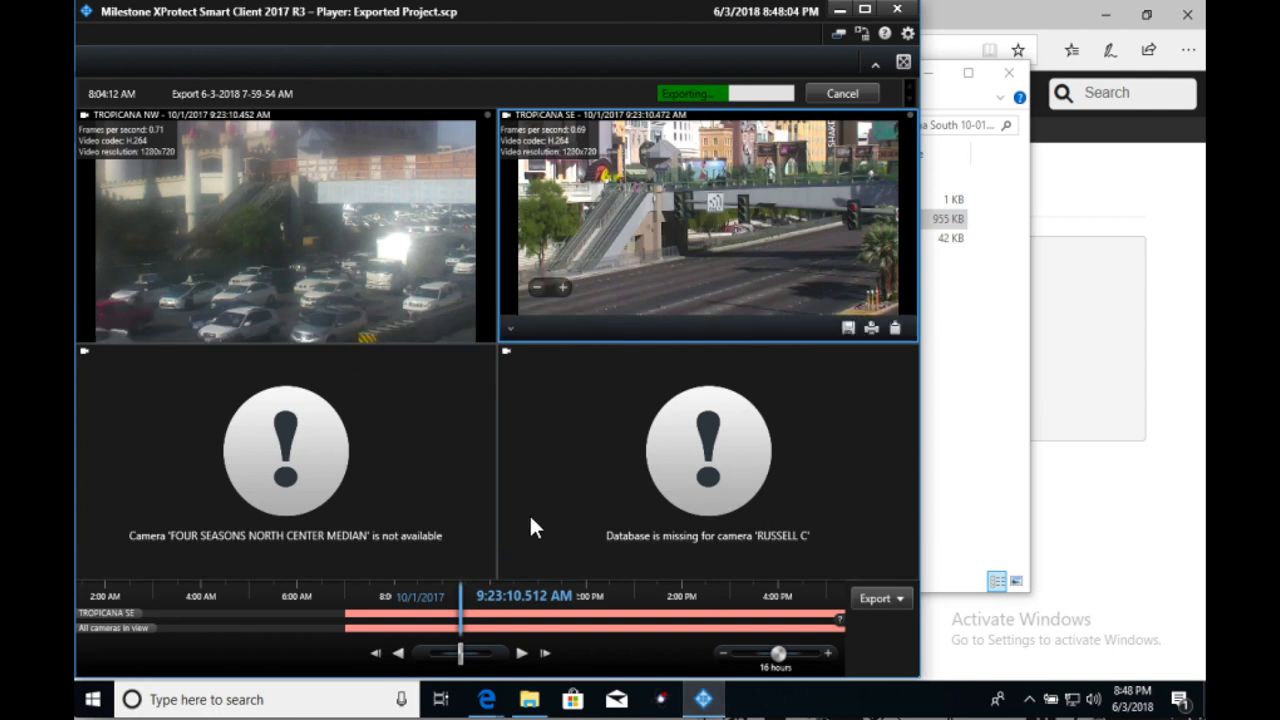
mouse_move(638, 325)
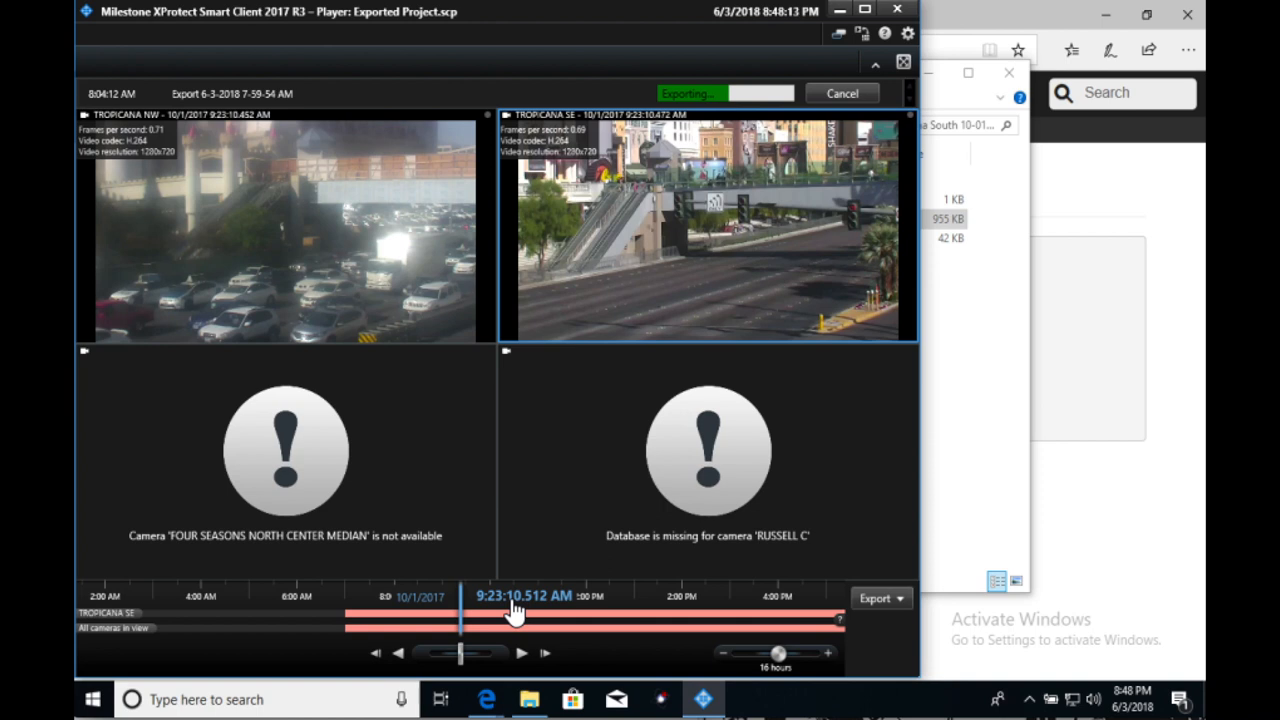
mouse_move(395, 310)
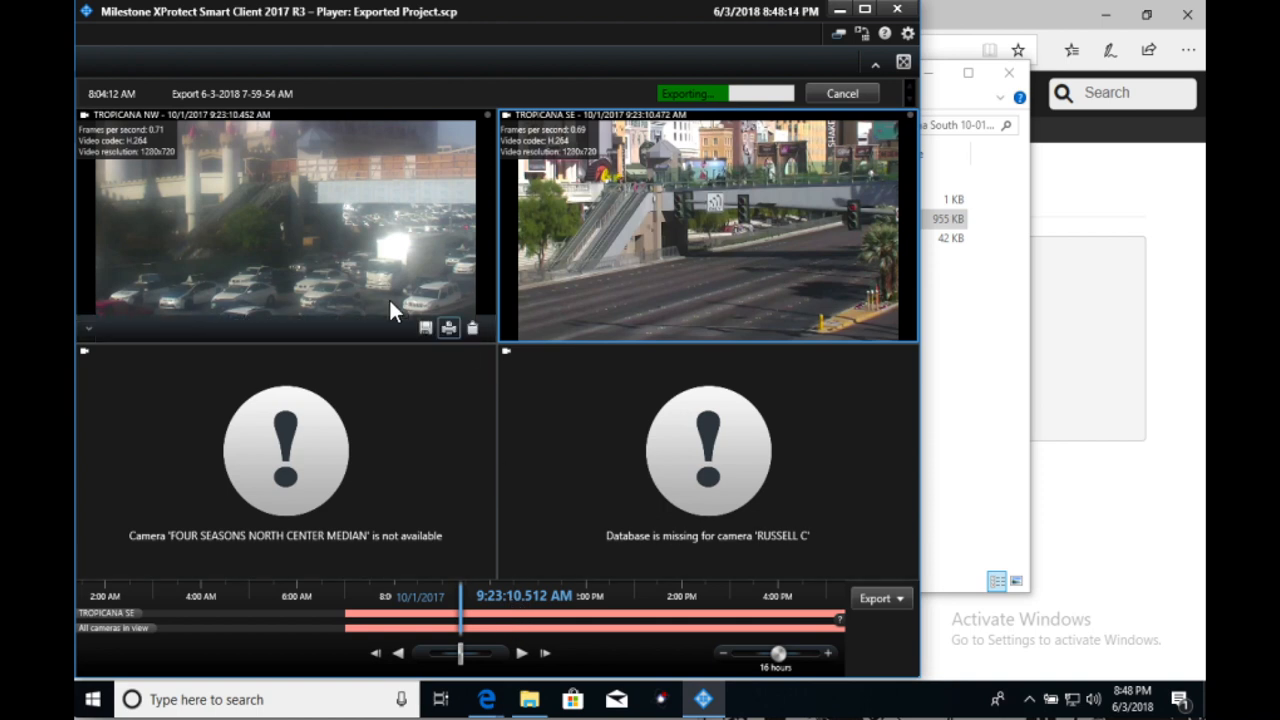
click(521, 655)
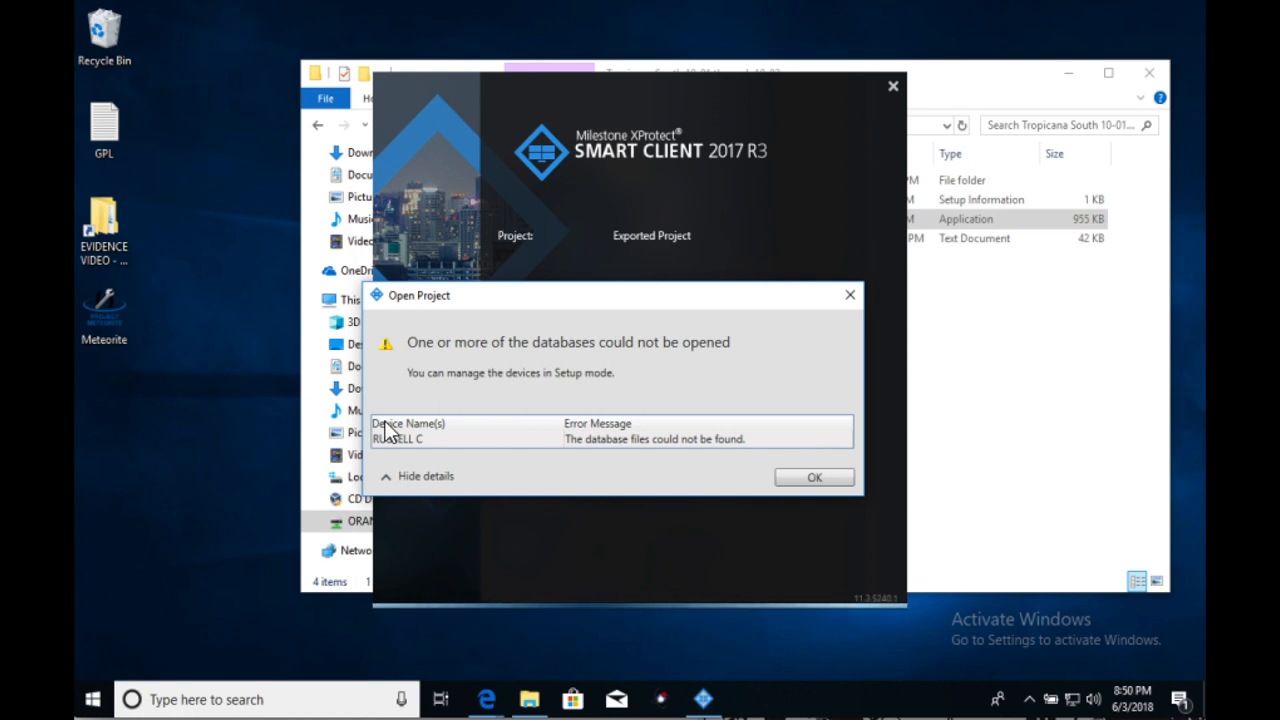
mouse_move(540, 308)
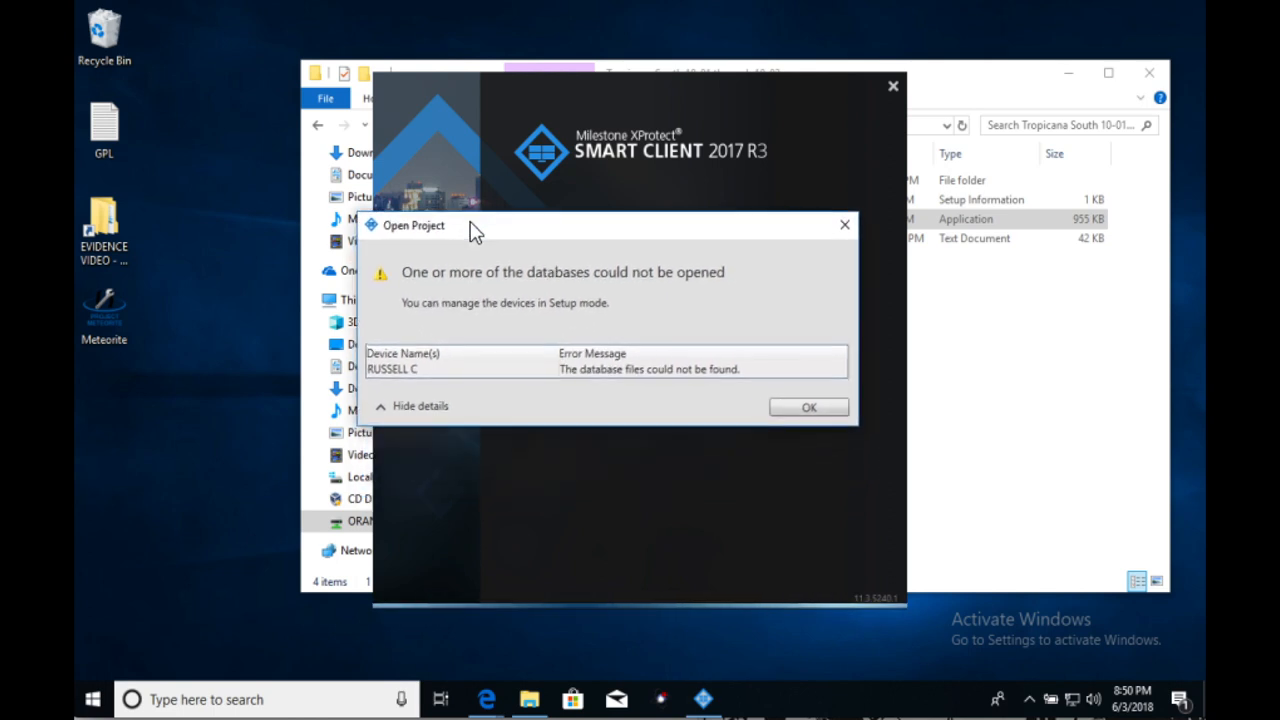
mouse_move(412, 377)
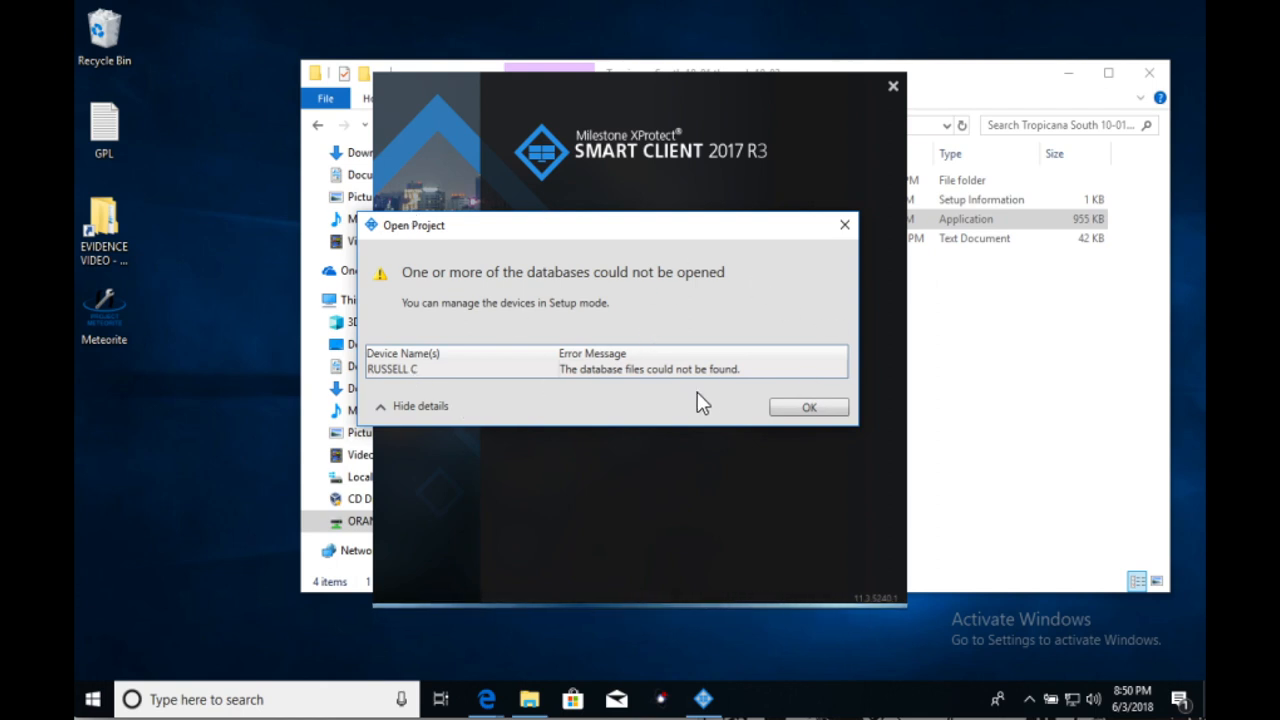
click(808, 406)
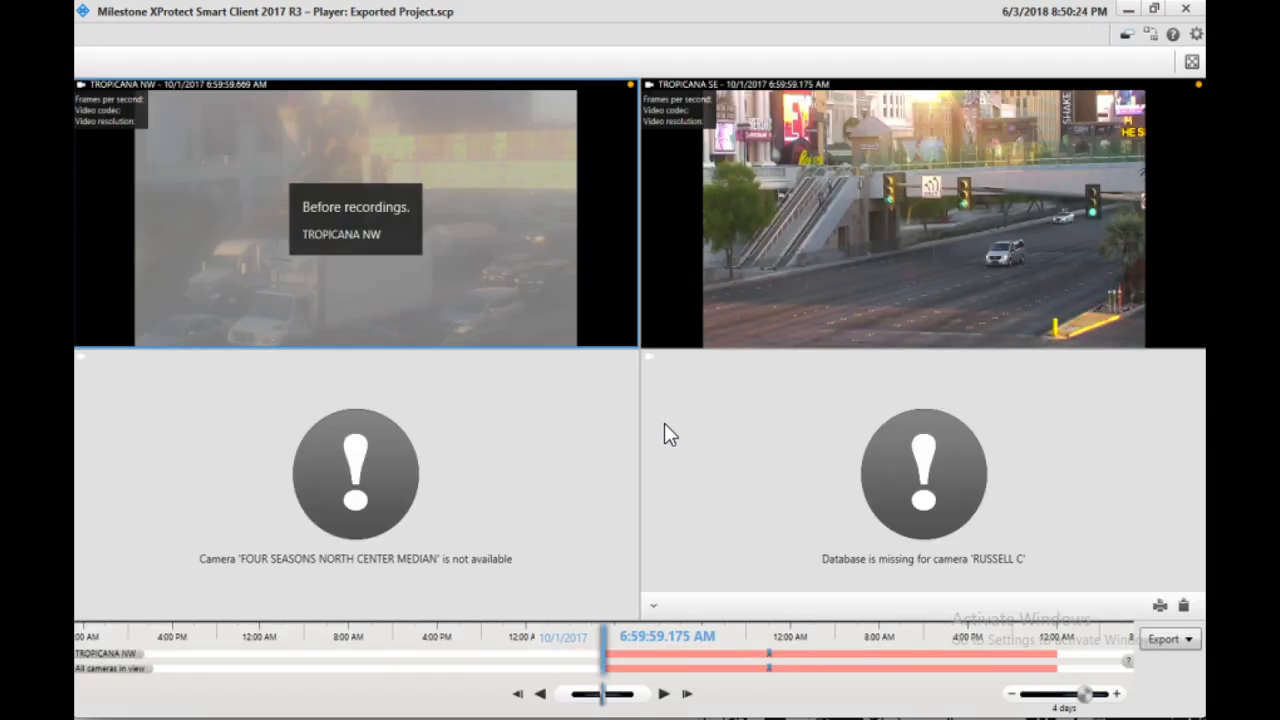
mouse_move(425, 310)
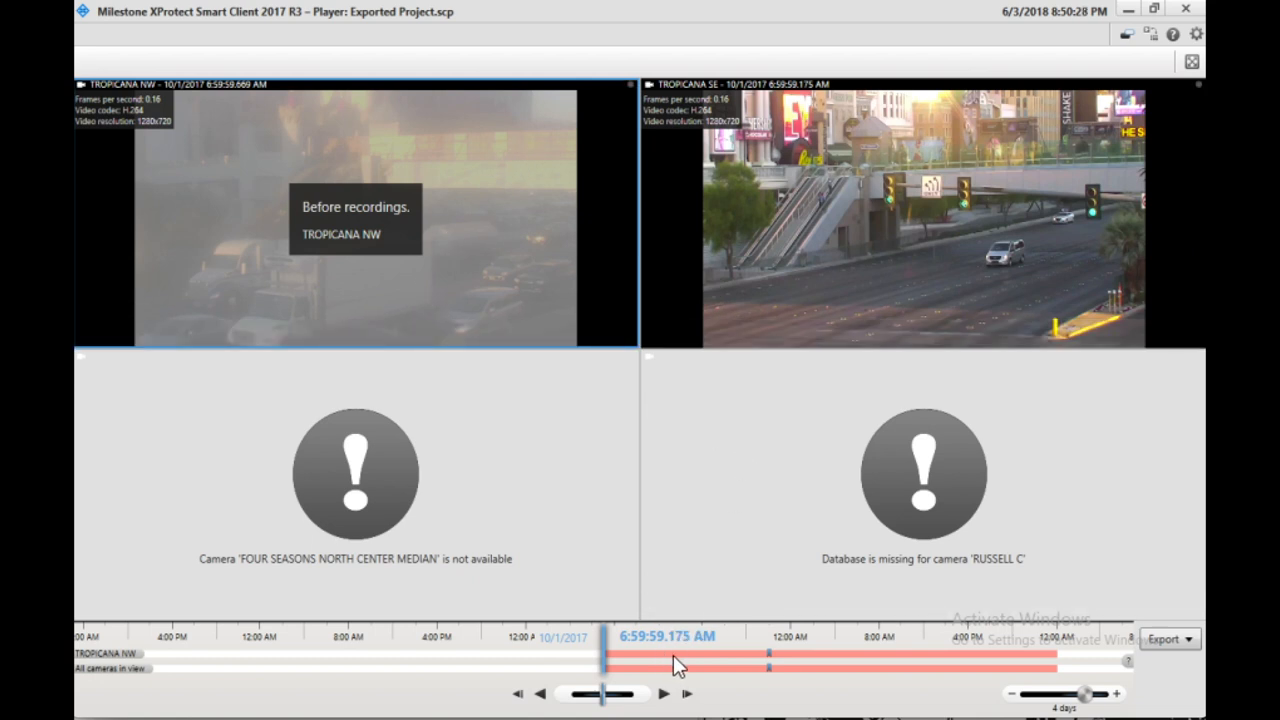
- Move the timeline to recorded footage, start playback, and focus the Tropicana SE view
drag(670, 660, 600, 660)
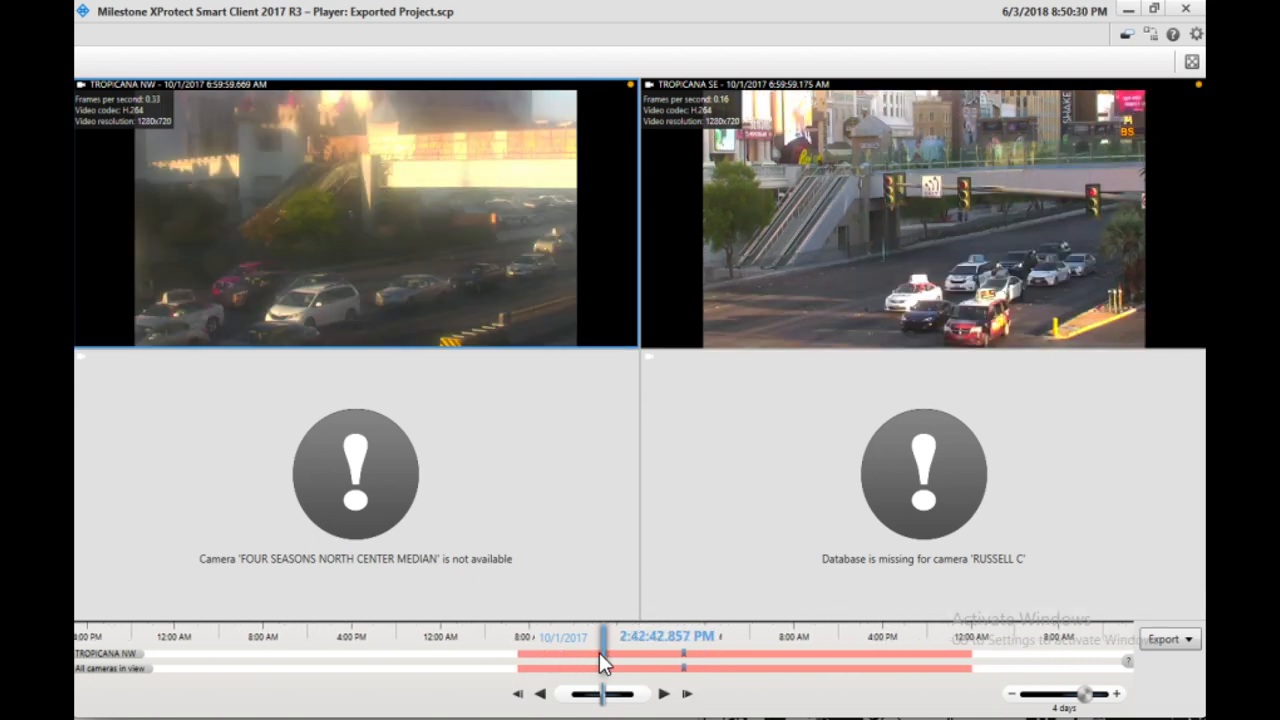
click(670, 694)
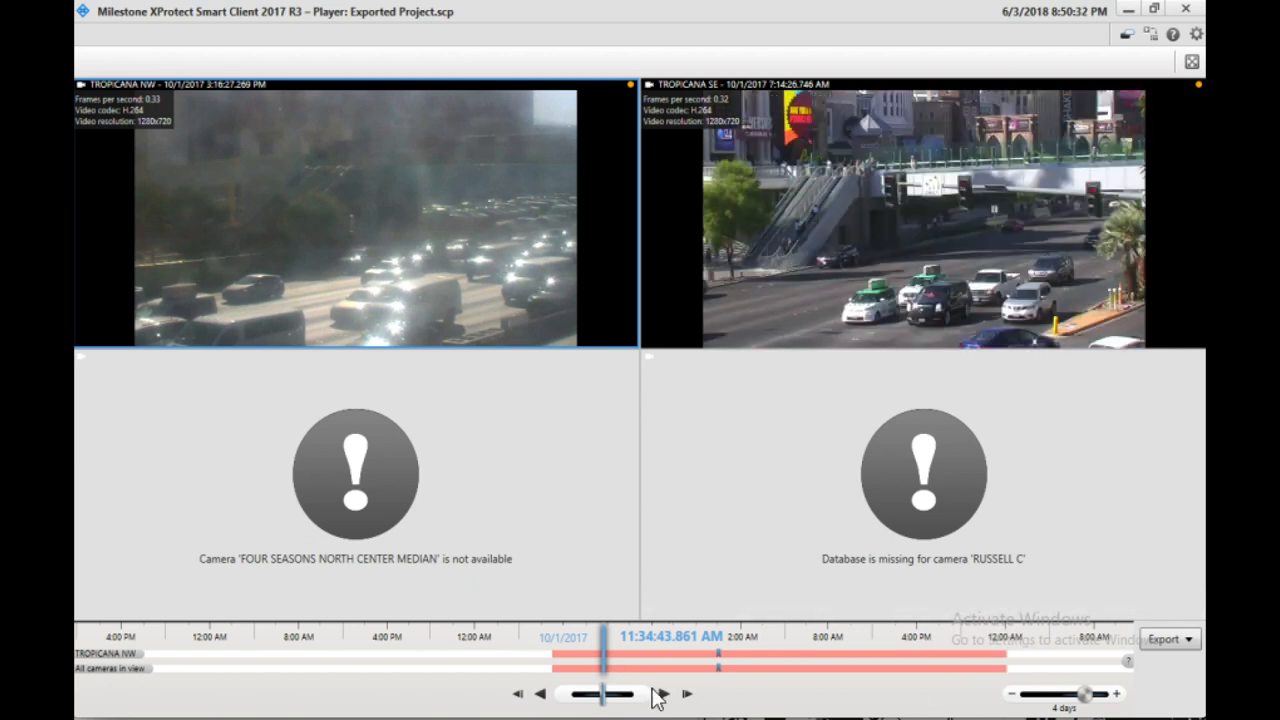
click(665, 692)
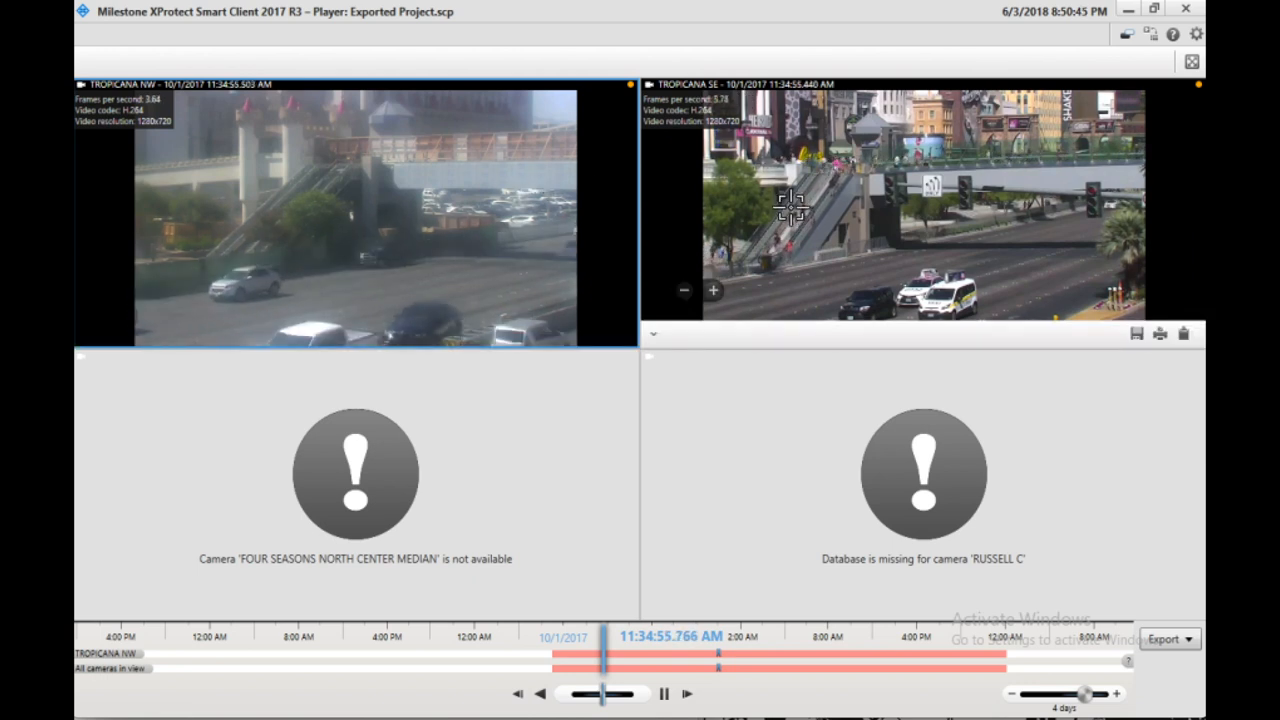
double_click(890, 200)
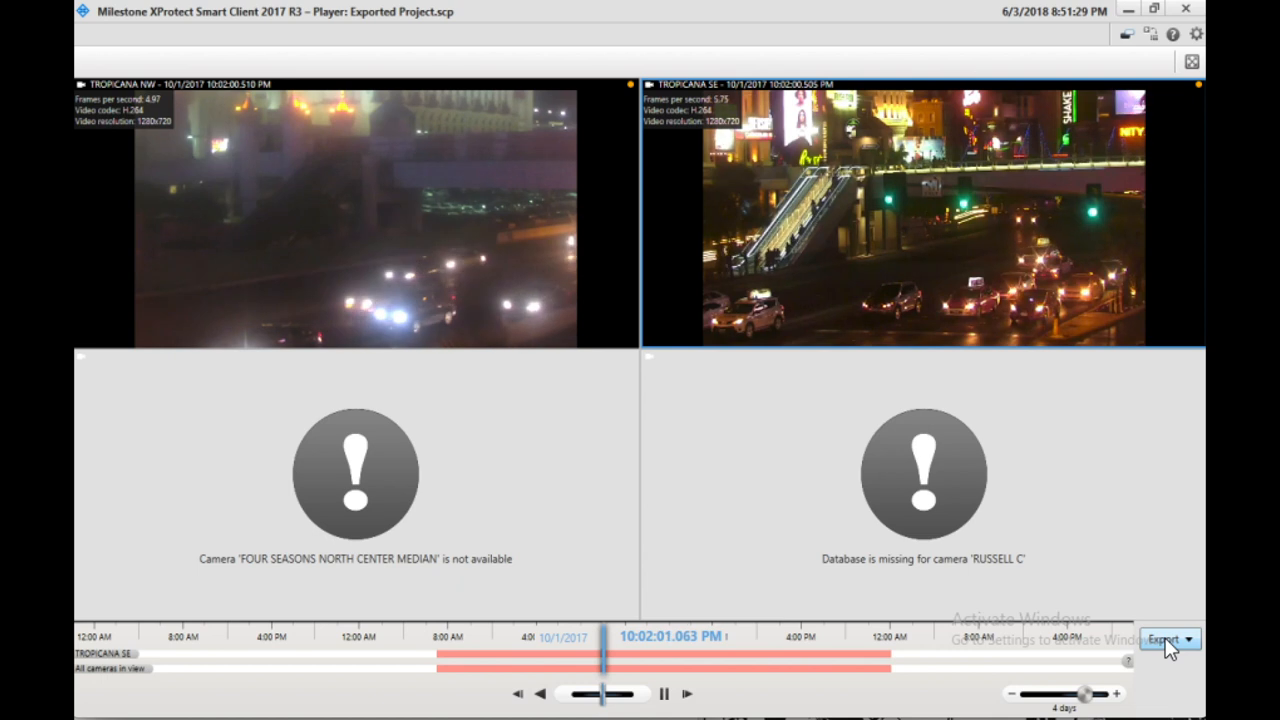
click(1168, 638)
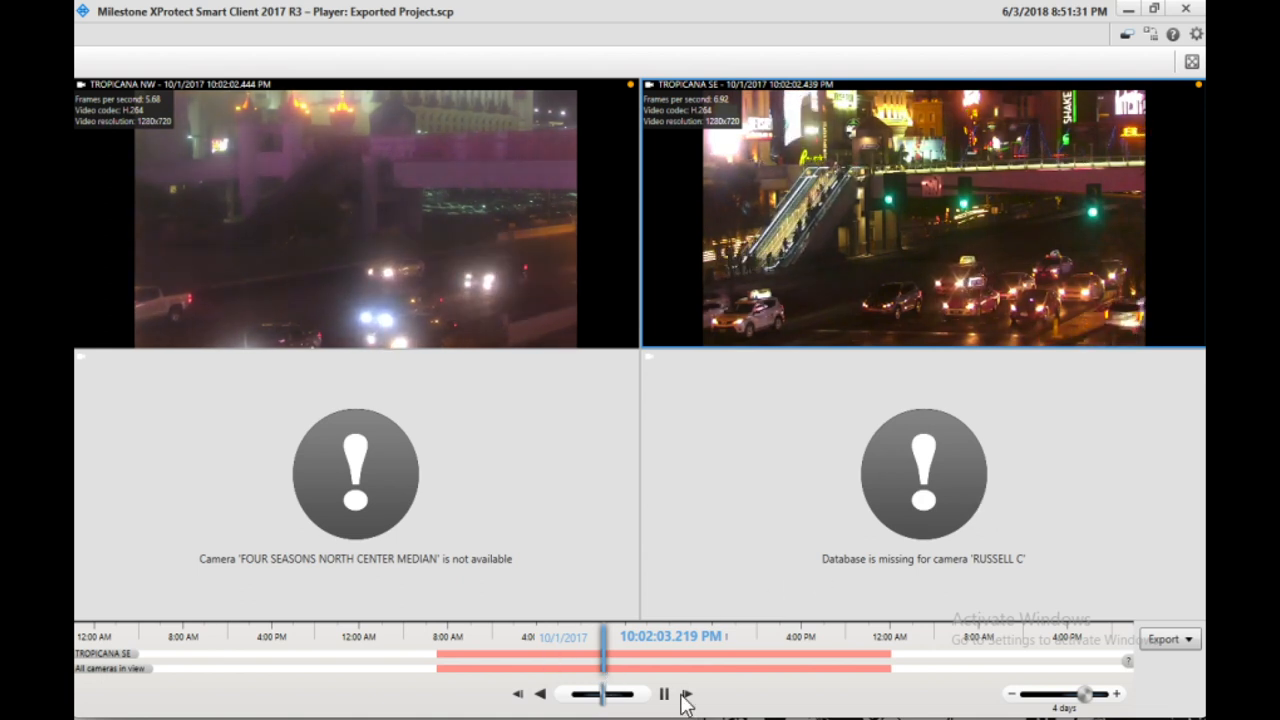
click(1163, 640)
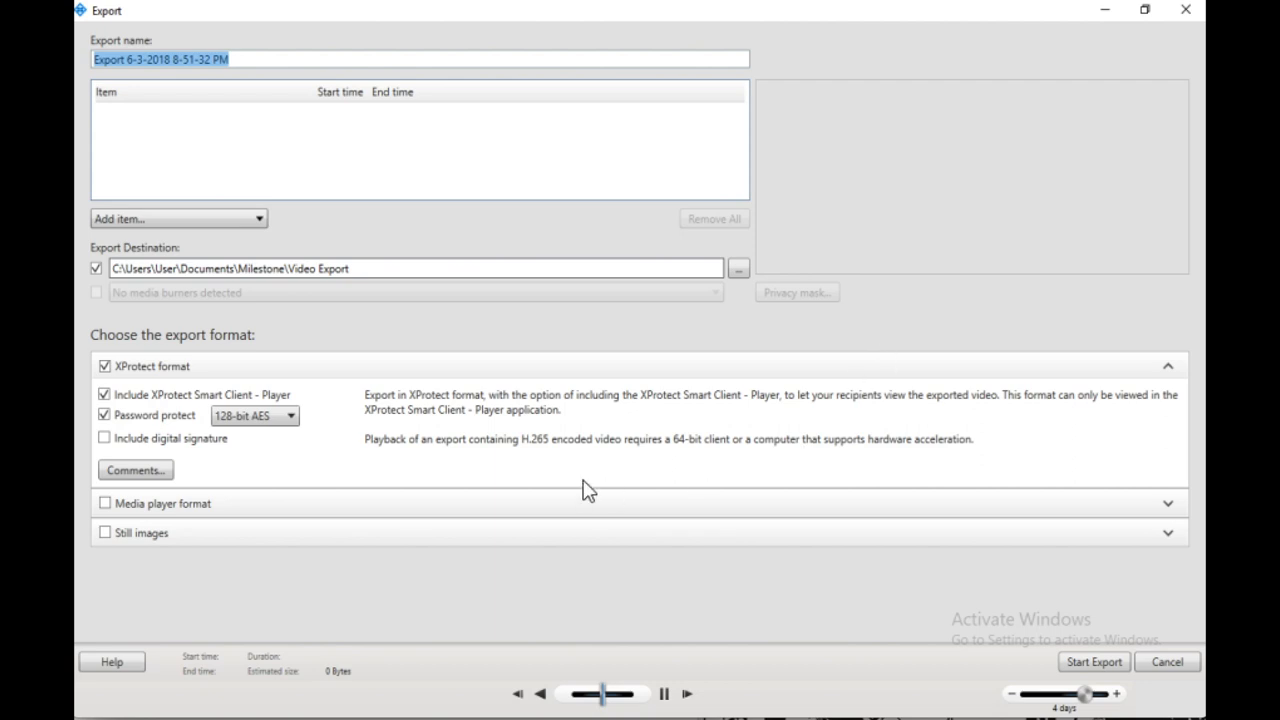
mouse_move(882, 160)
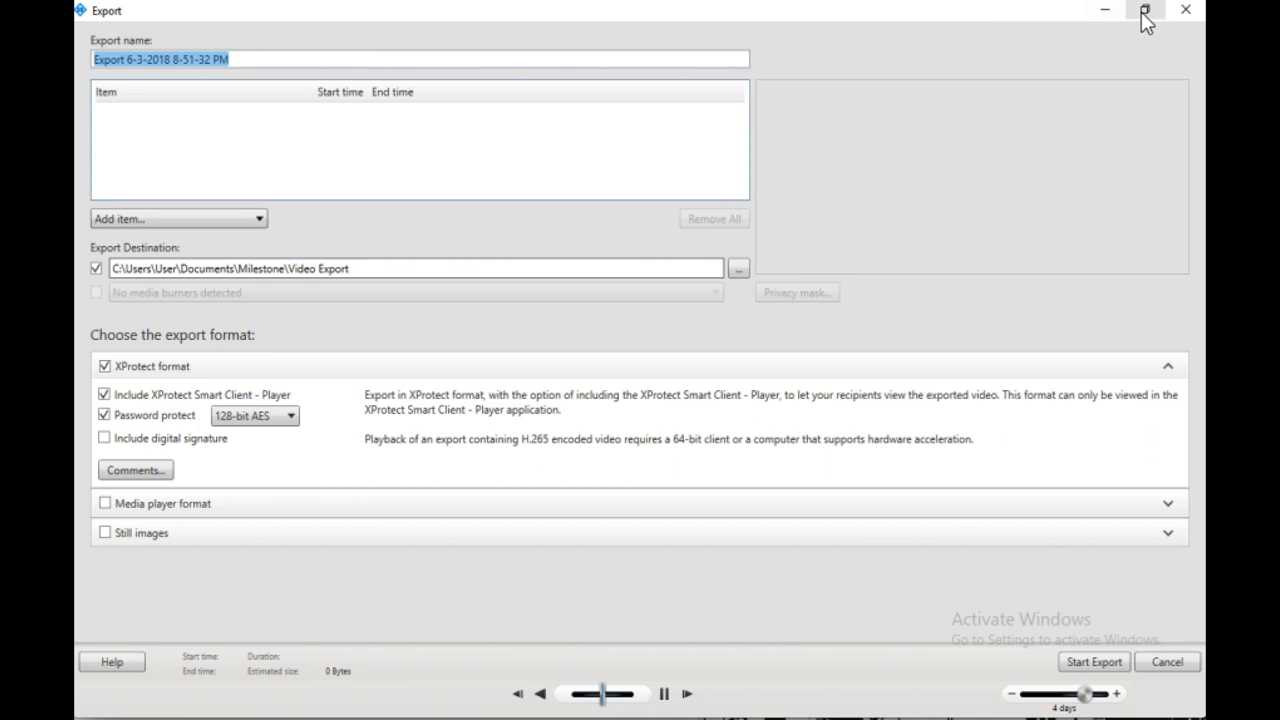
click(1145, 11)
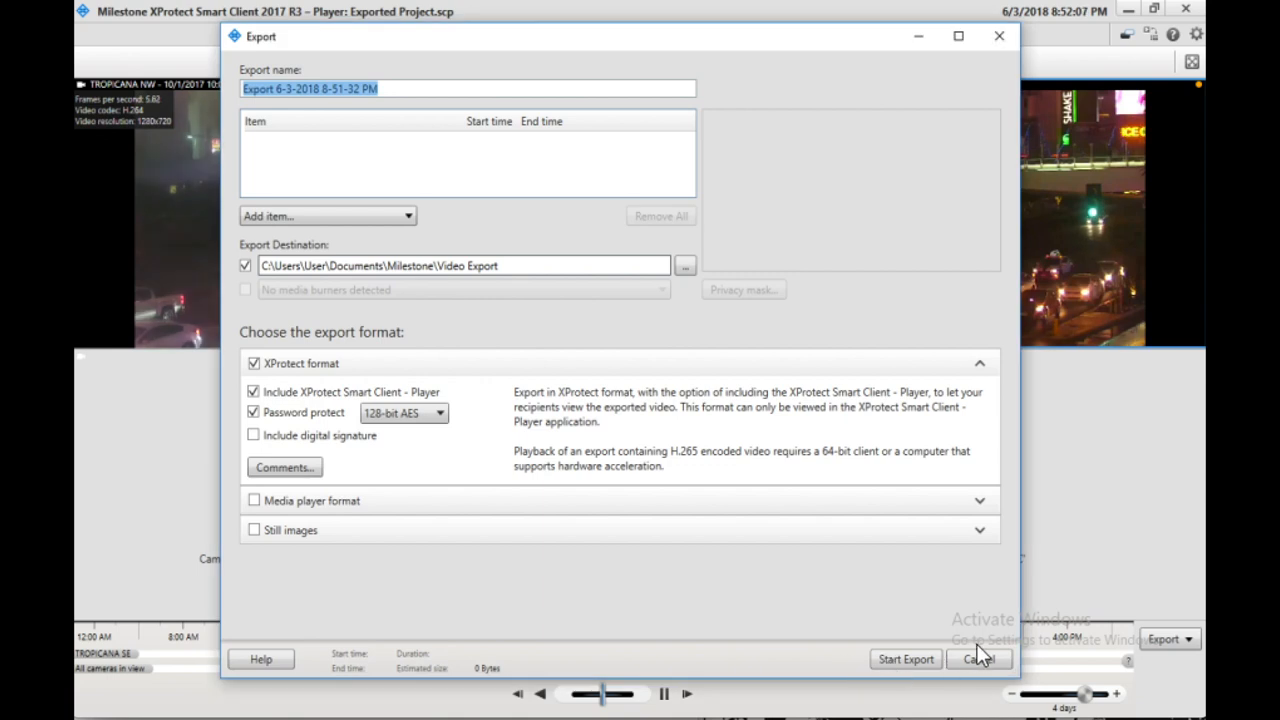
click(987, 658)
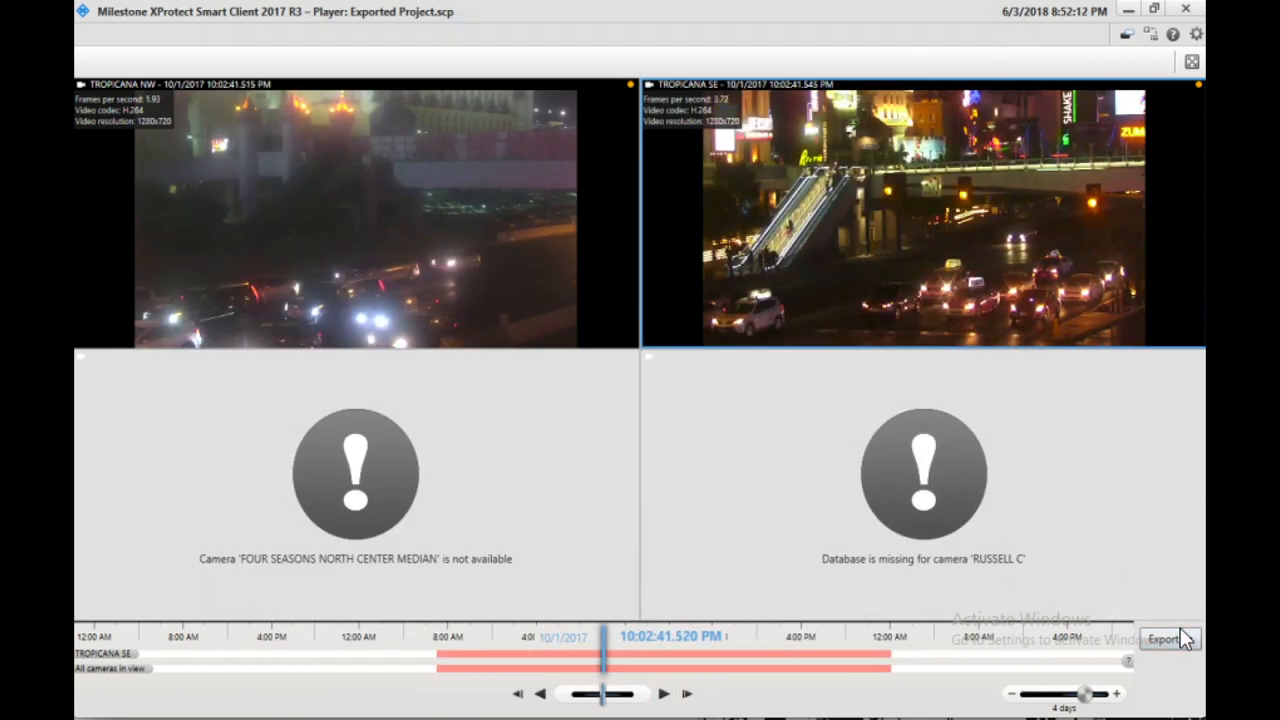
- Start a new export and add the TROPICANA NW and TROPICANA SE cameras
click(1170, 639)
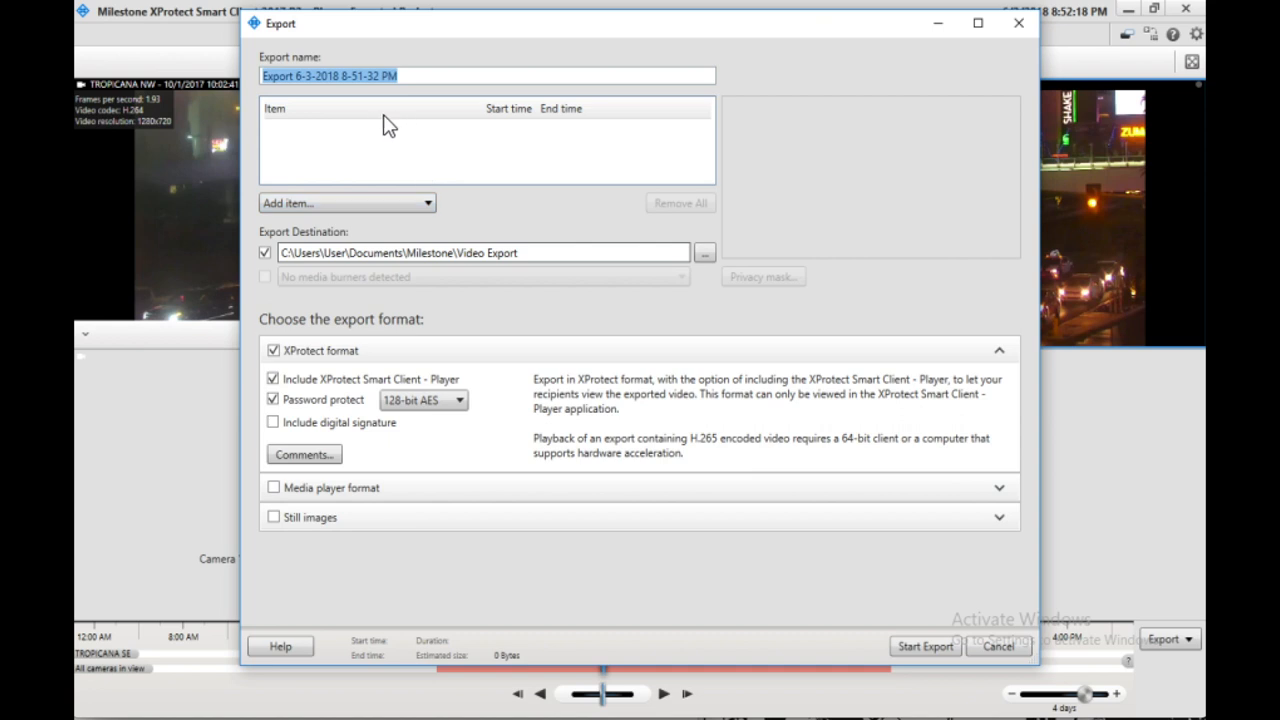
mouse_move(371, 166)
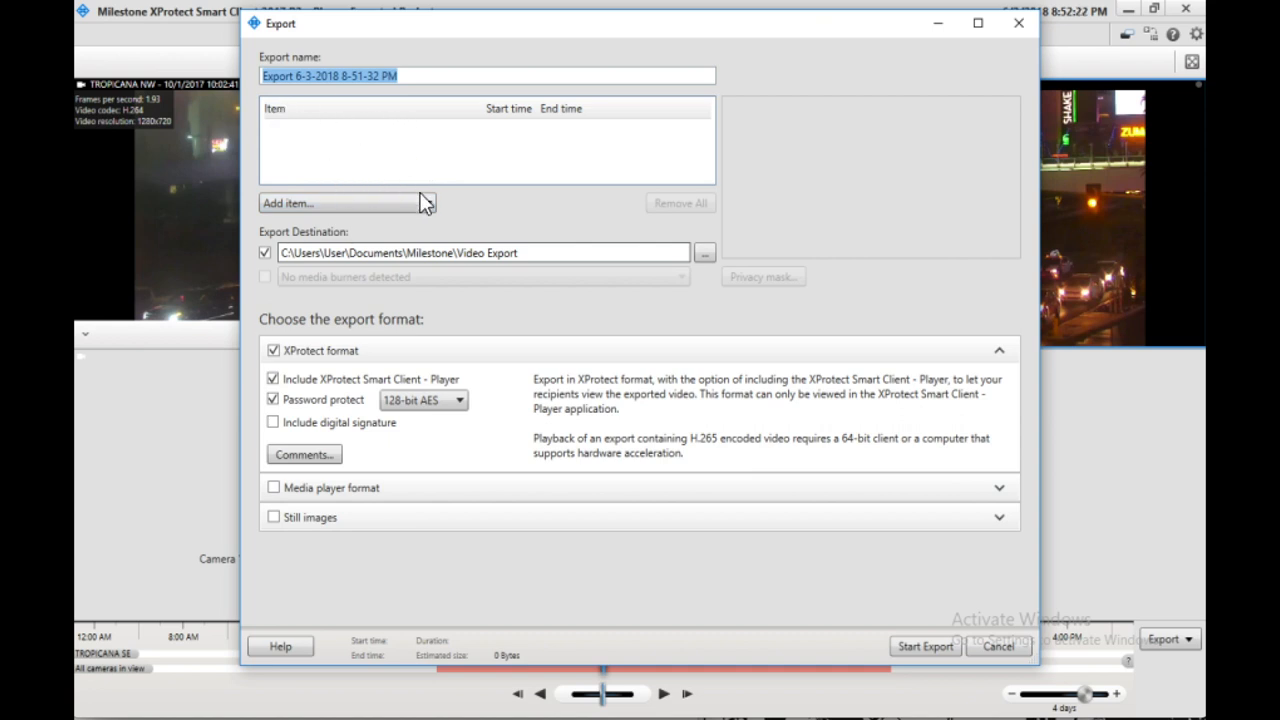
click(295, 203)
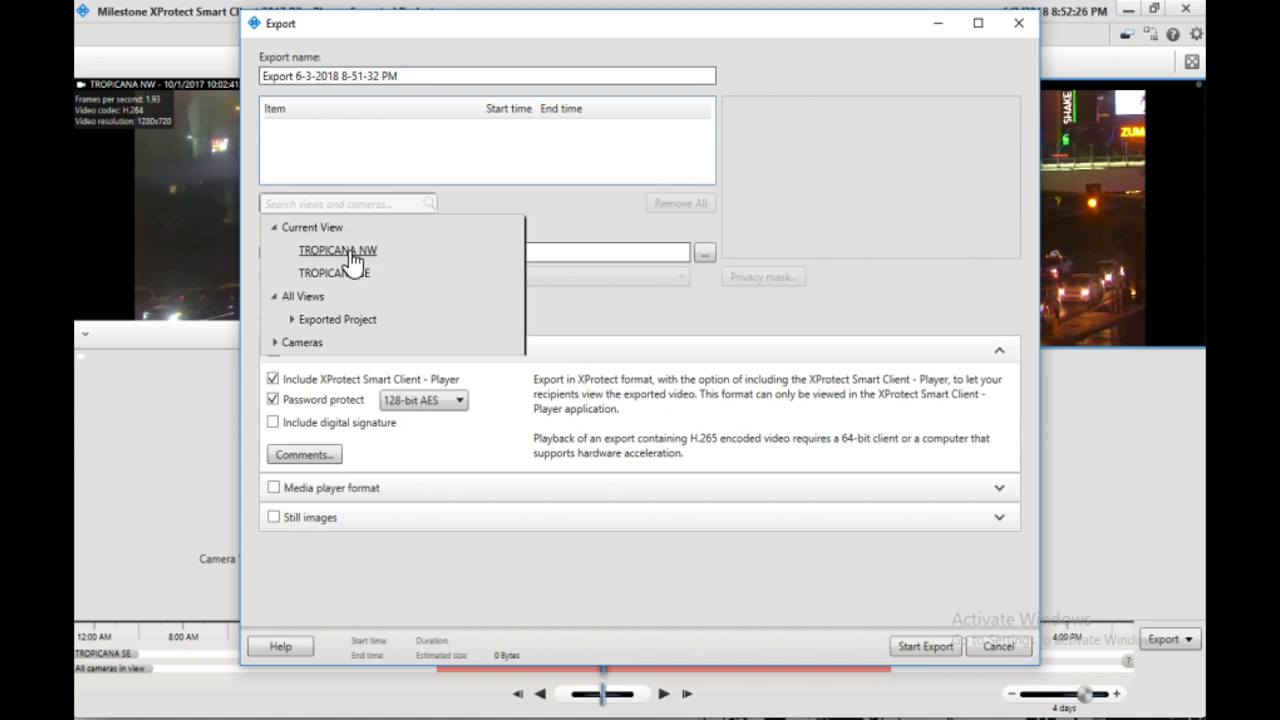
mouse_move(344, 280)
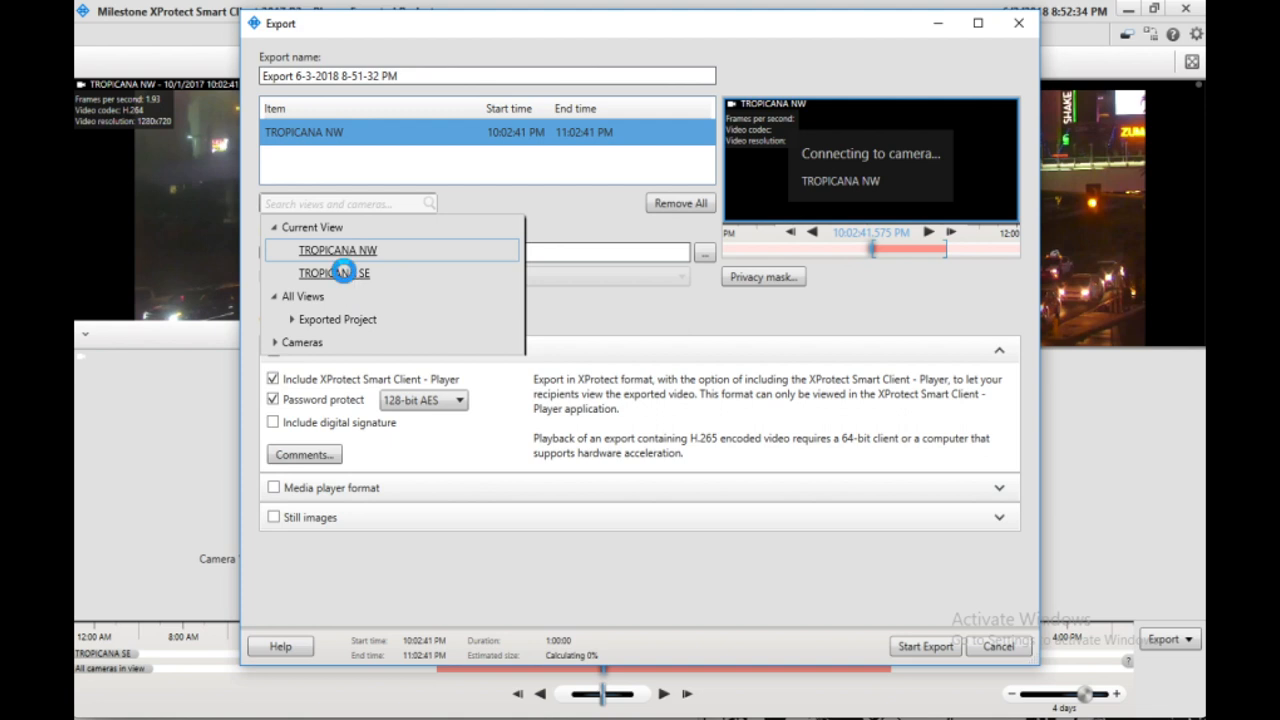
click(333, 272)
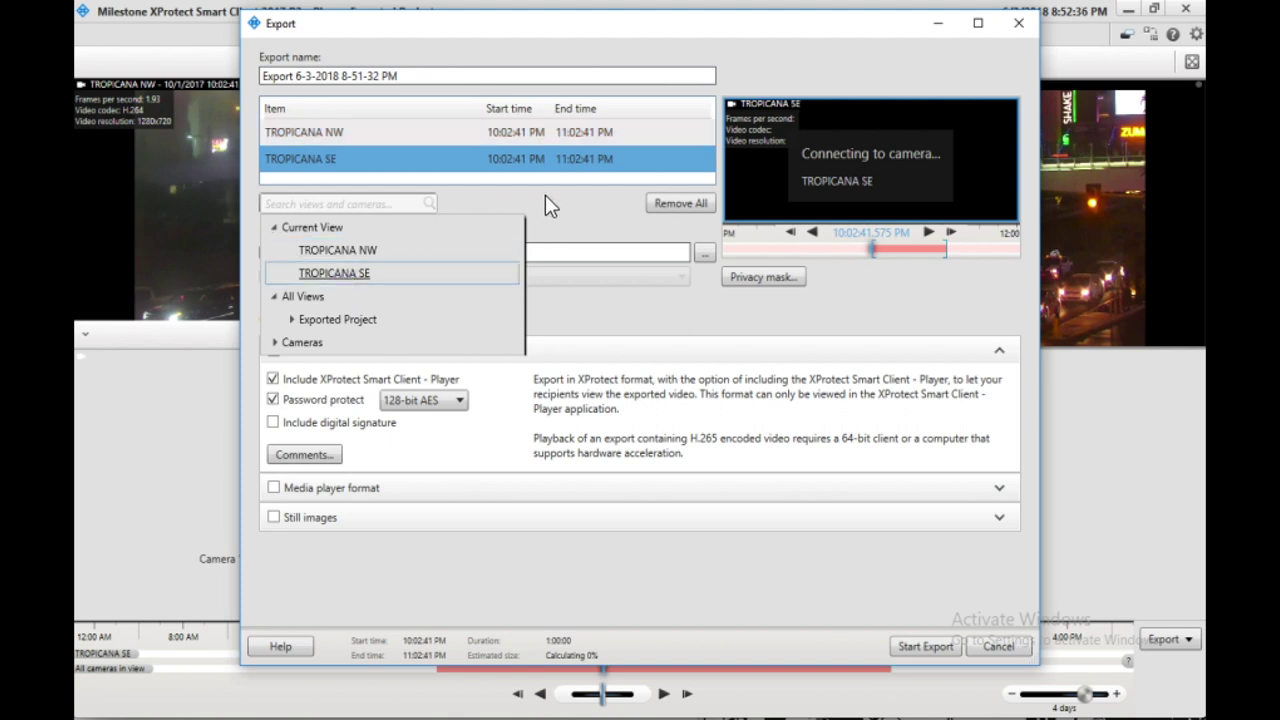
click(337, 250)
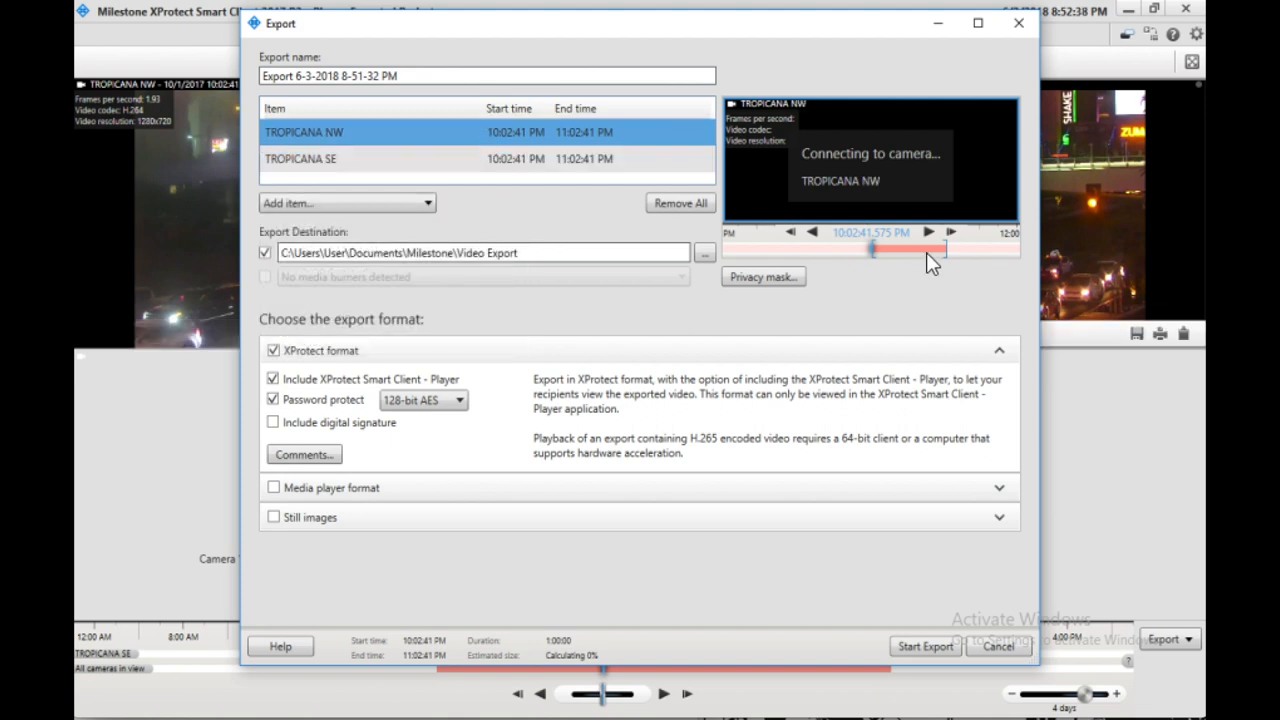
- Zoom preview to 4 days; set NW 4:36:18 AM–3:36:07 AM, SE 12:27:01 AM–9:37:14 AM
right_click(930, 262)
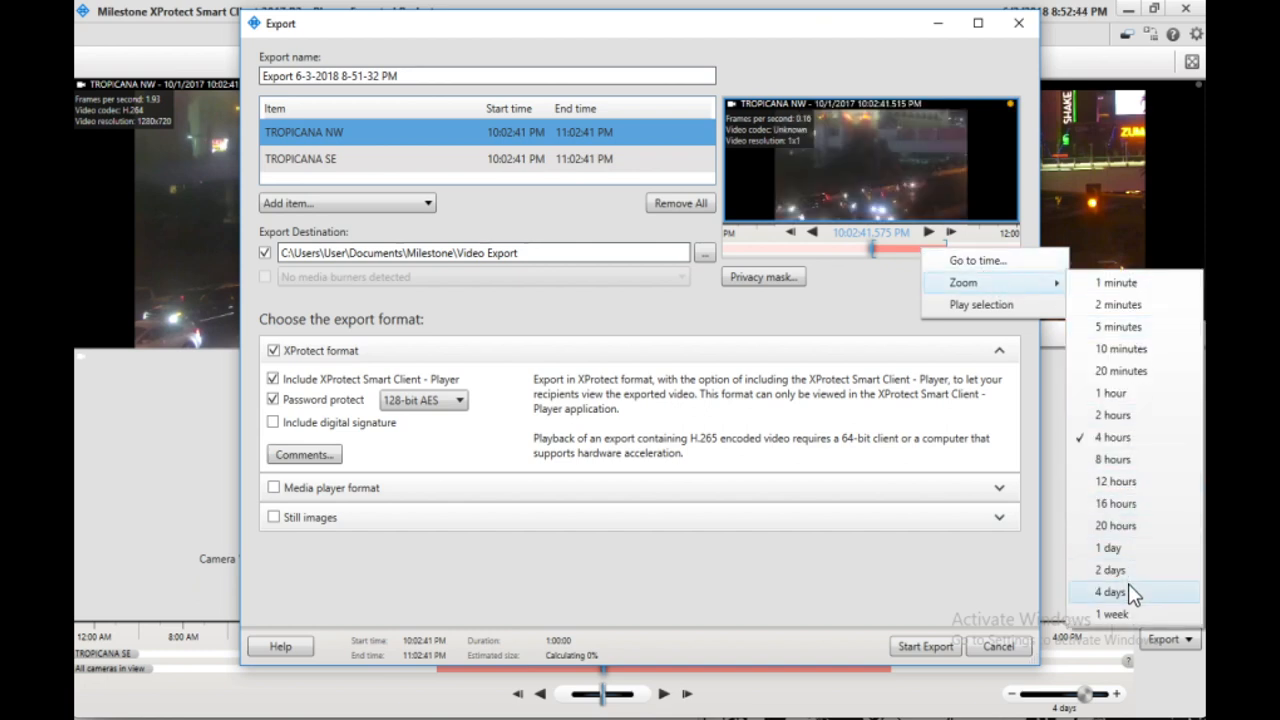
click(1122, 587)
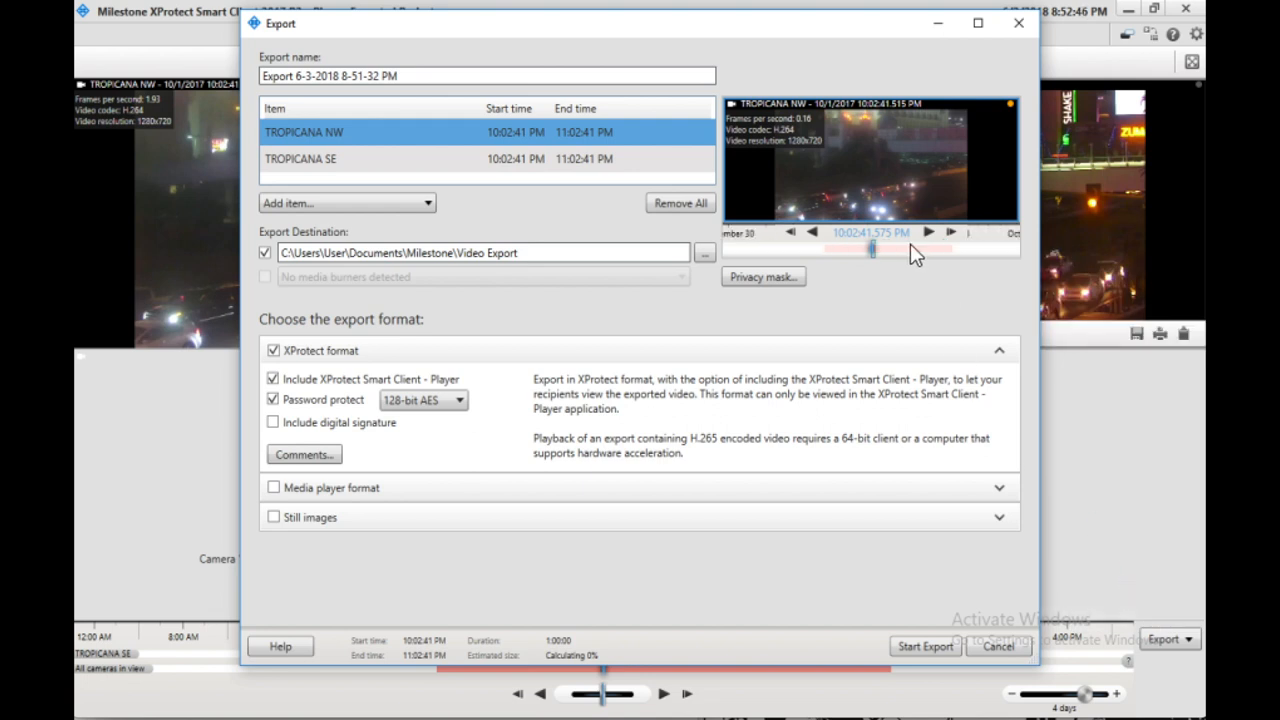
drag(873, 249, 958, 247)
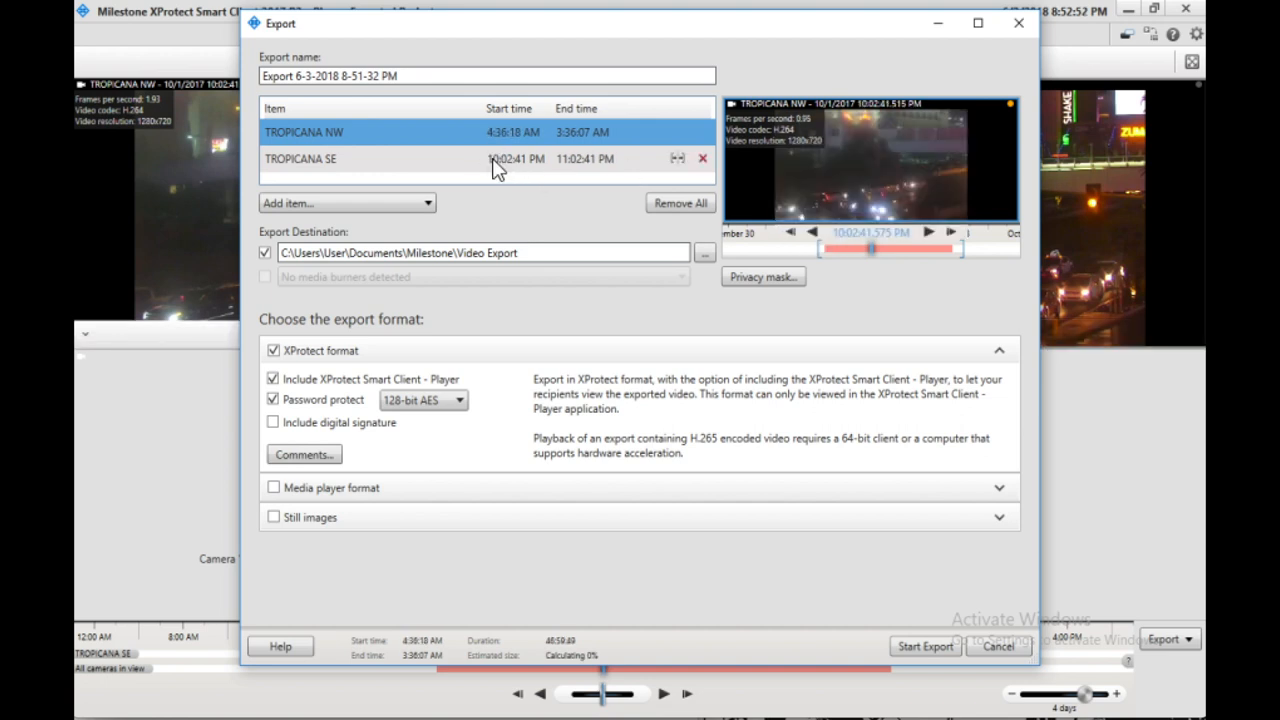
click(507, 159)
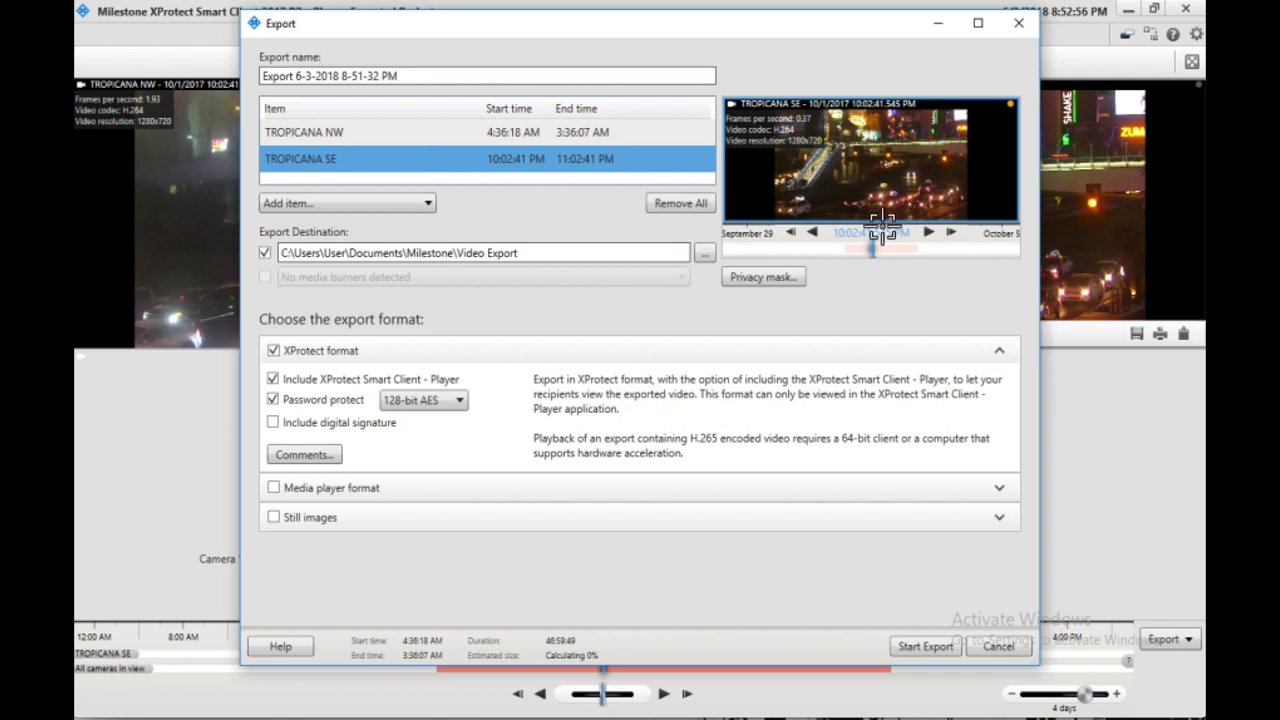
drag(870, 247, 920, 247)
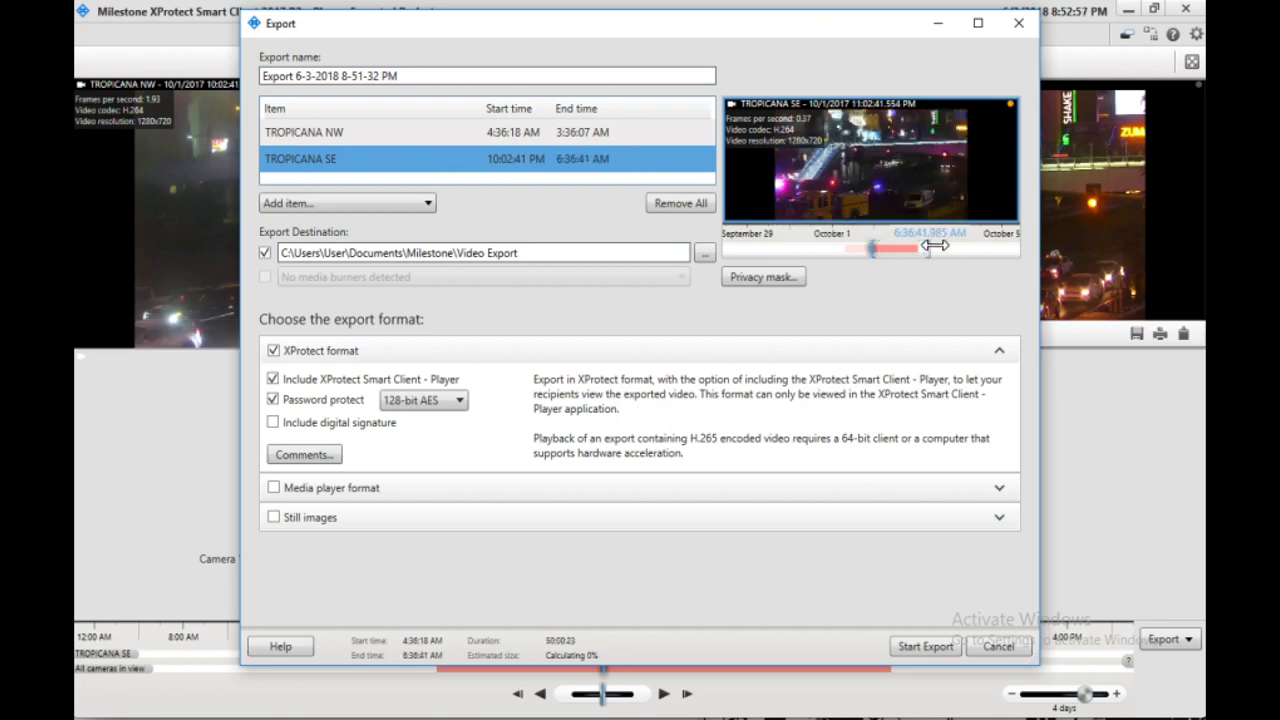
drag(875, 247, 832, 247)
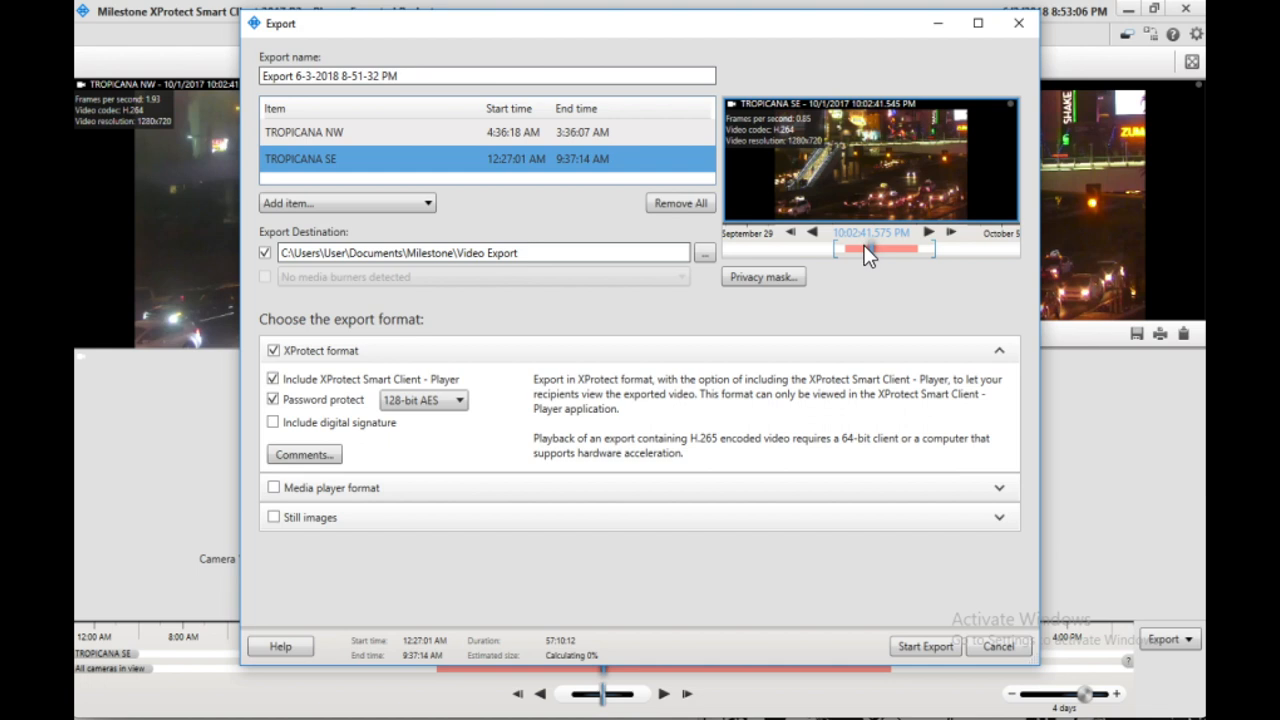
right_click(868, 255)
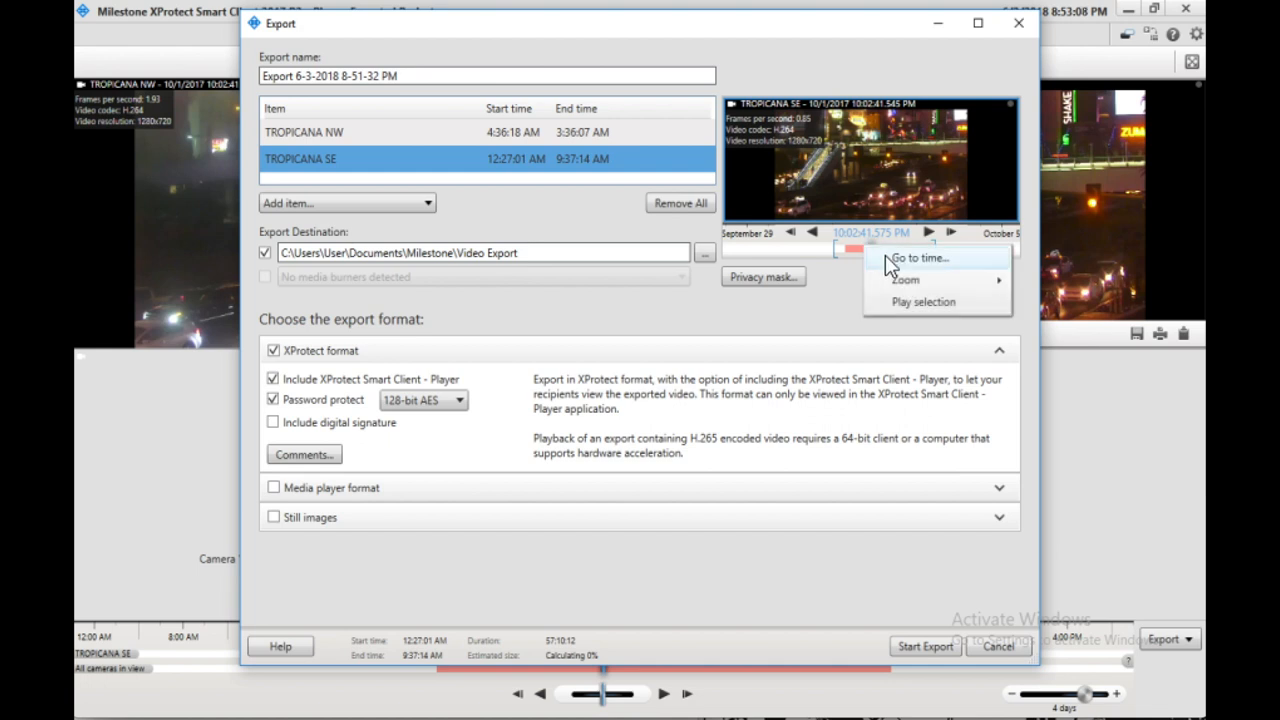
mouse_move(940, 260)
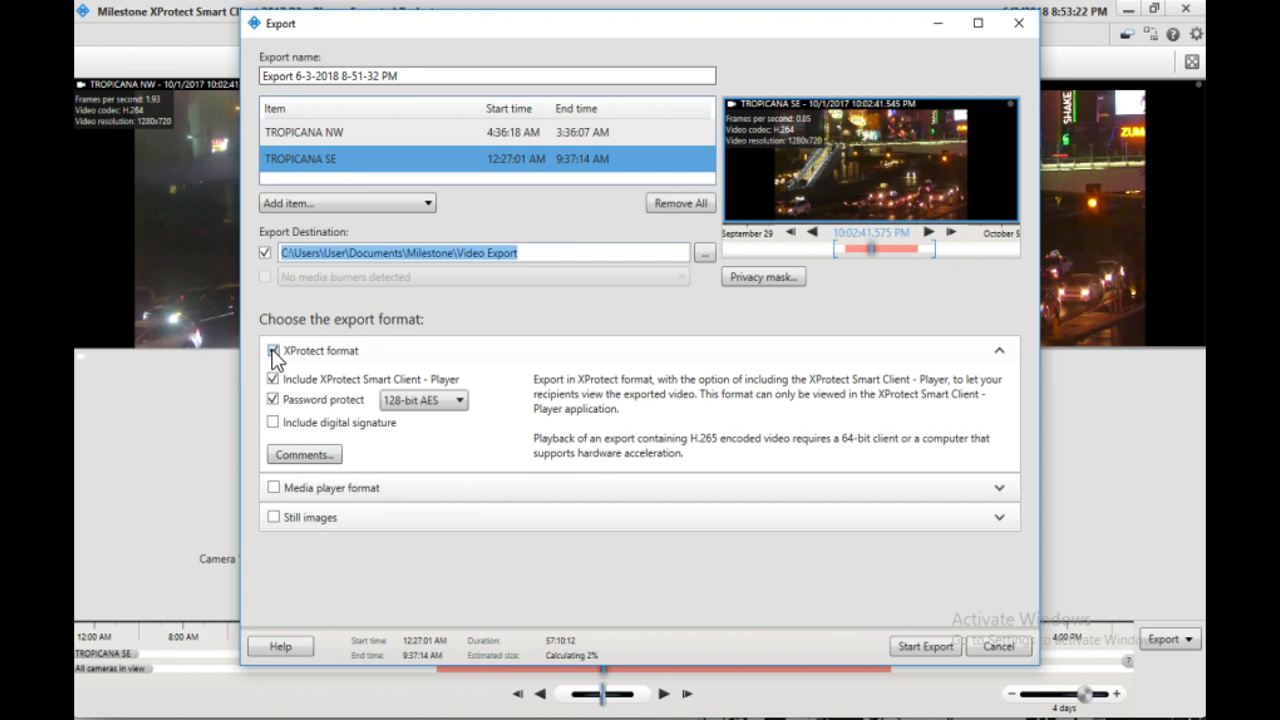
- Replace XProtect format with media player AVI format using the Microsoft Video 1 codec
click(272, 351)
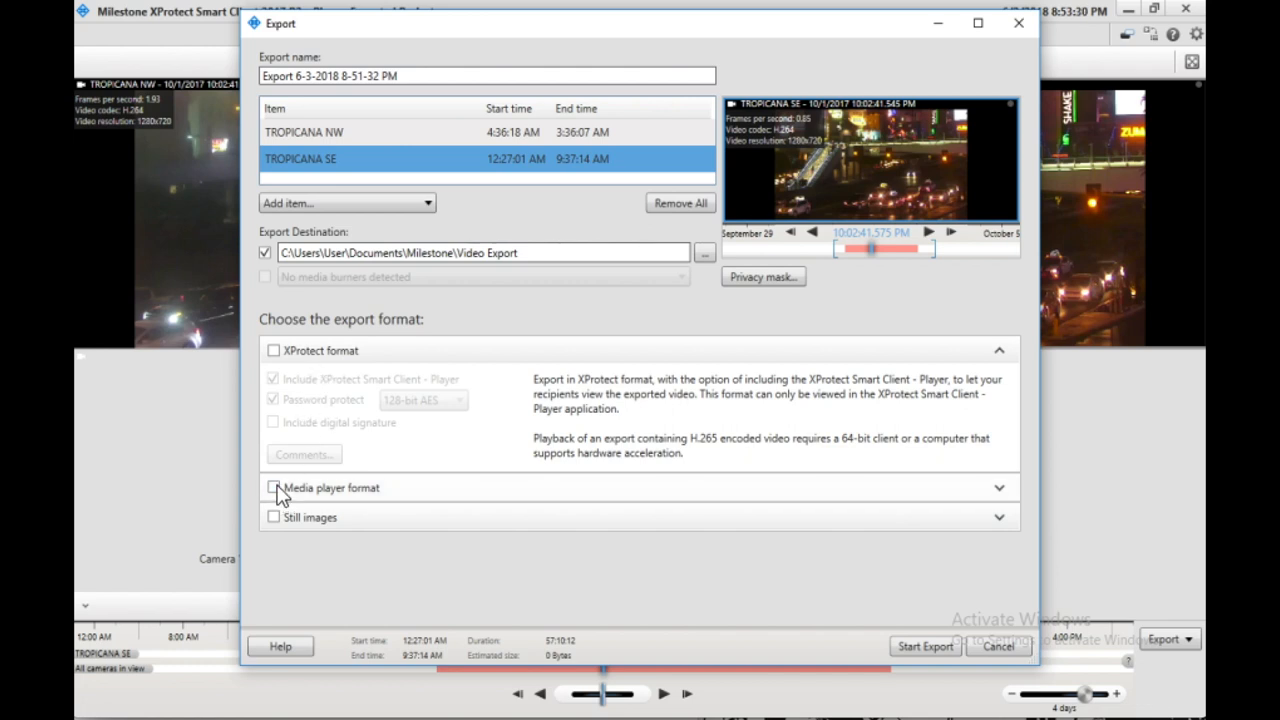
click(273, 488)
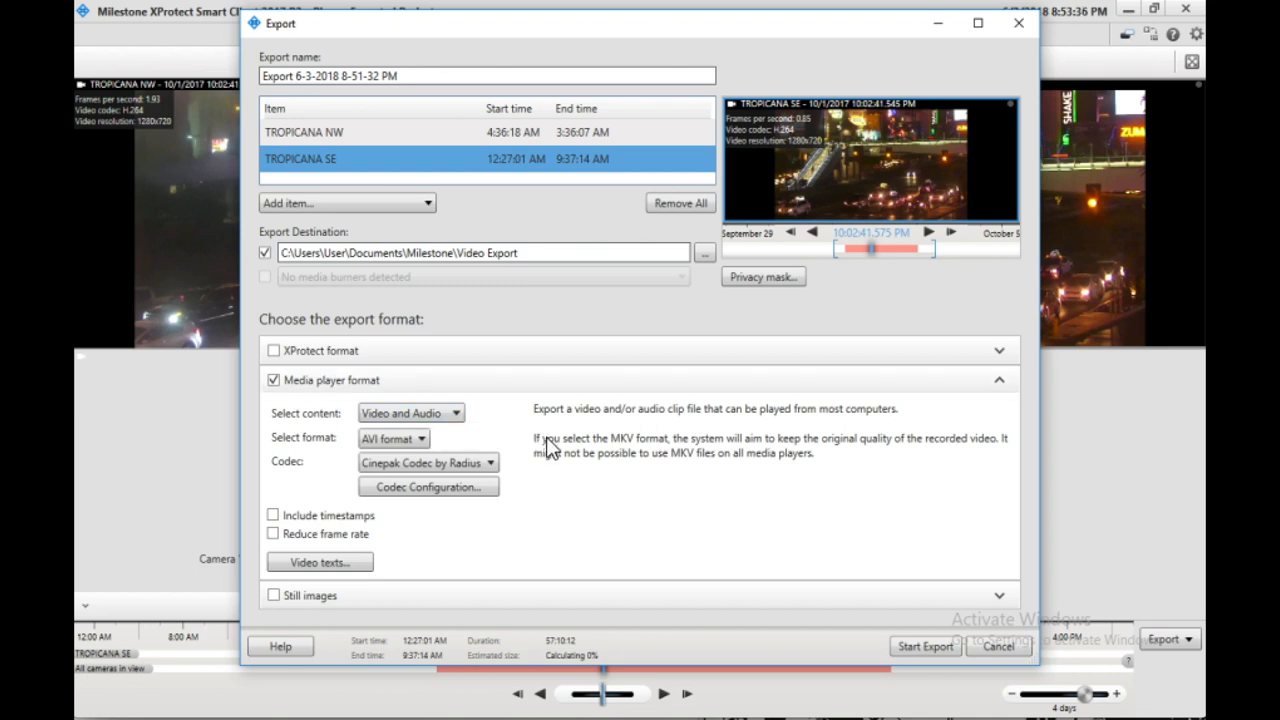
mouse_move(685, 476)
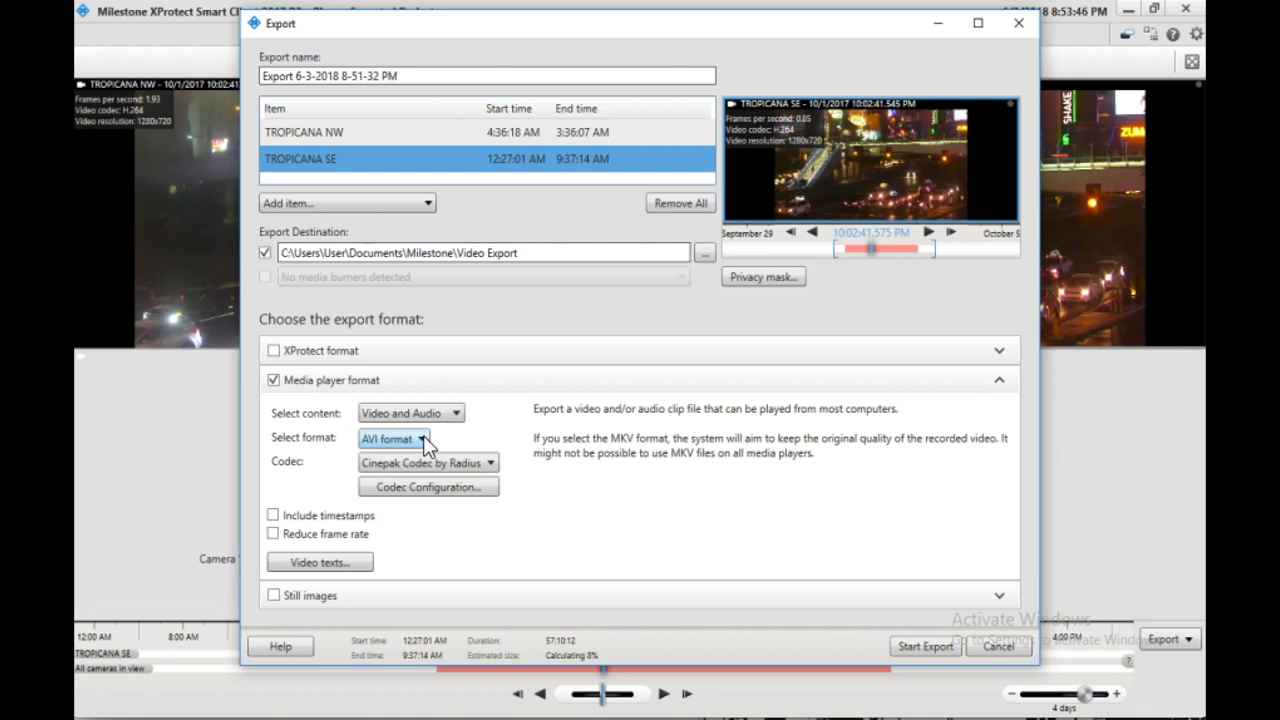
mouse_move(530, 440)
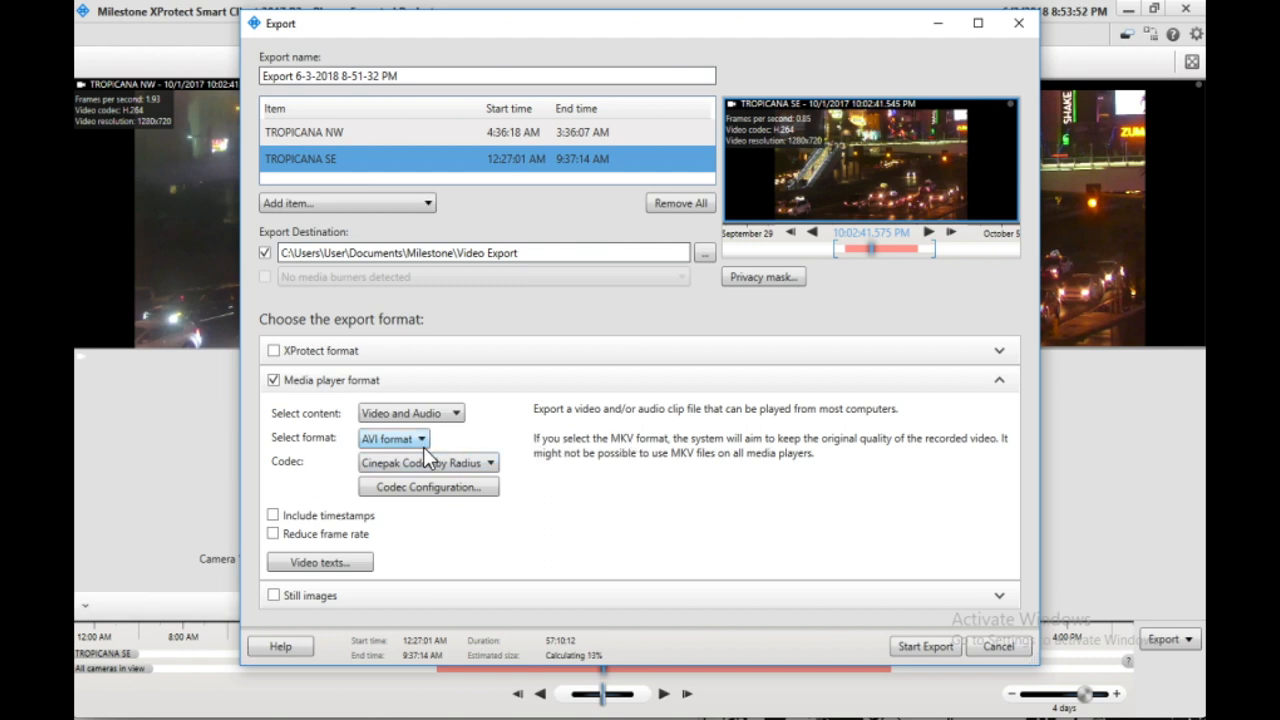
click(393, 438)
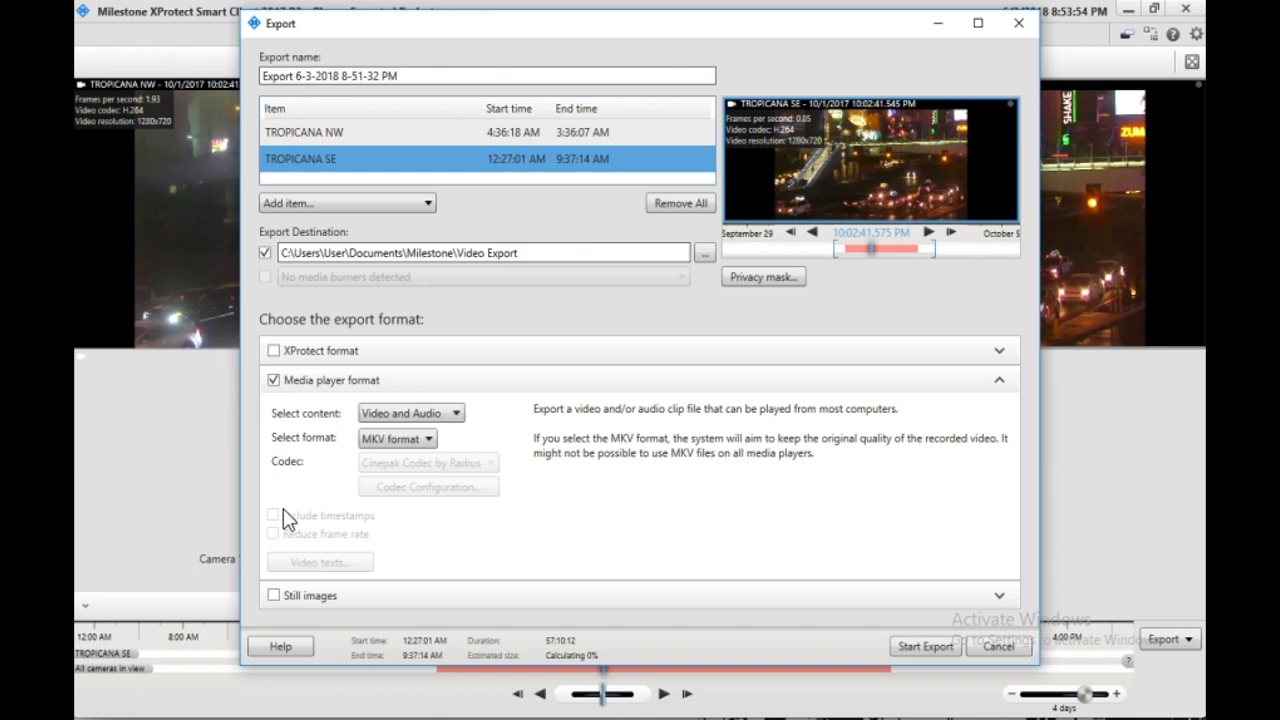
mouse_move(338, 530)
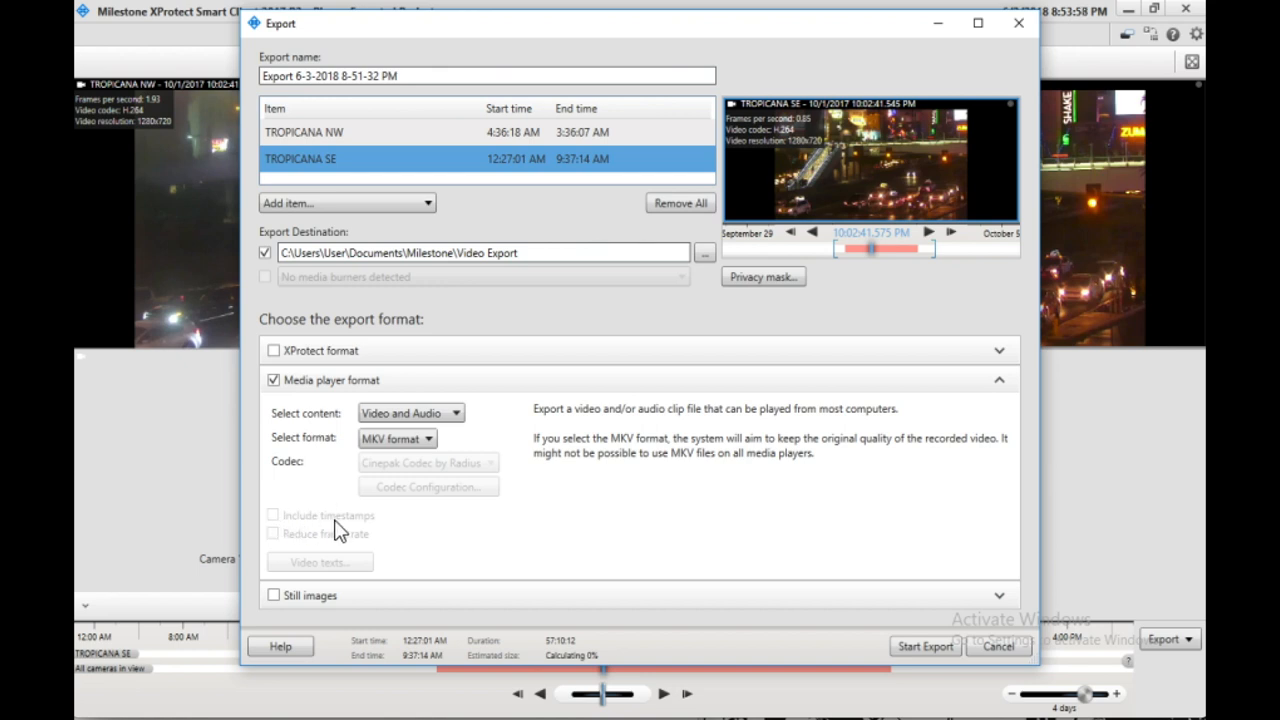
click(429, 437)
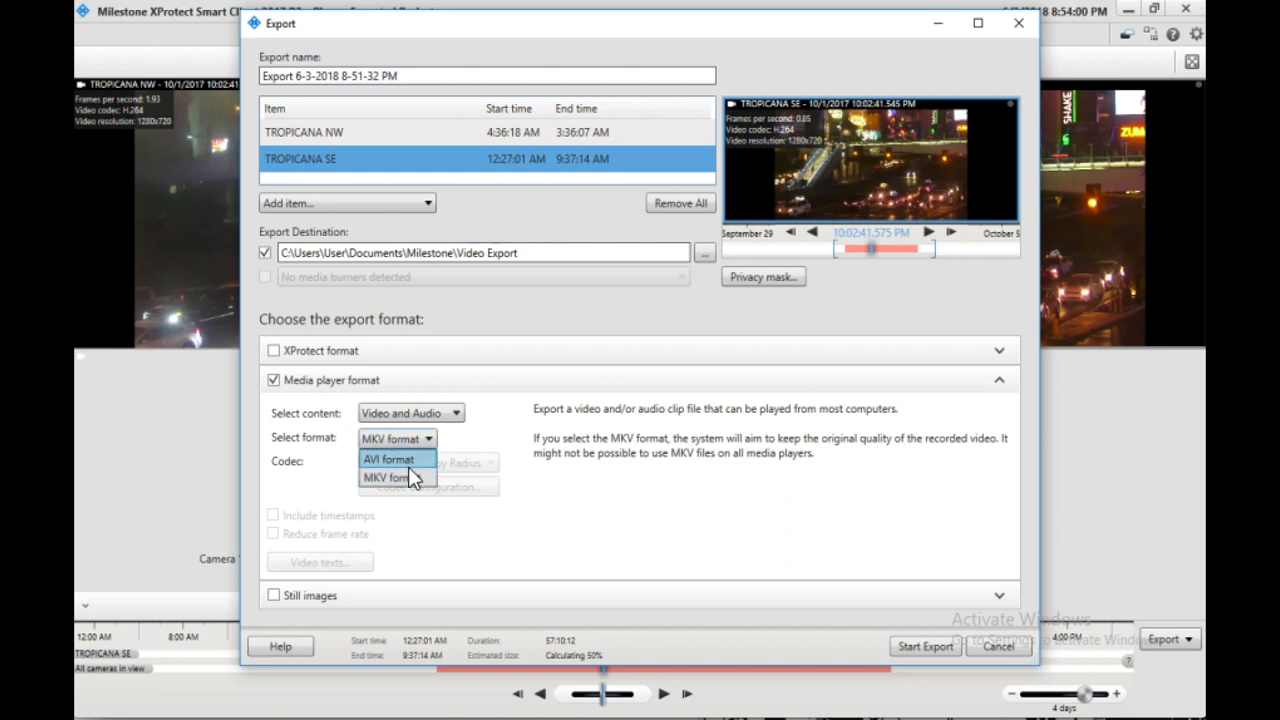
click(388, 458)
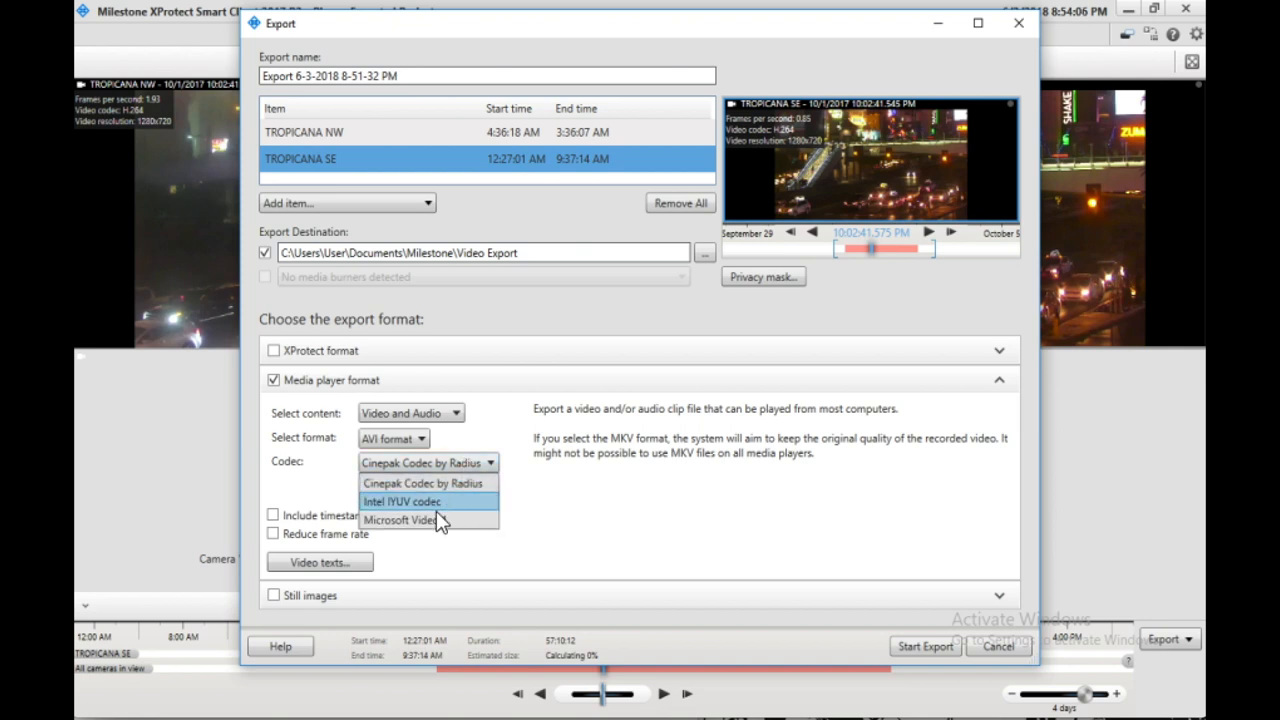
mouse_move(435, 526)
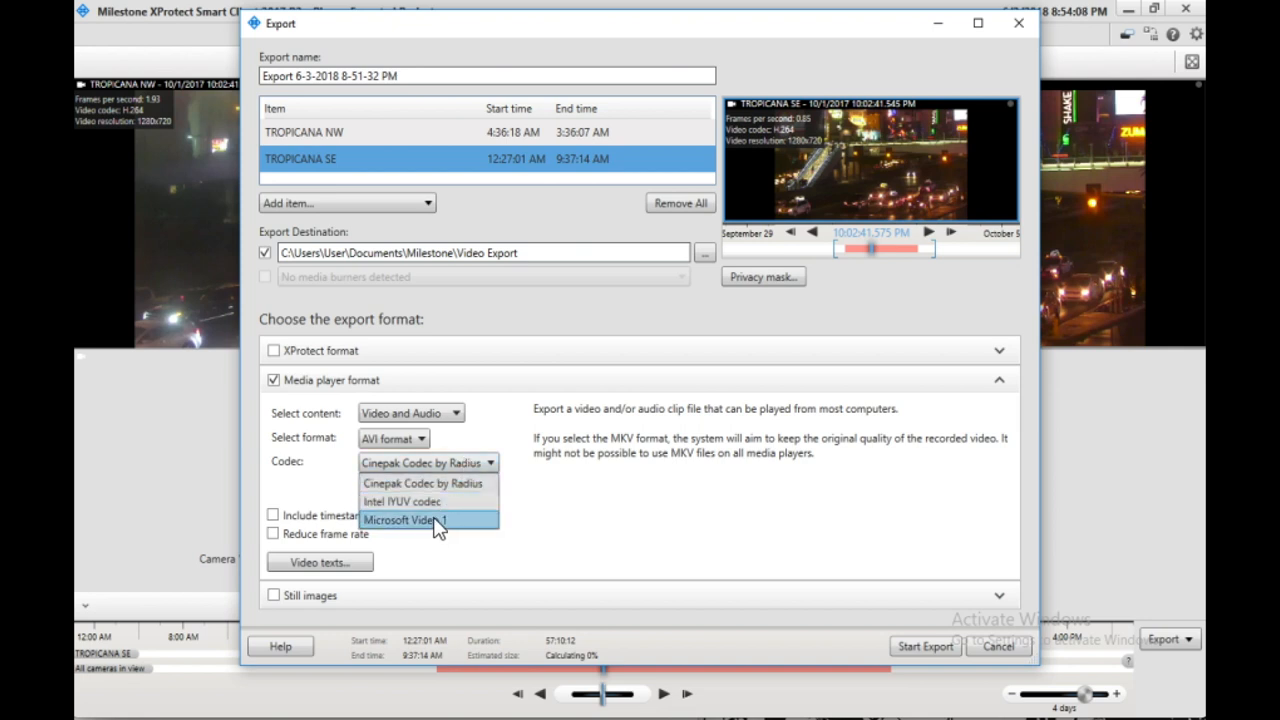
click(427, 519)
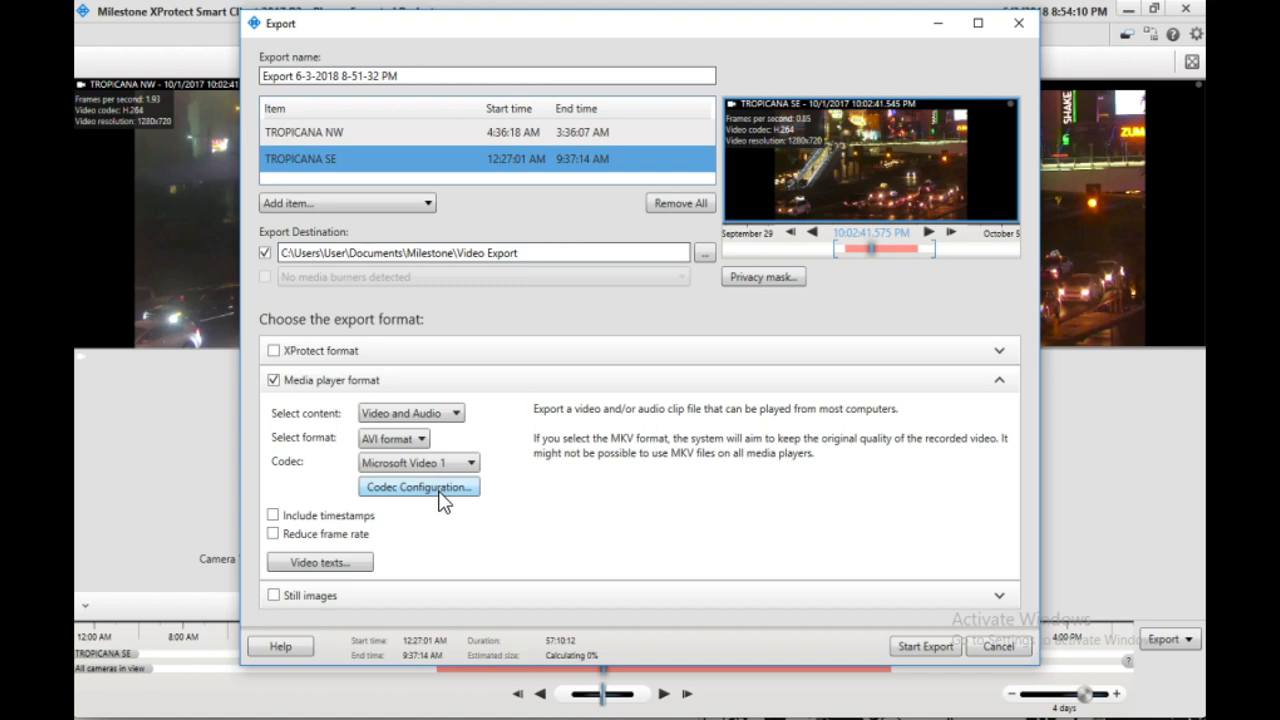
- Confirm the Microsoft Video 1 codec configuration and turn on Include timestamps
click(418, 486)
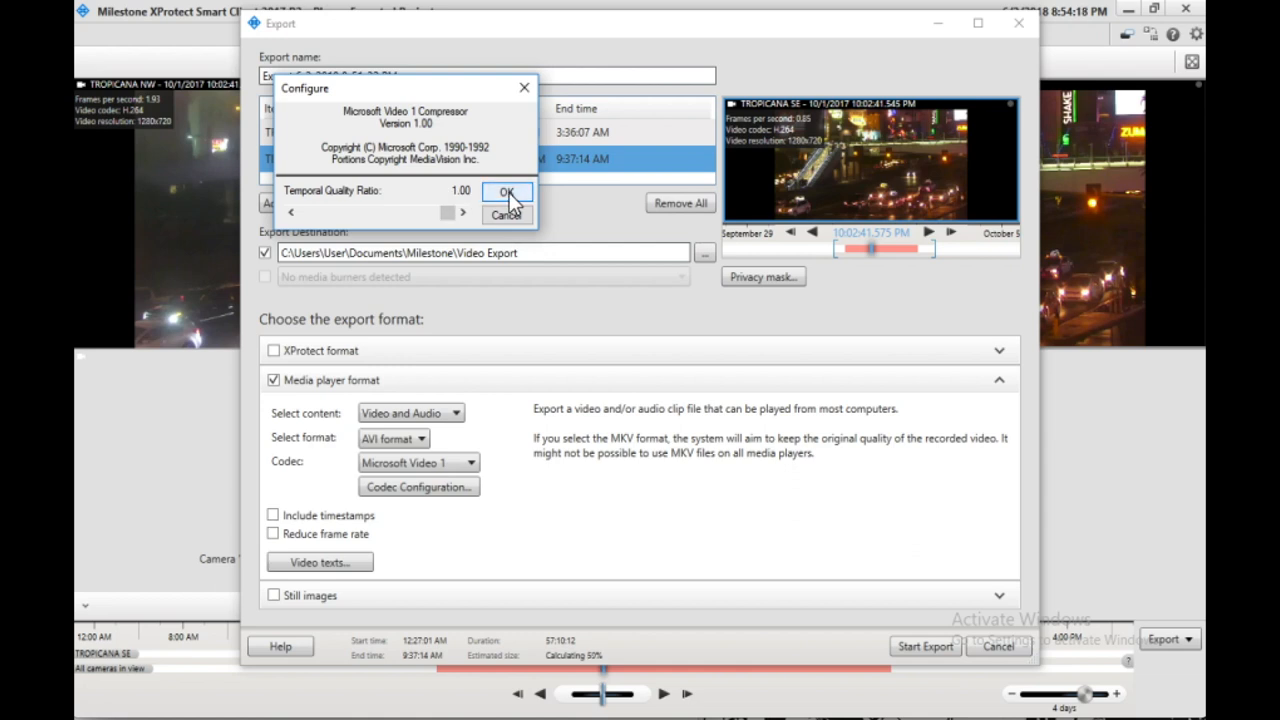
click(507, 192)
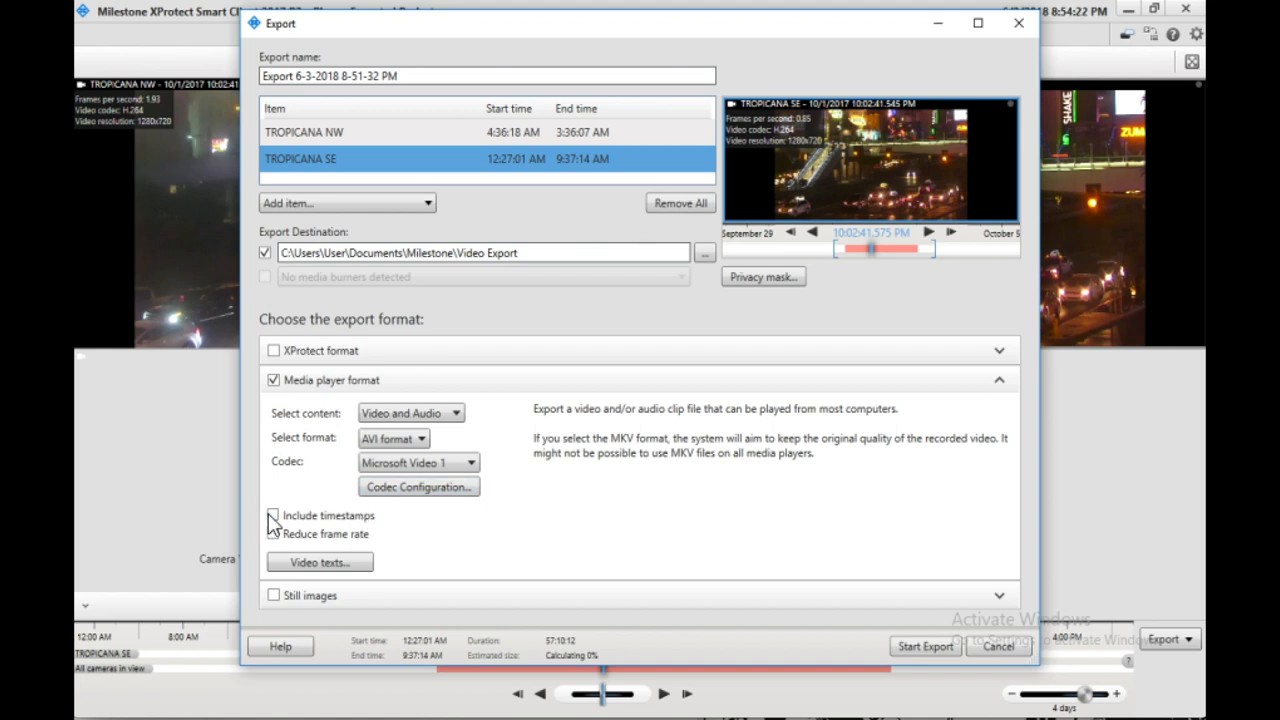
click(273, 515)
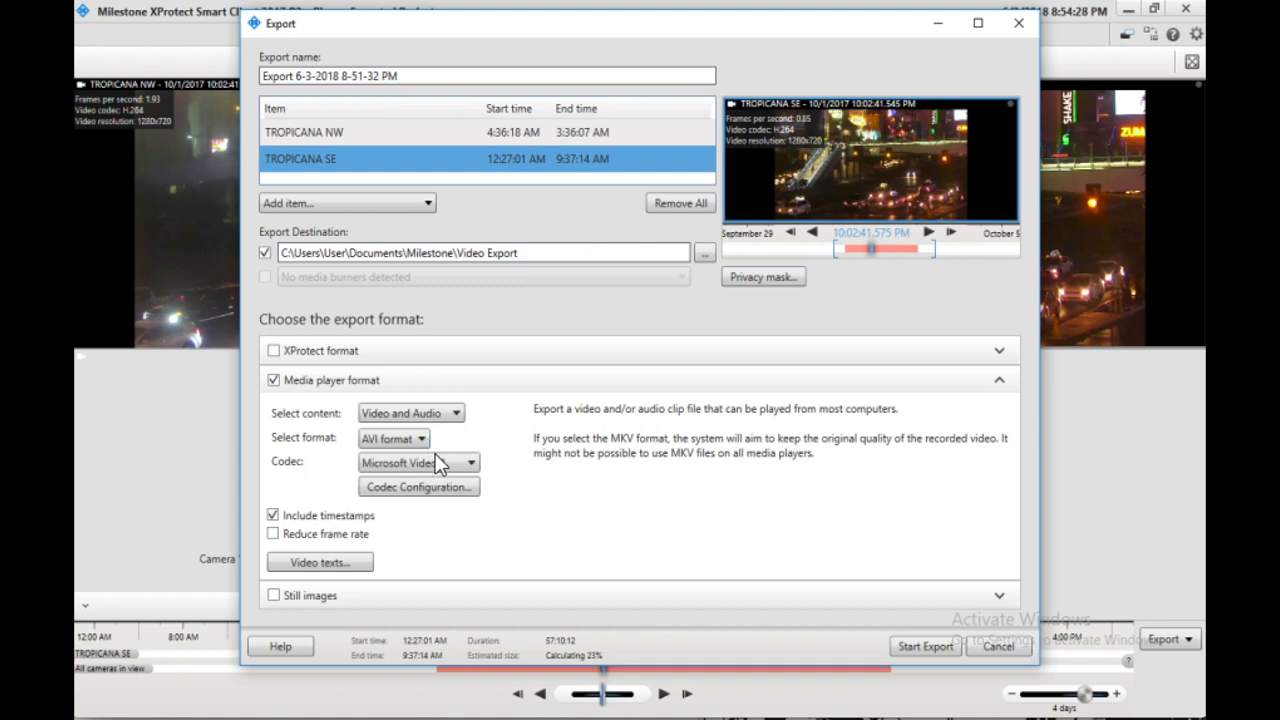
mouse_move(490, 495)
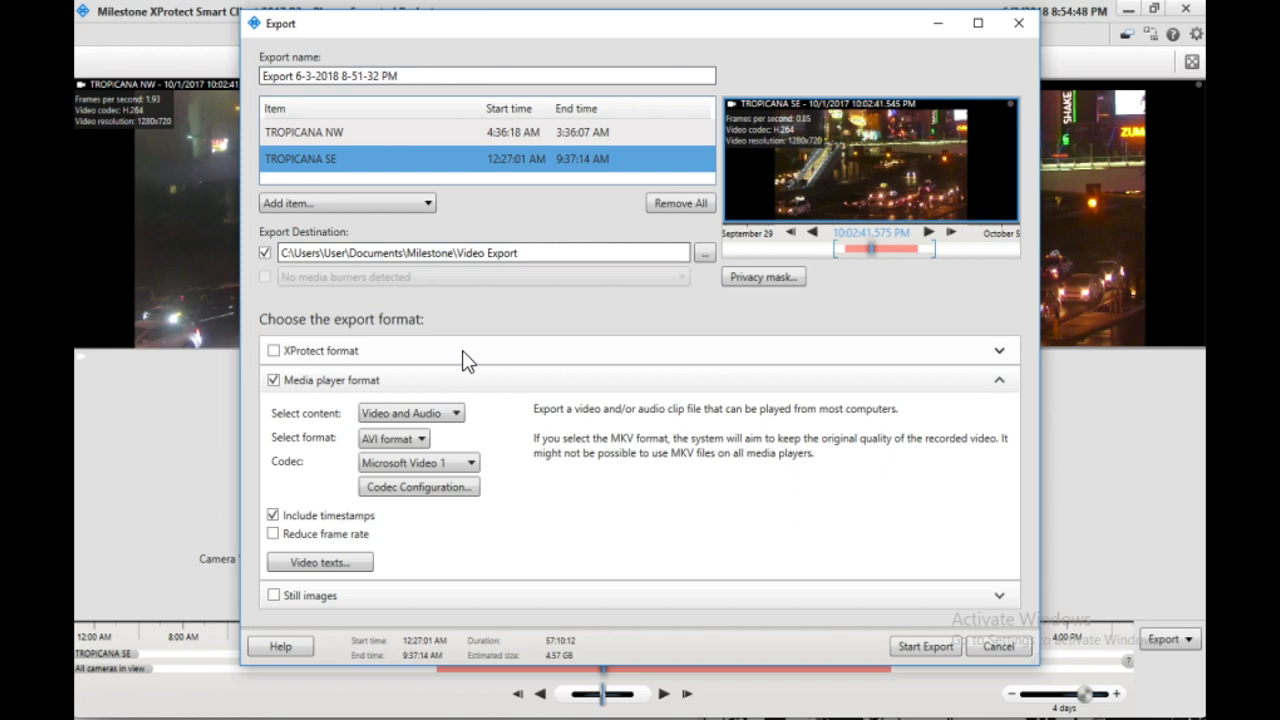
mouse_move(347, 493)
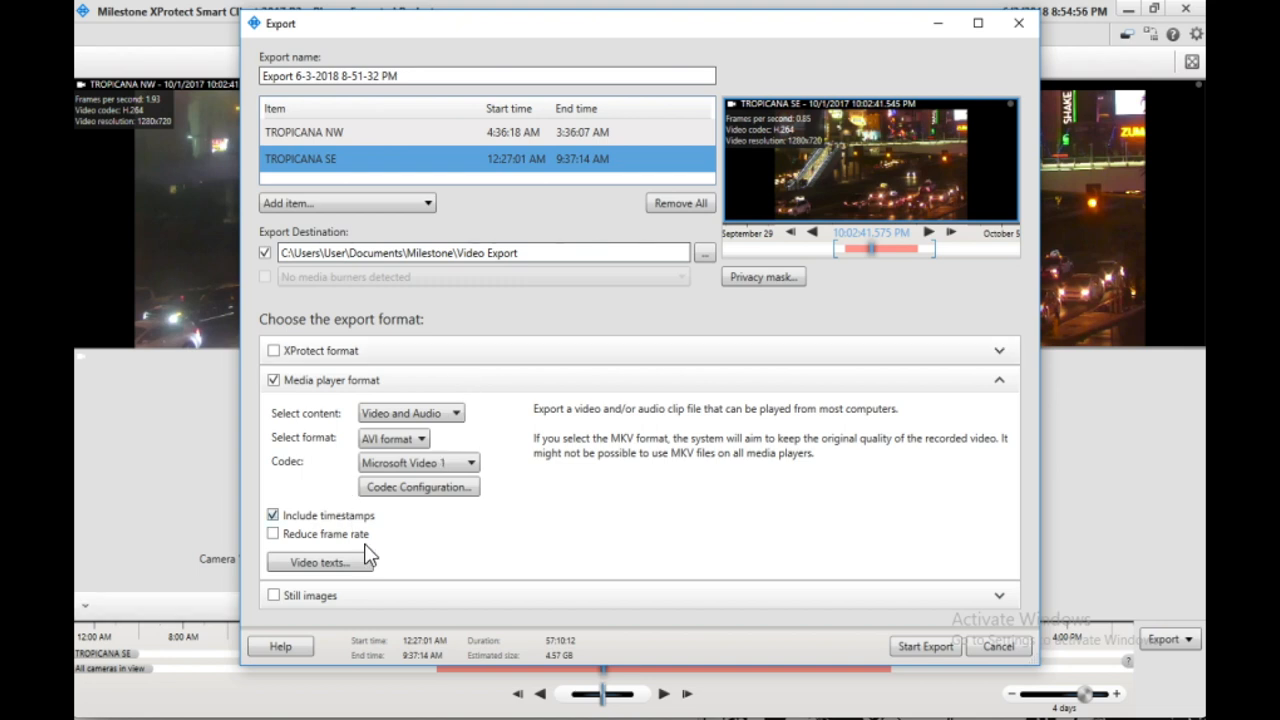
mouse_move(622, 177)
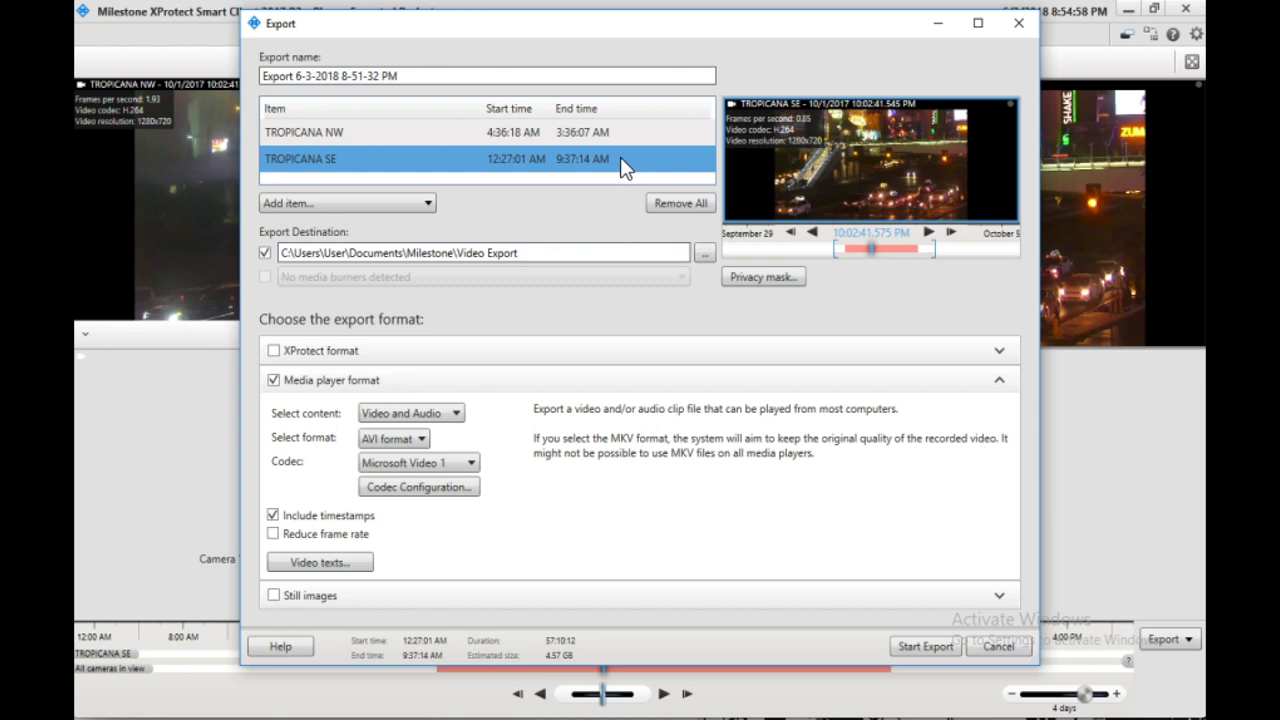
mouse_move(540, 372)
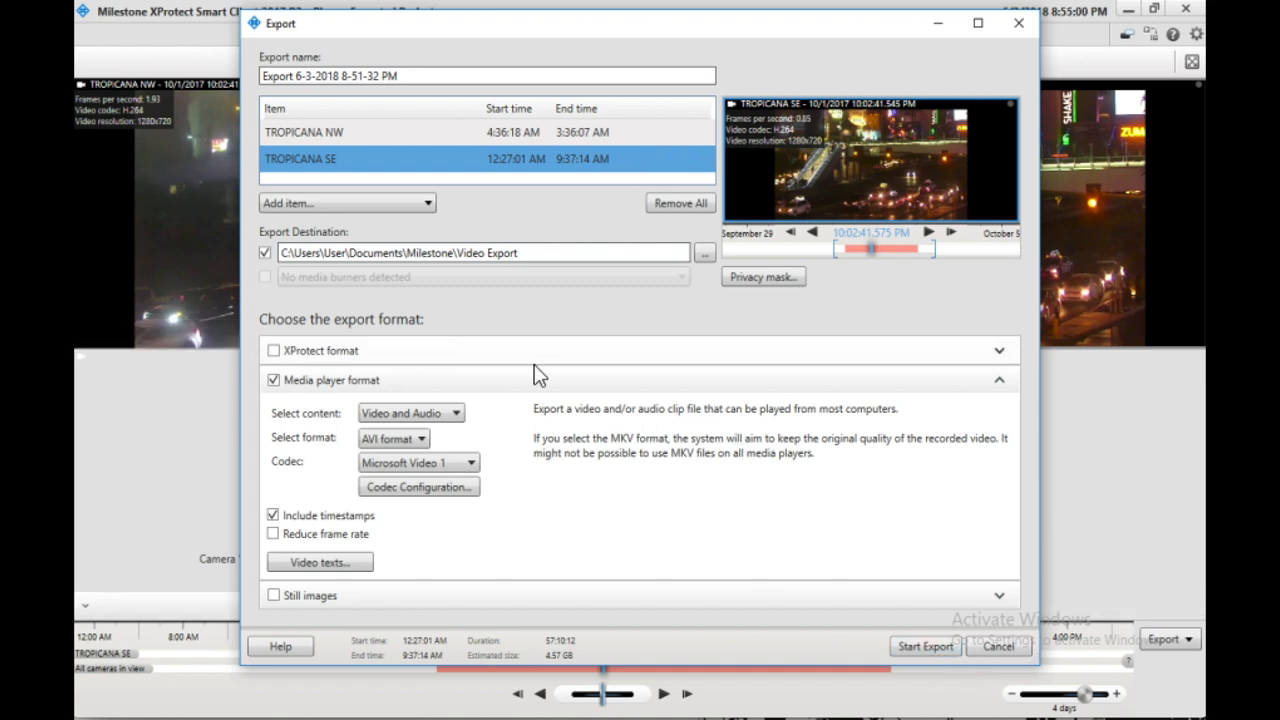
- Preview the TROPICANA NW and SE clip ranges, then start exporting both clips
click(515, 159)
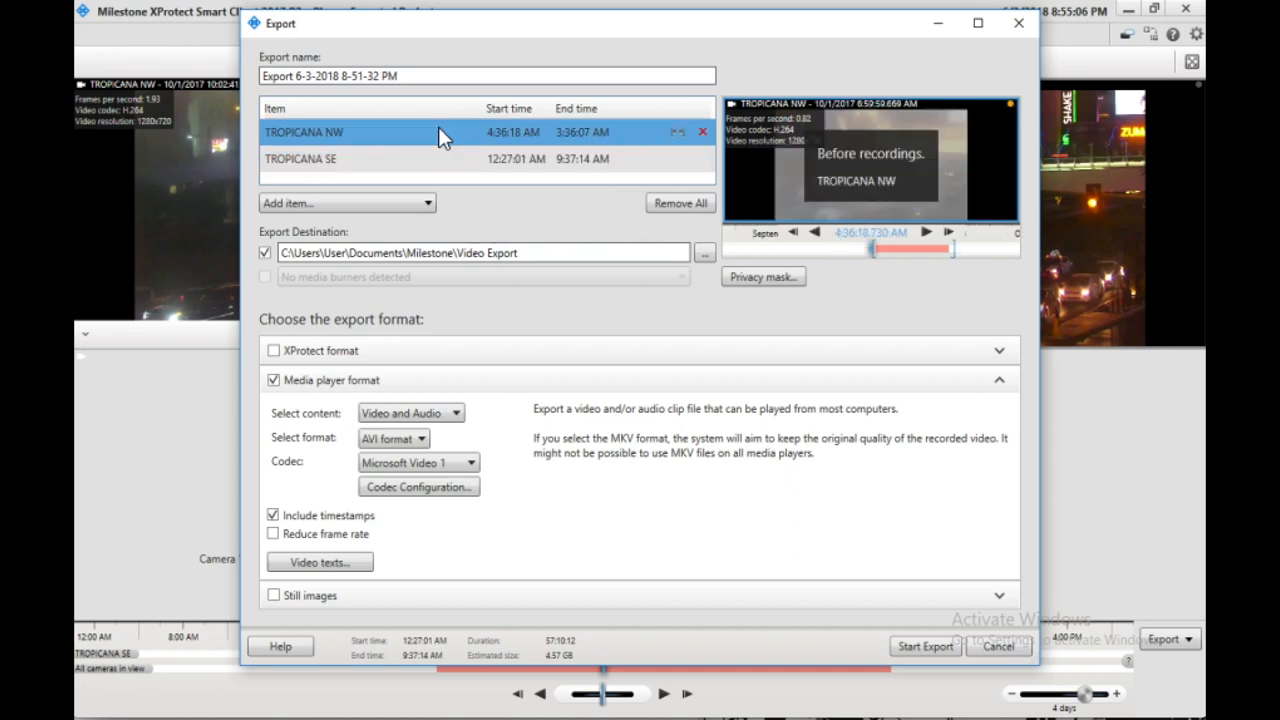
click(300, 158)
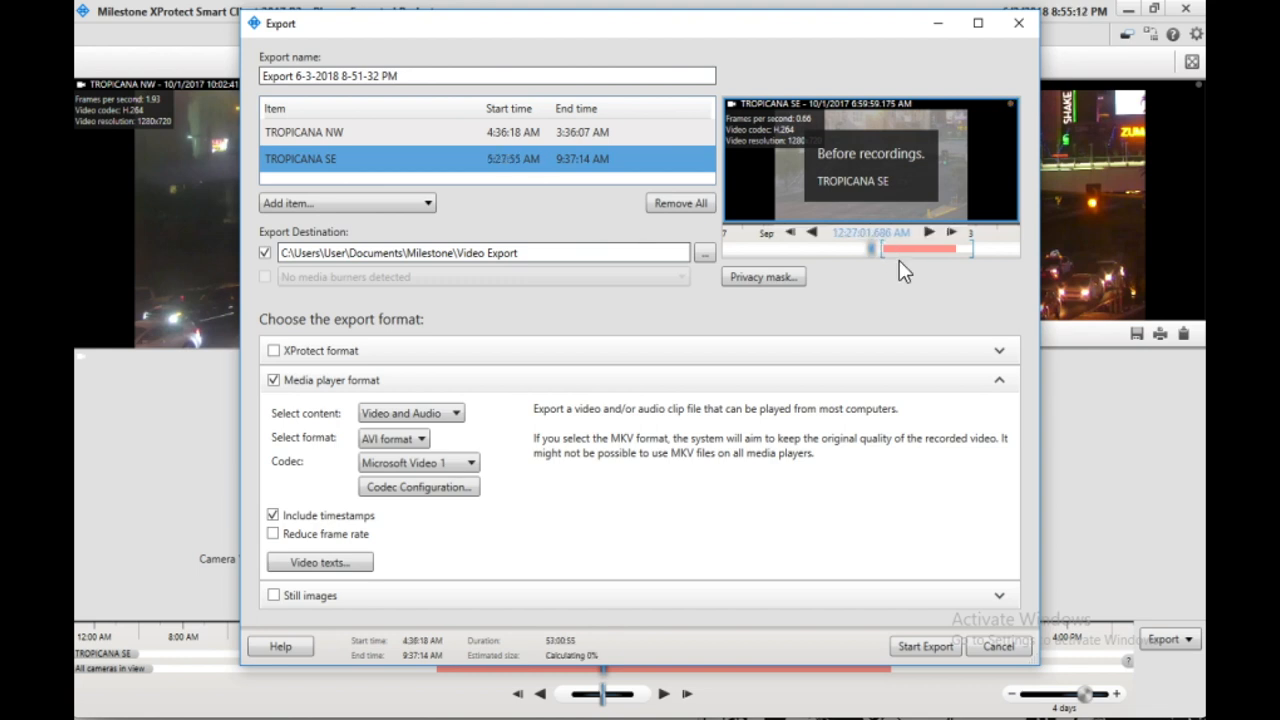
mouse_move(968, 264)
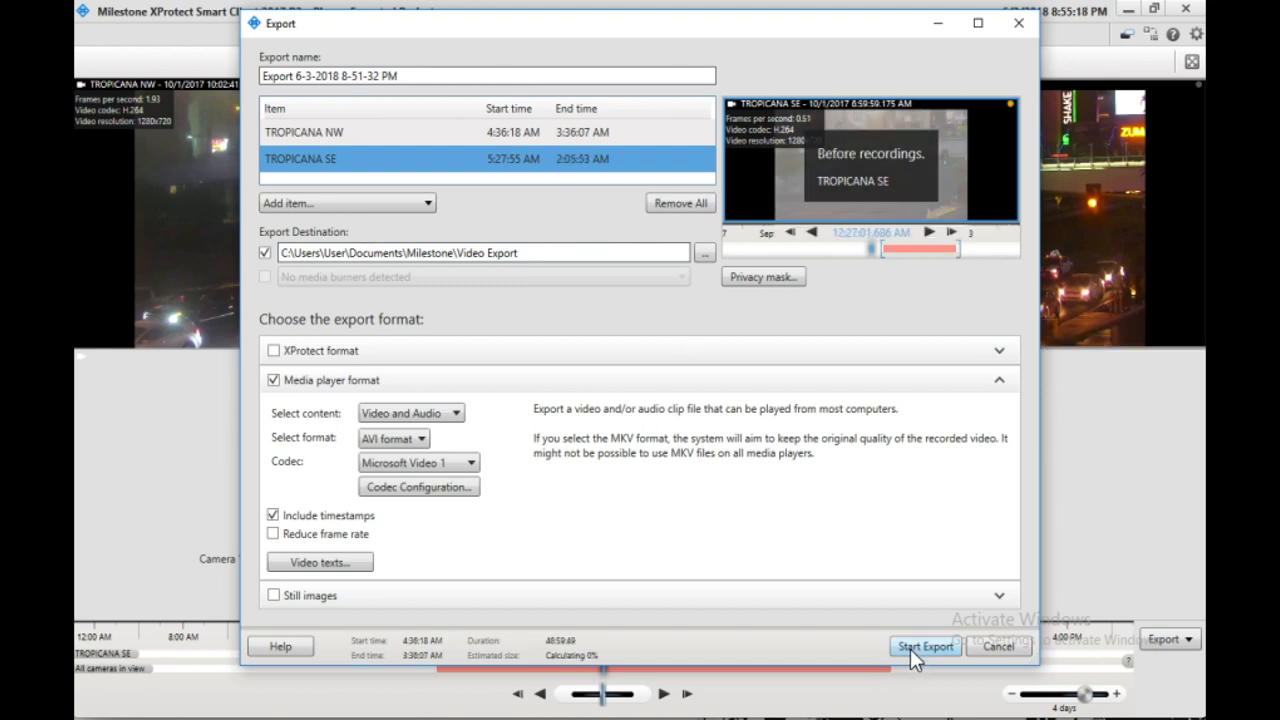
click(925, 647)
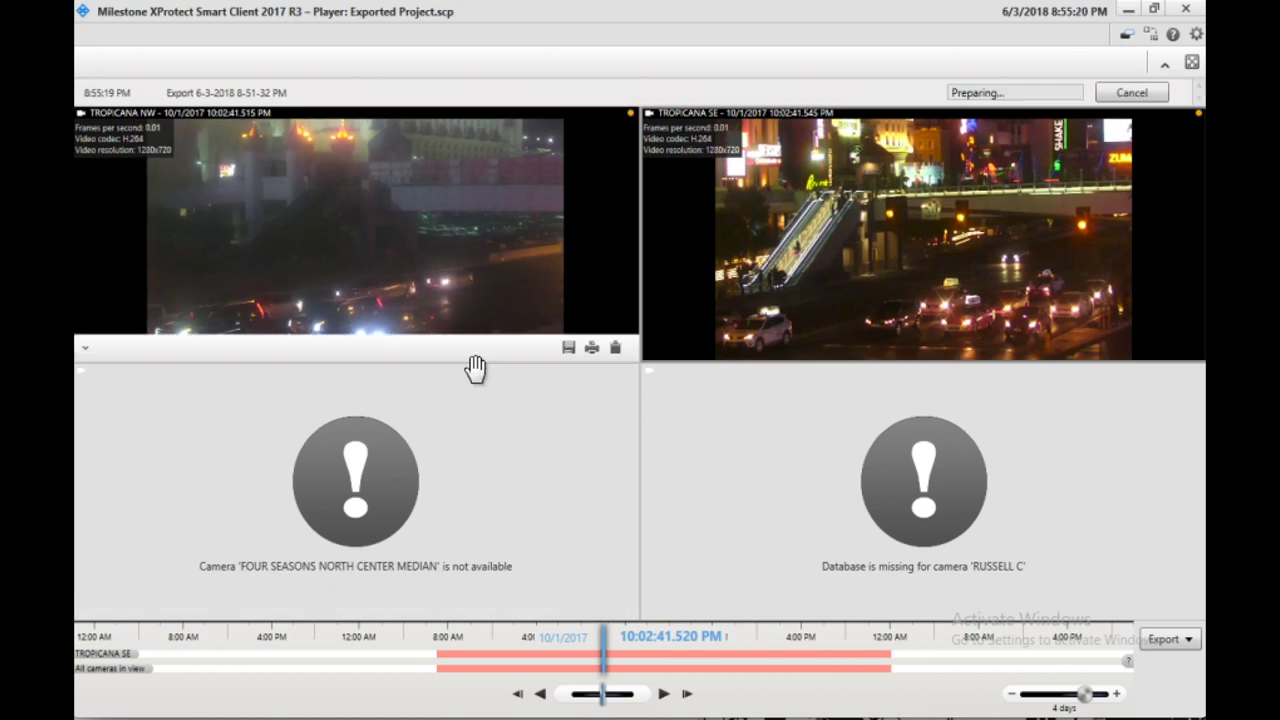